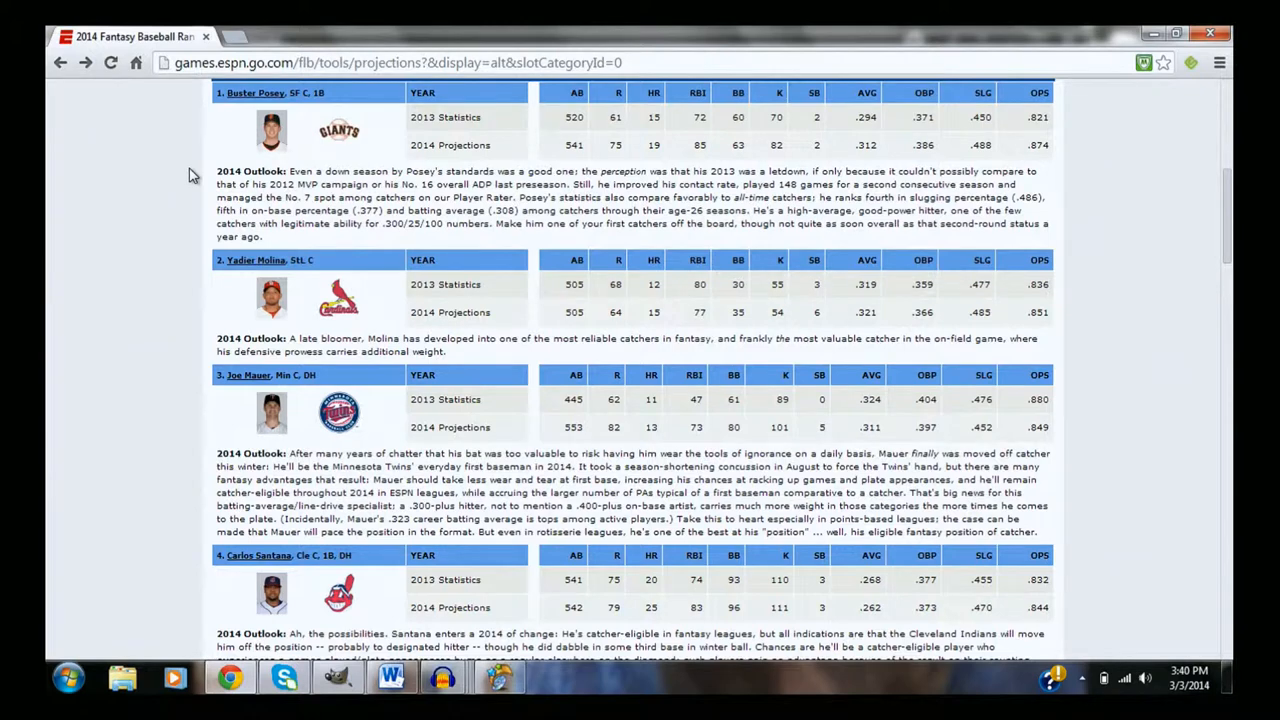
mouse_move(253, 117)
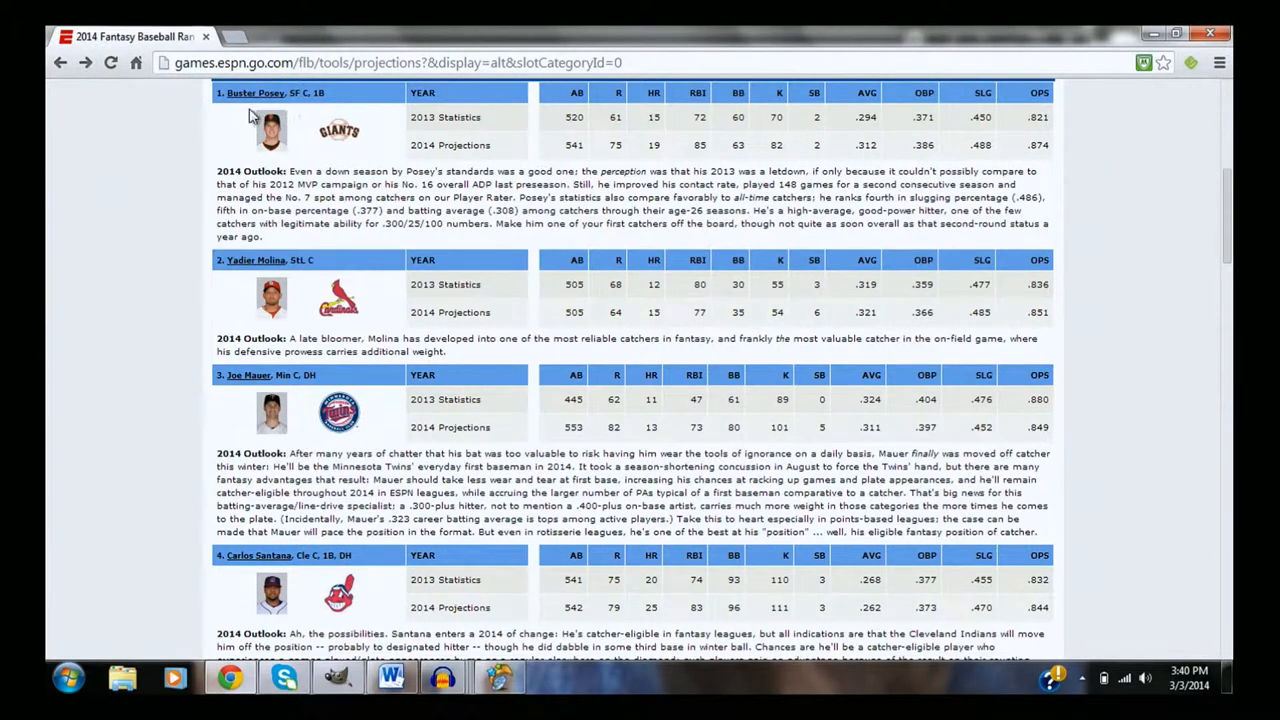
mouse_move(493, 125)
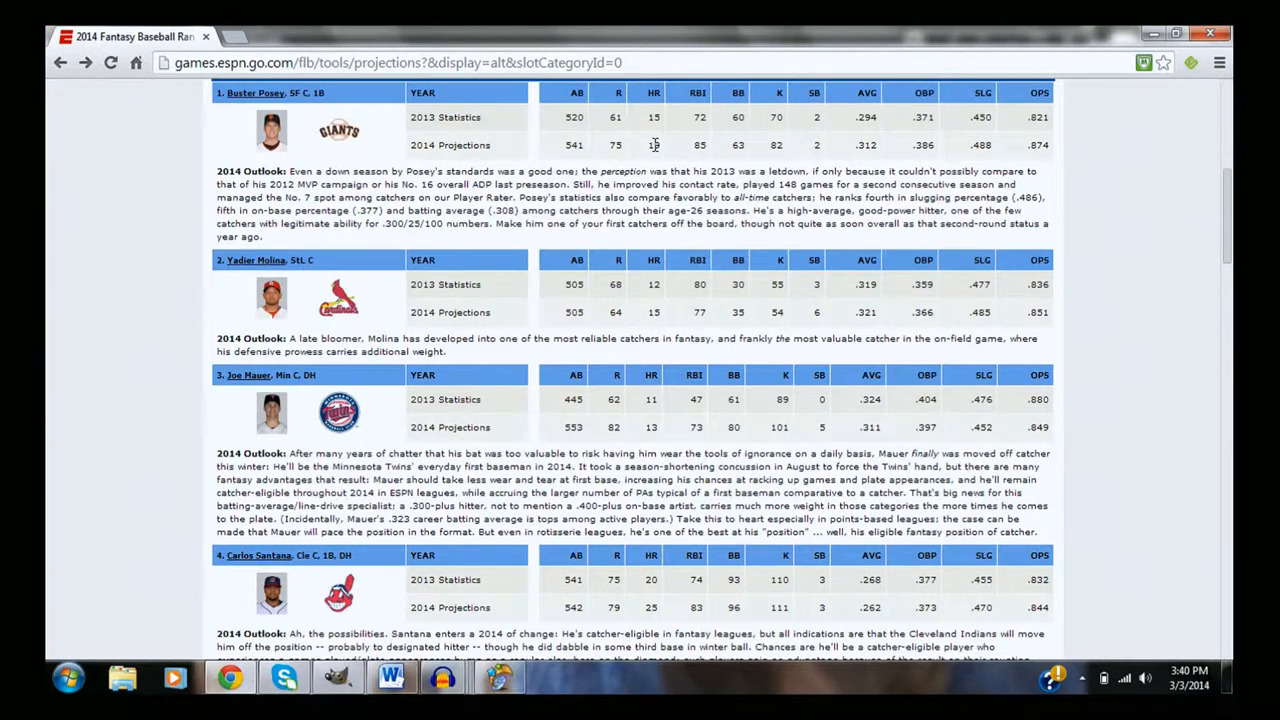
mouse_move(862, 145)
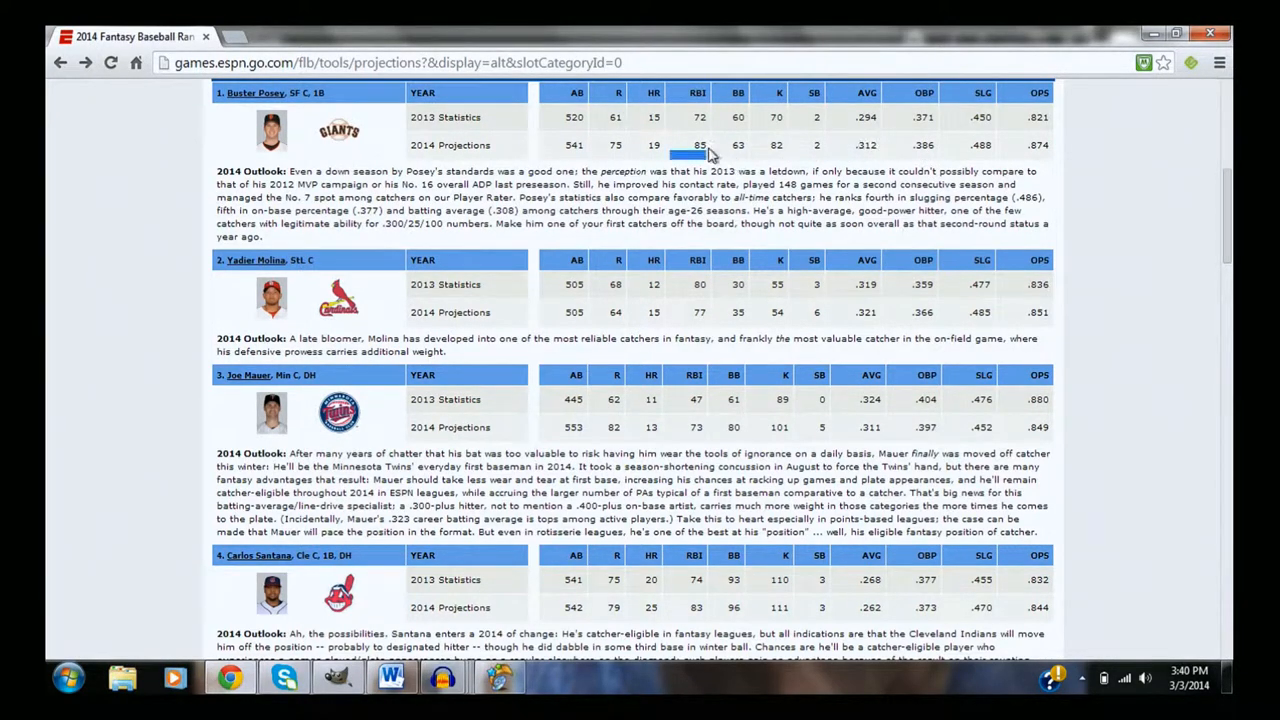
Mark Posey's 85 RBI, scroll down to Mauer, and select his .311 projected AVG
double_click(698, 145)
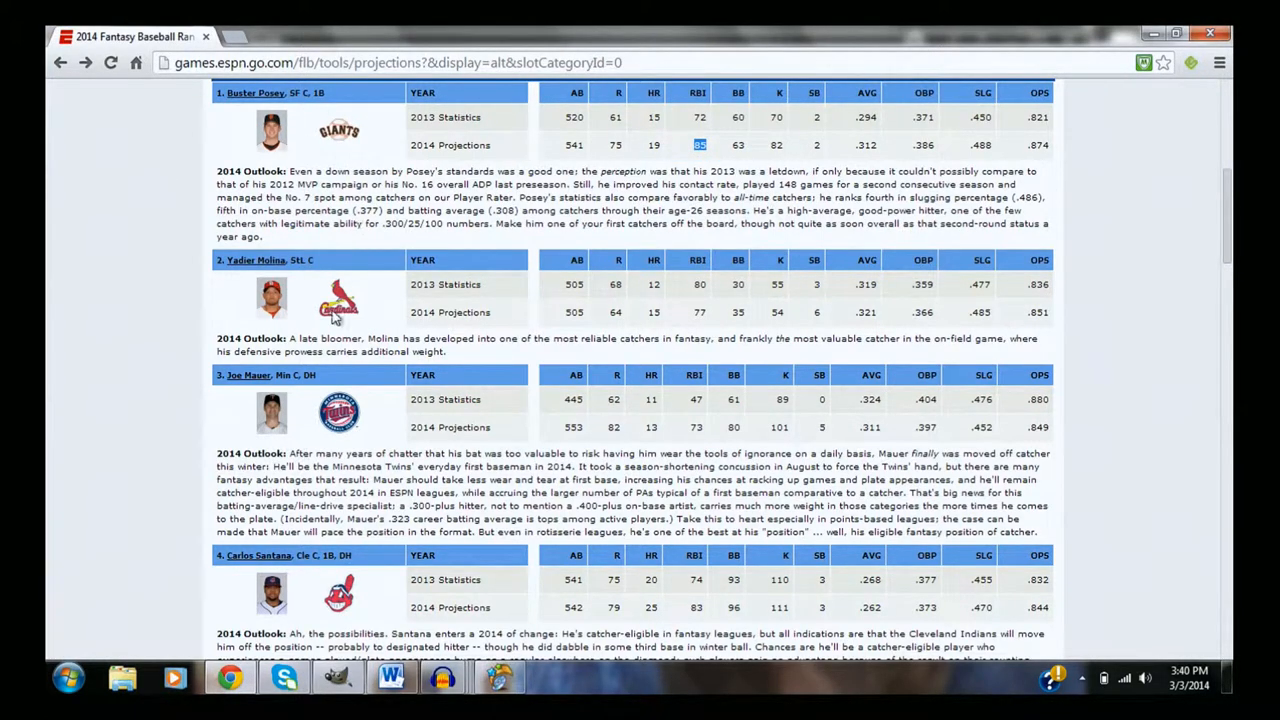
mouse_move(915, 325)
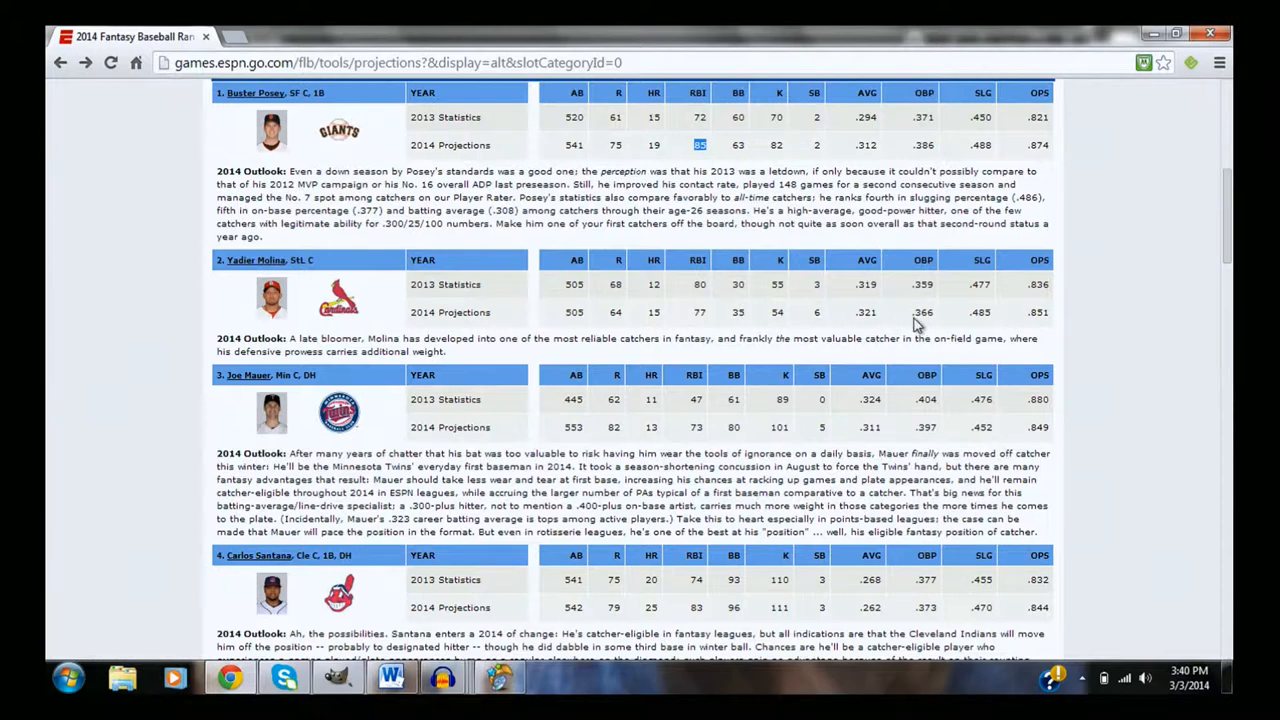
mouse_move(658, 315)
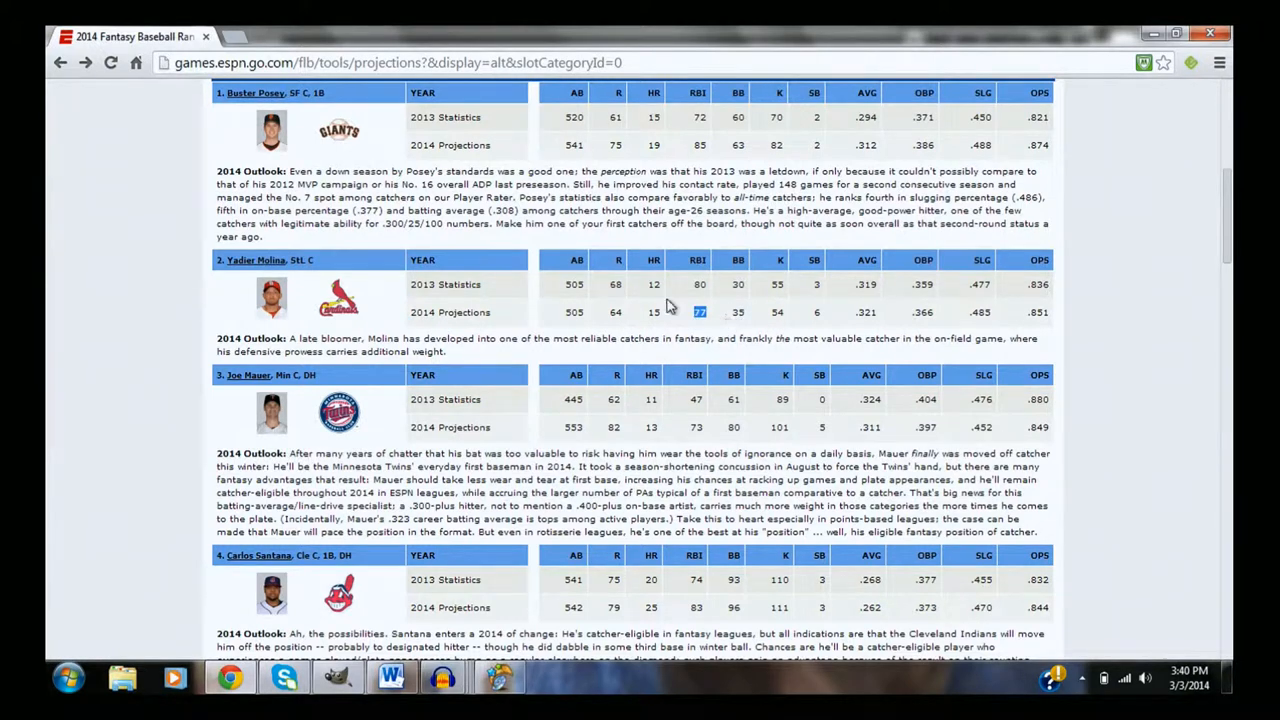
mouse_move(380, 128)
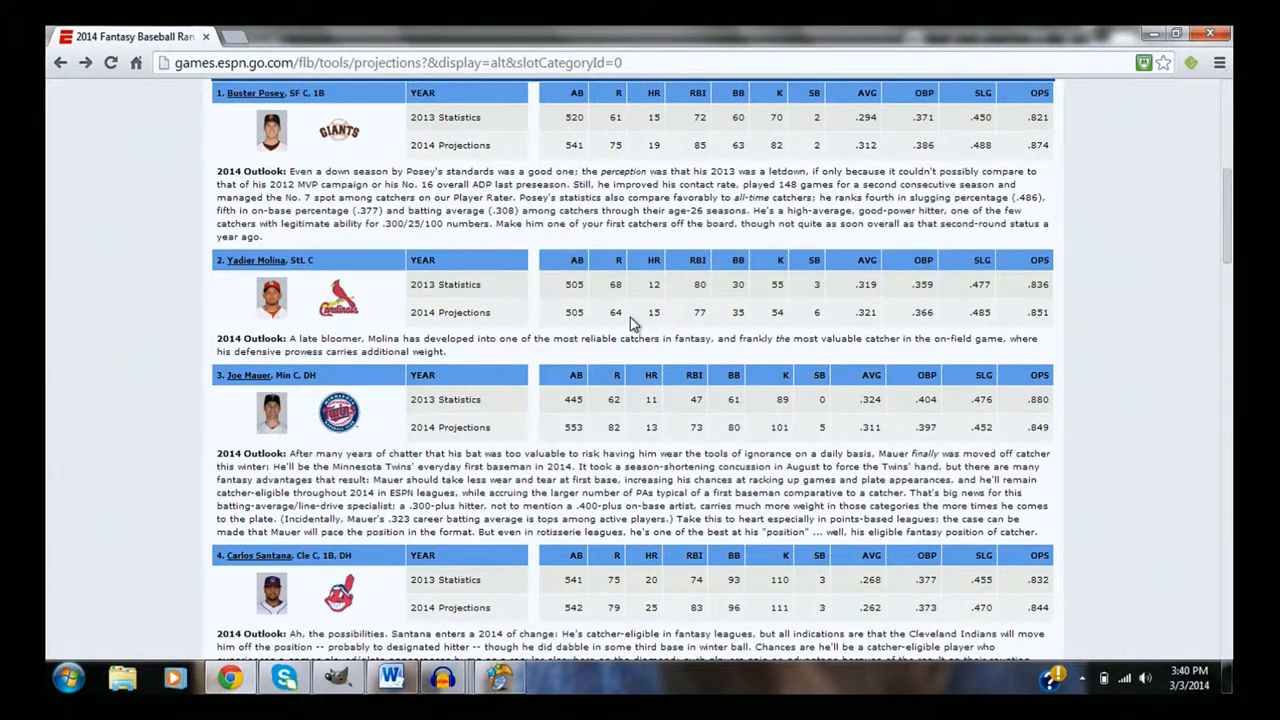
mouse_move(763, 318)
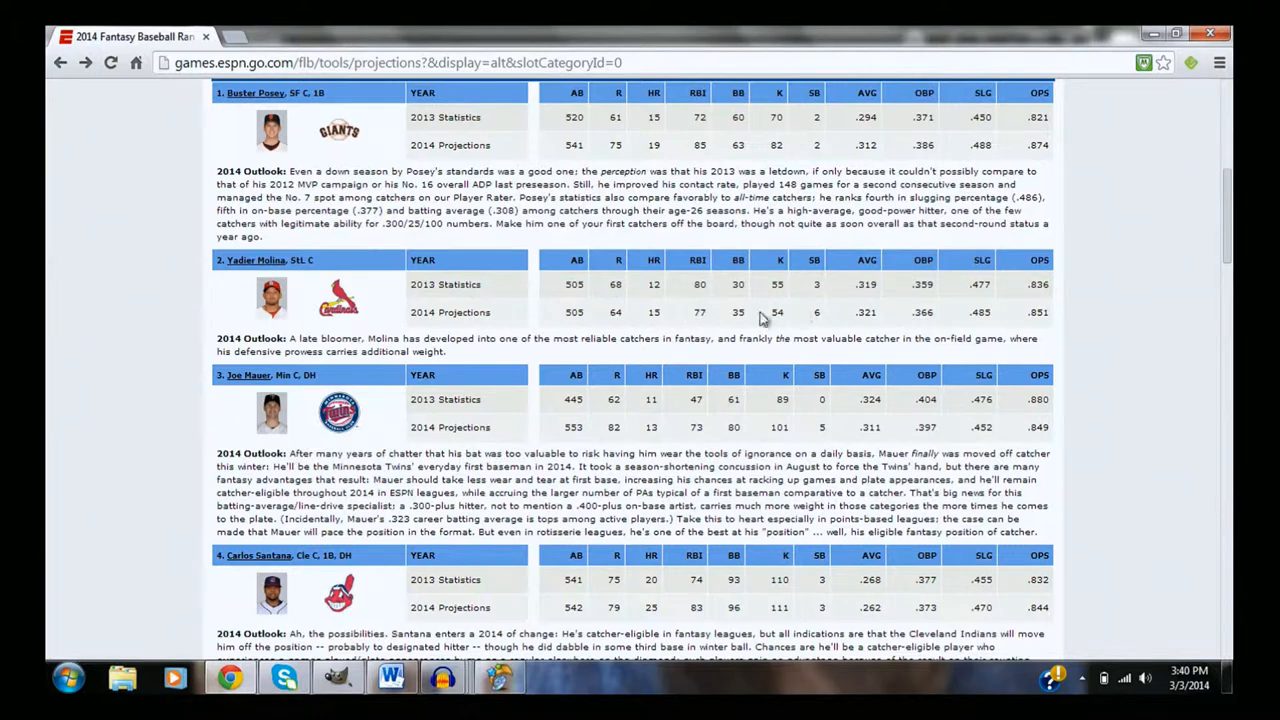
mouse_move(725, 318)
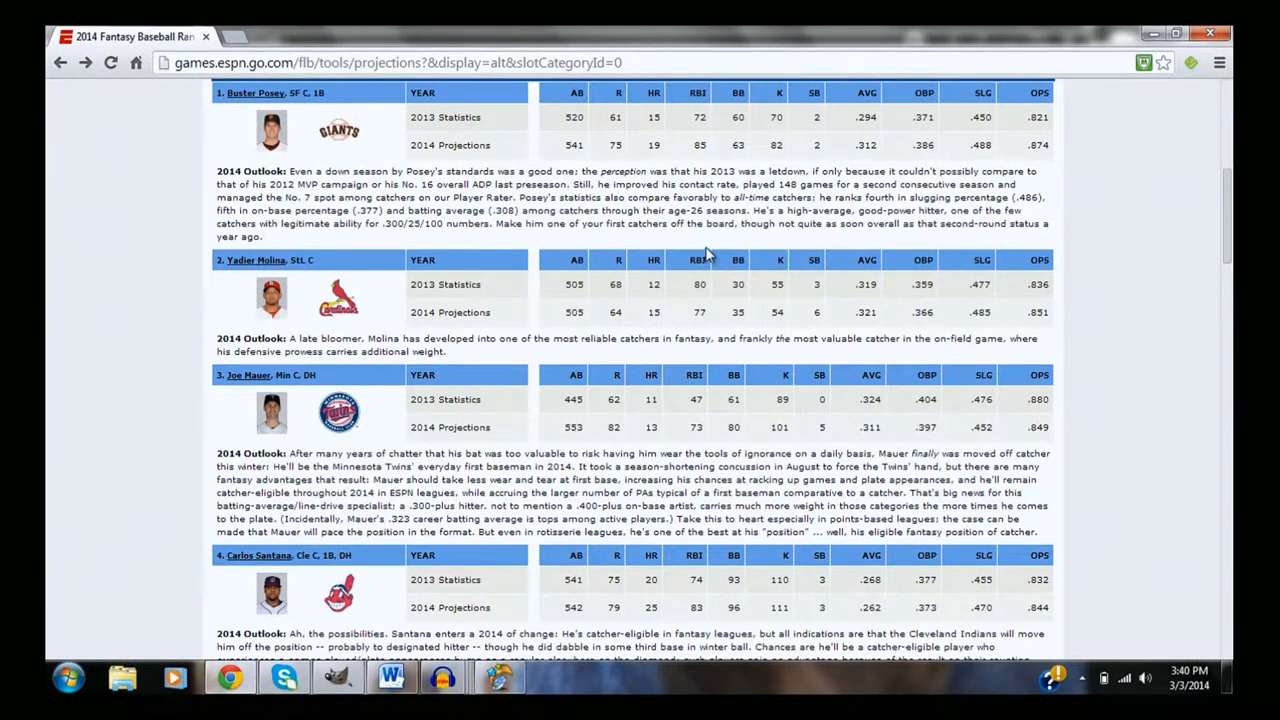
mouse_move(365, 438)
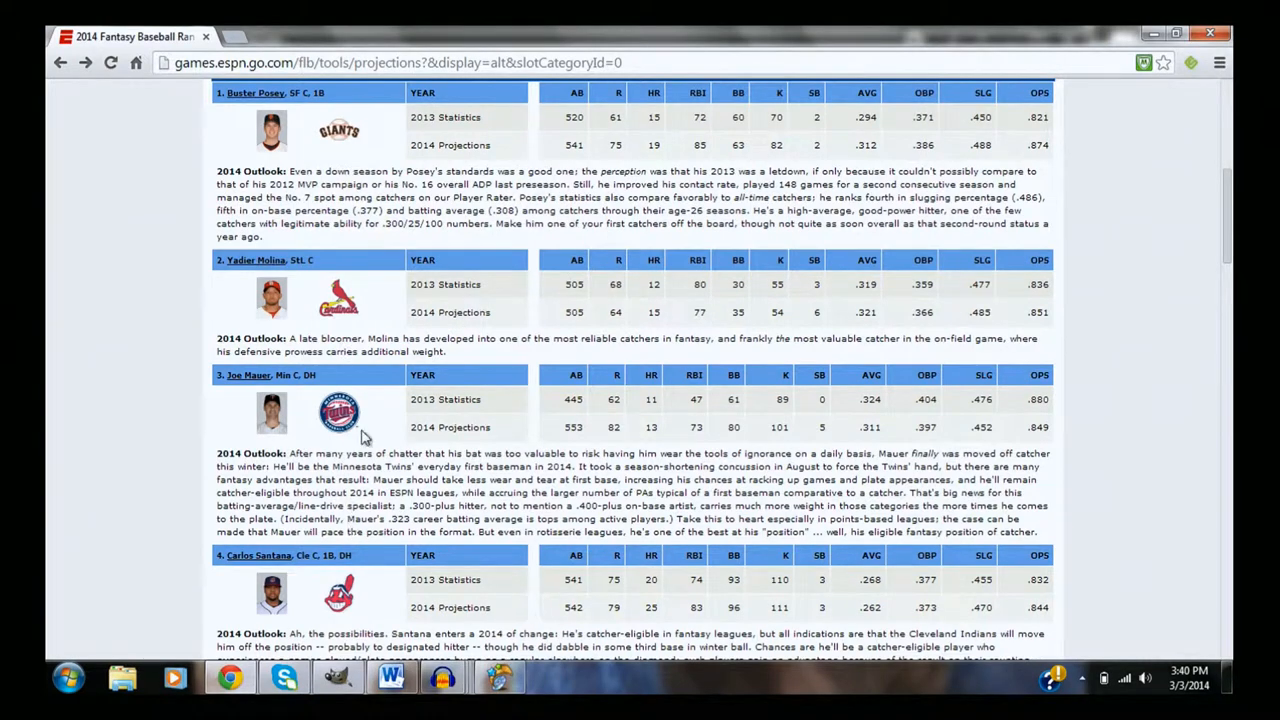
mouse_move(1213, 447)
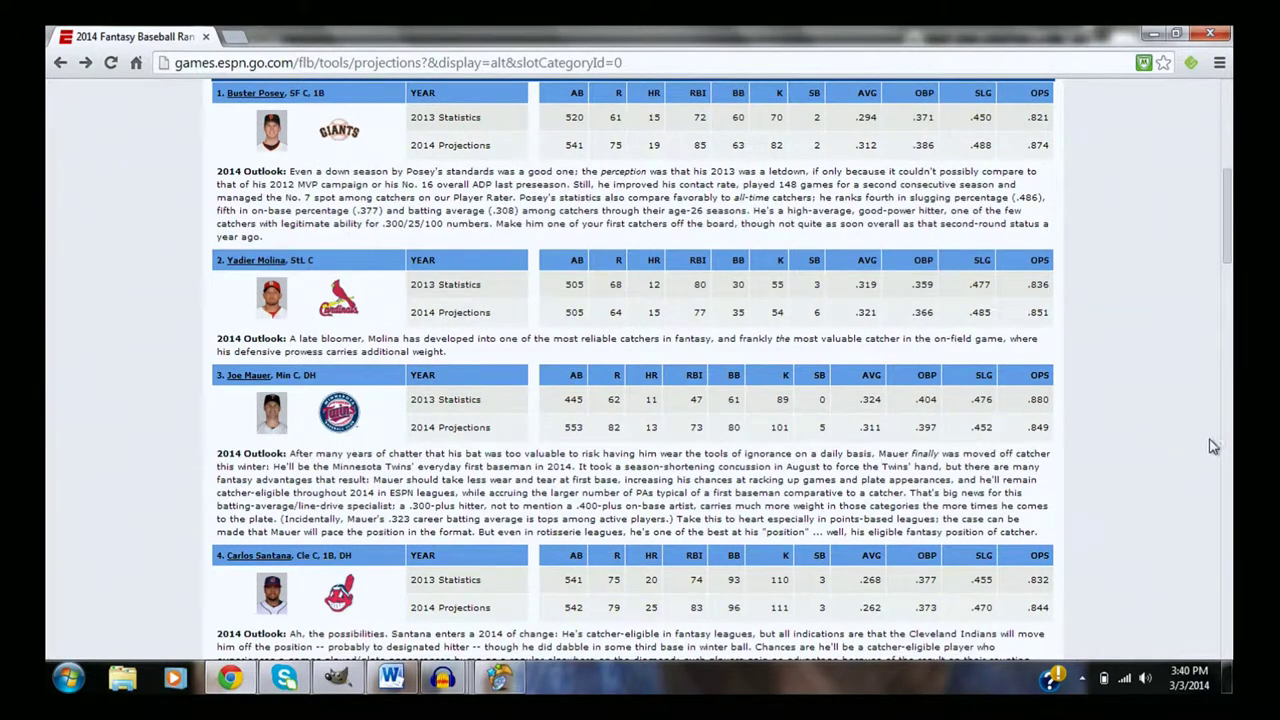
scroll(down, 3)
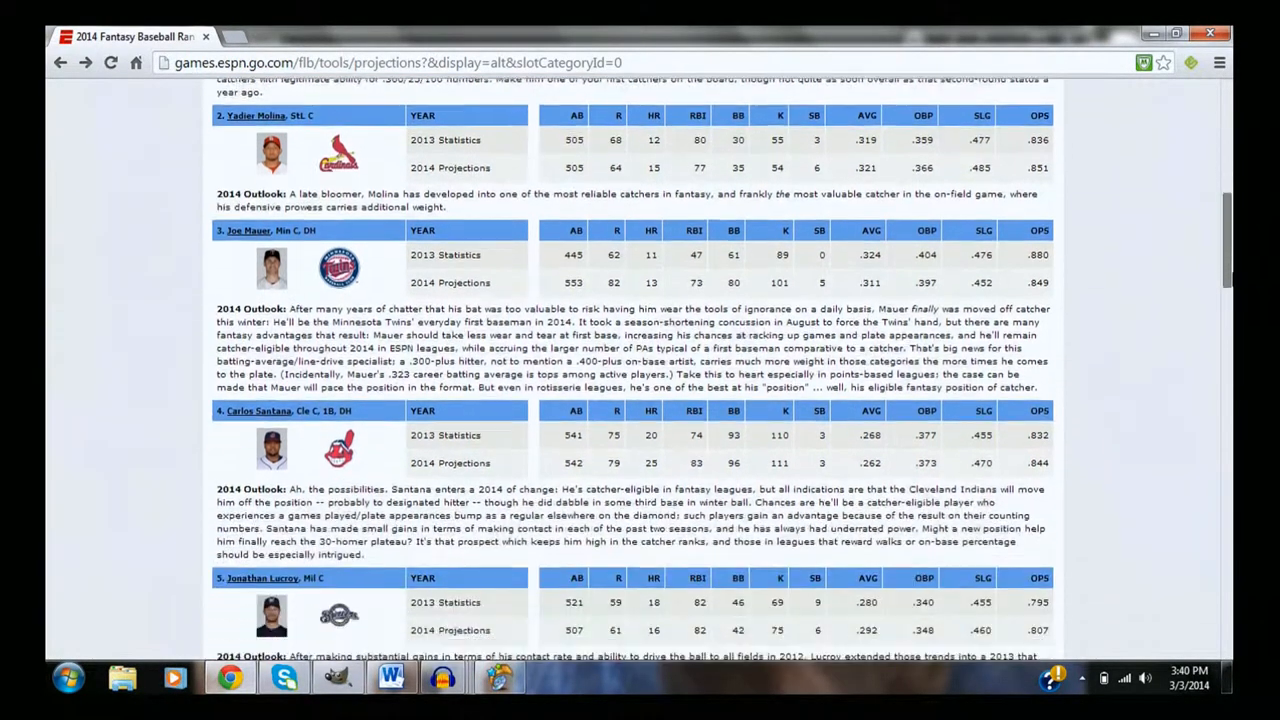
scroll(down, 3)
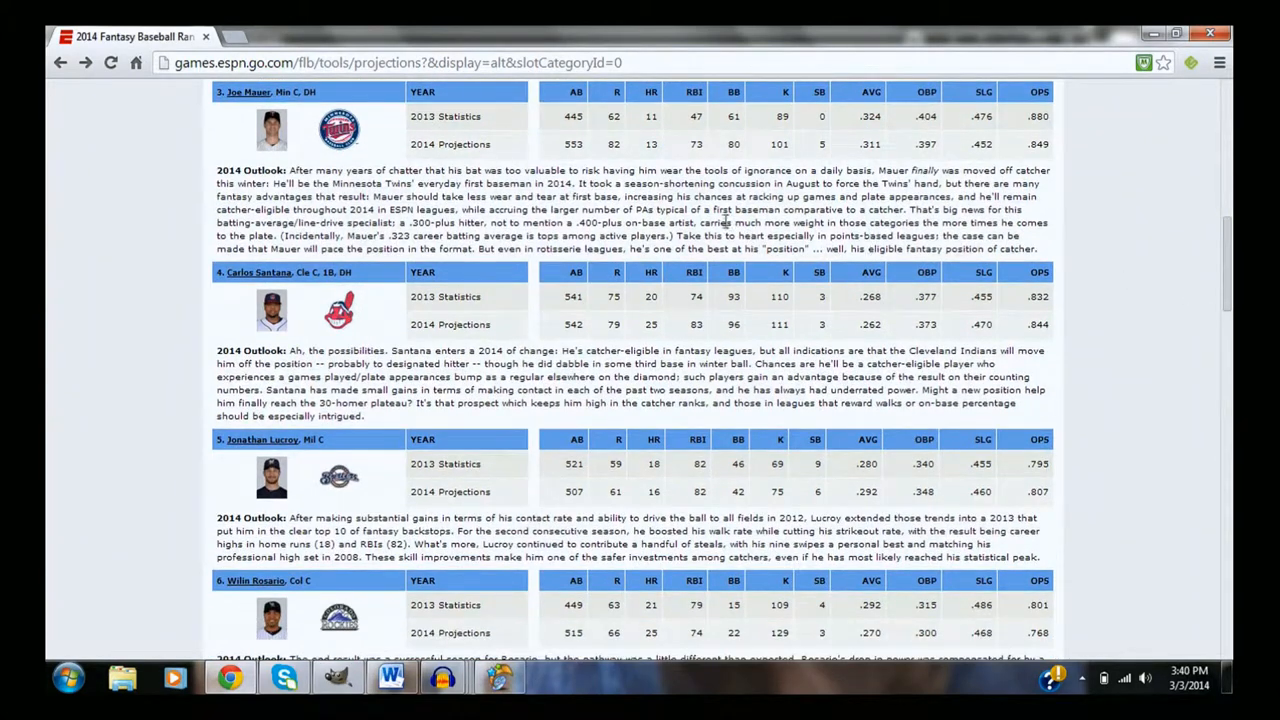
mouse_move(420, 145)
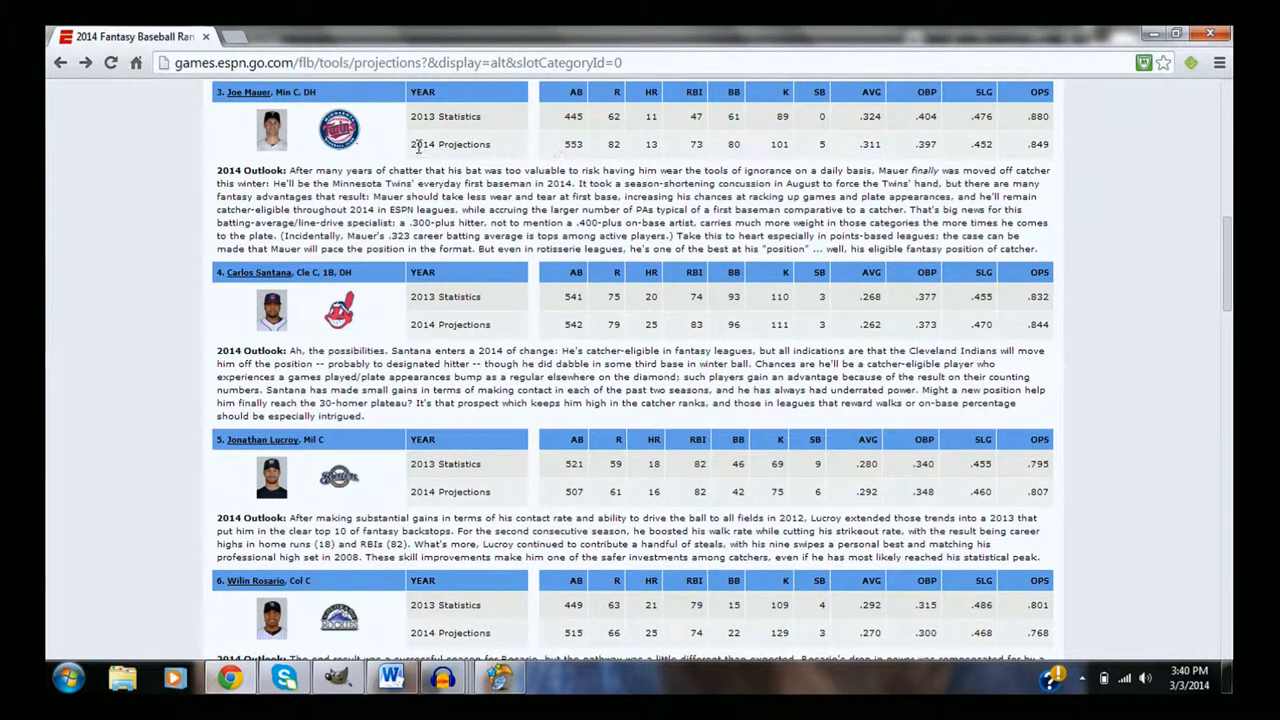
mouse_move(247, 92)
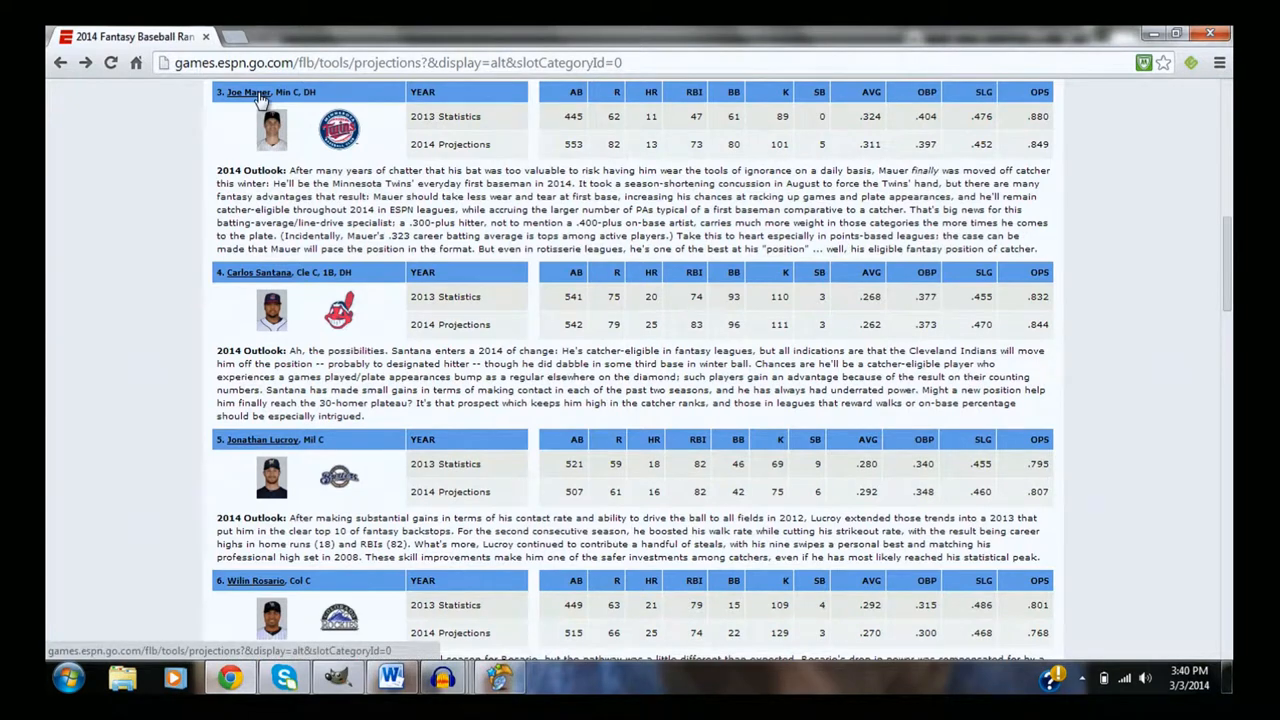
mouse_move(300, 97)
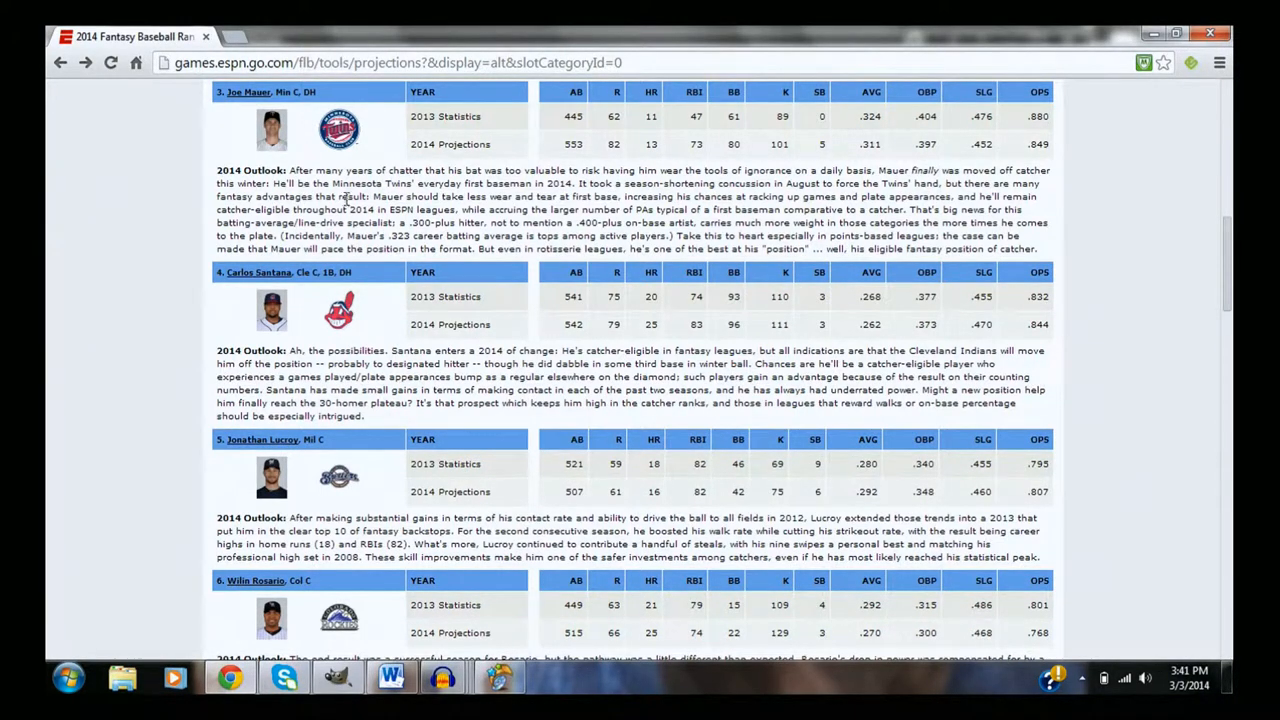
mouse_move(712, 178)
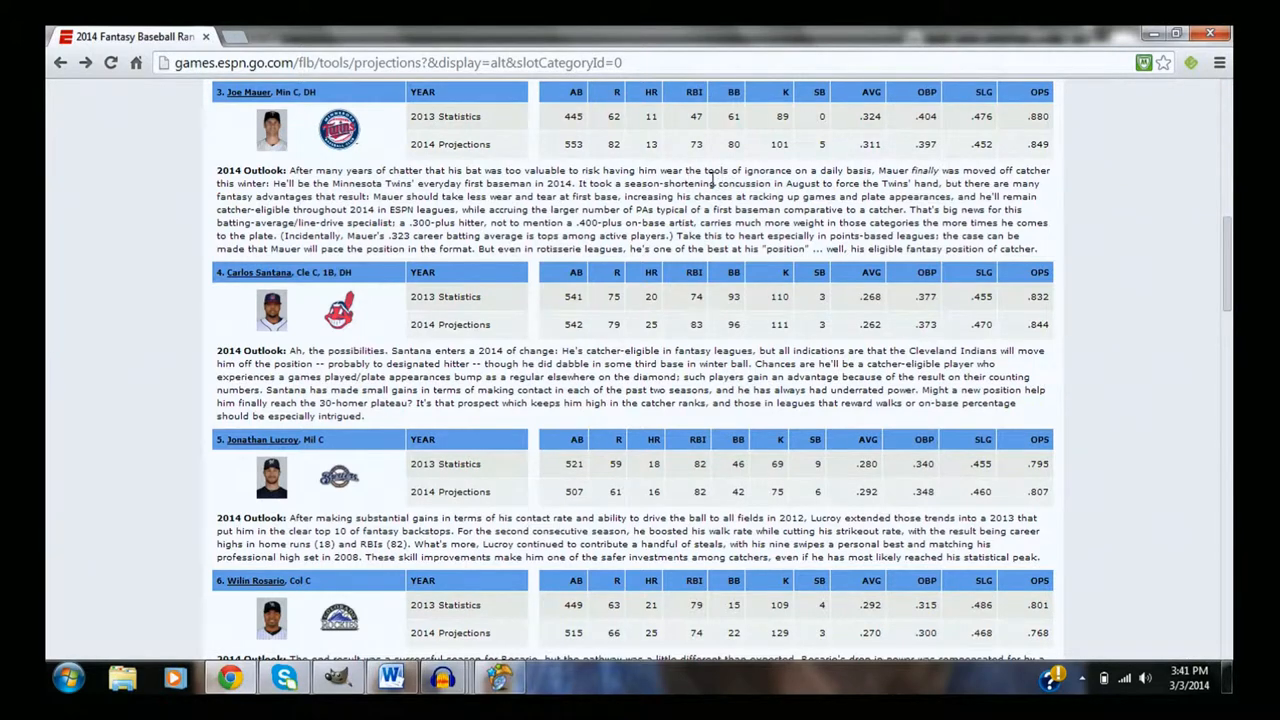
mouse_move(505, 183)
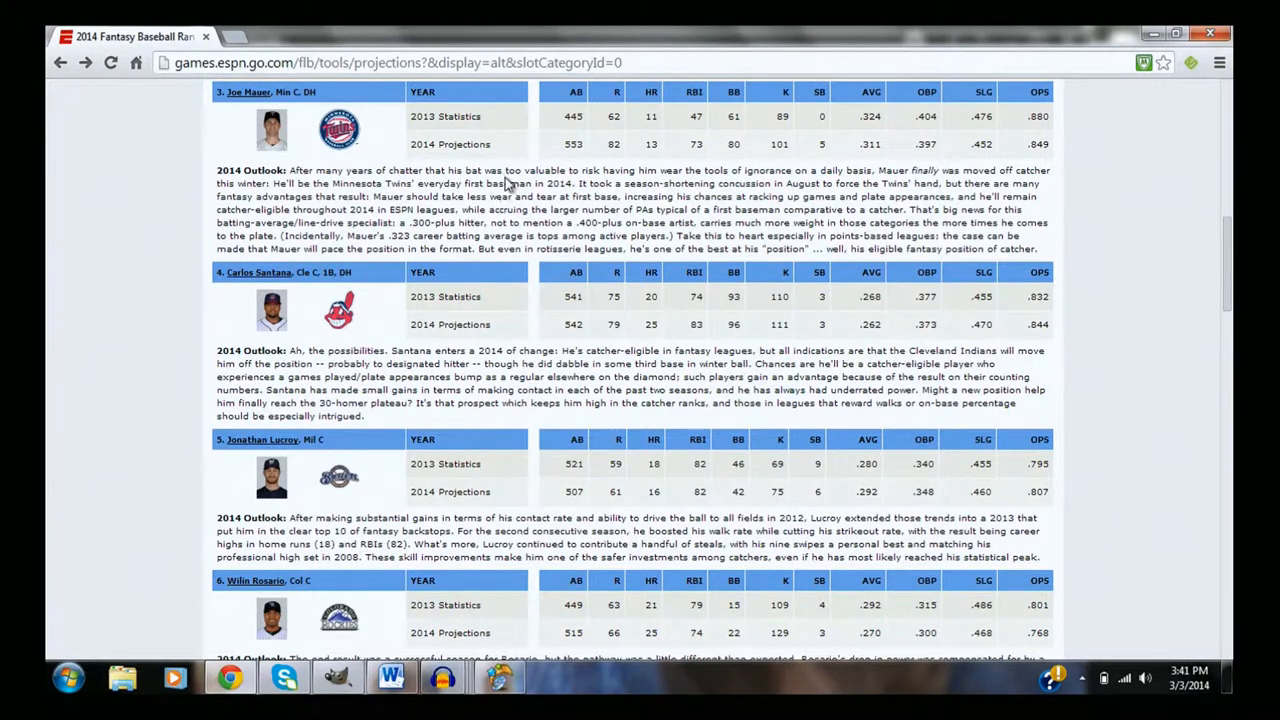
mouse_move(585, 160)
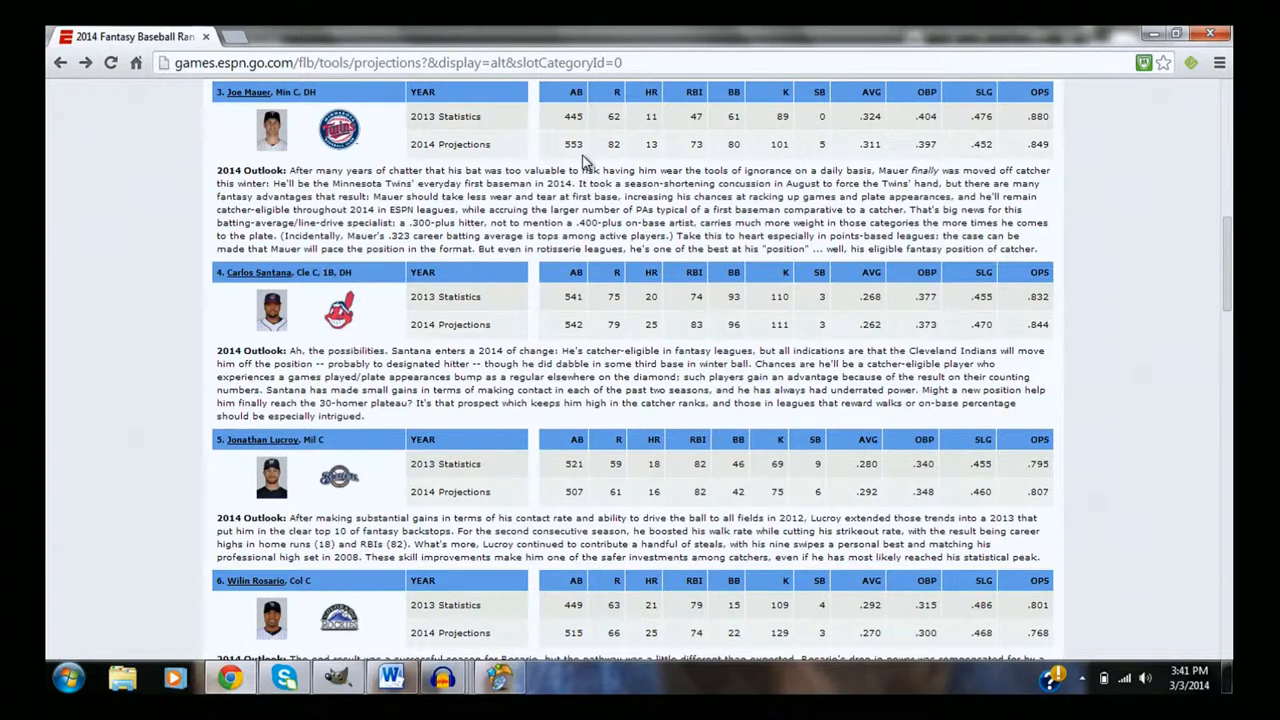
mouse_move(322, 95)
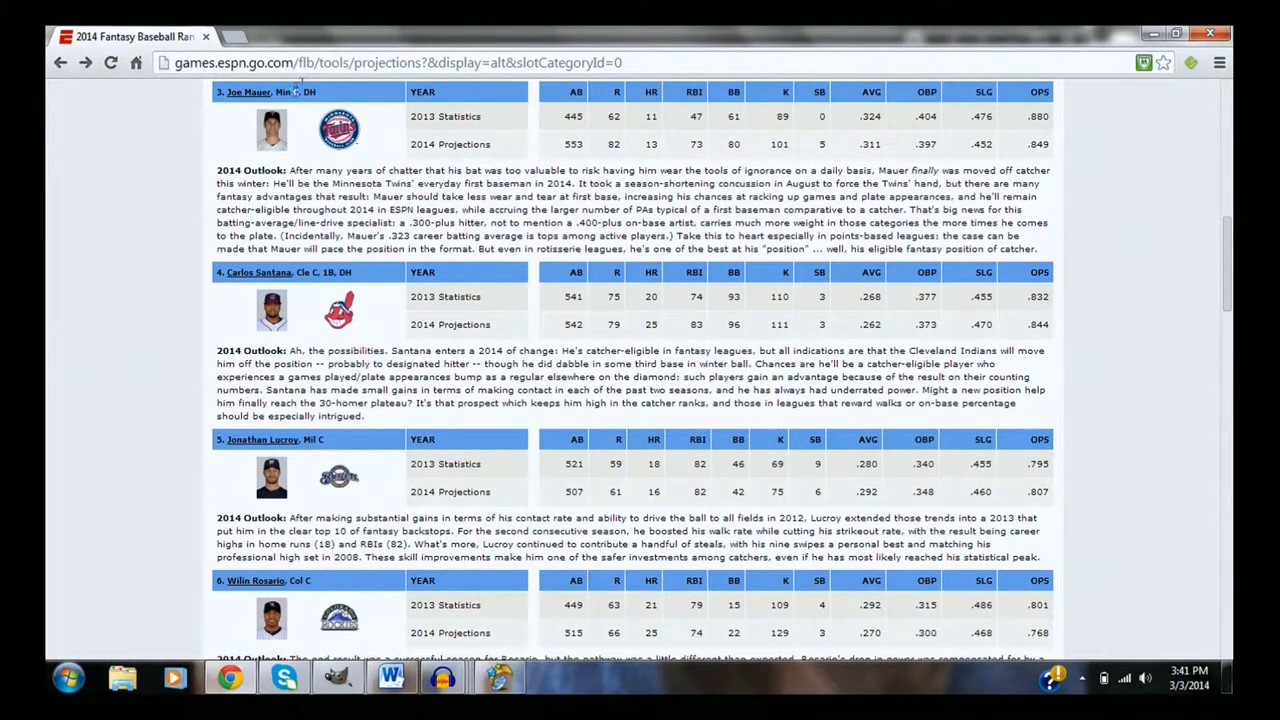
mouse_move(310, 148)
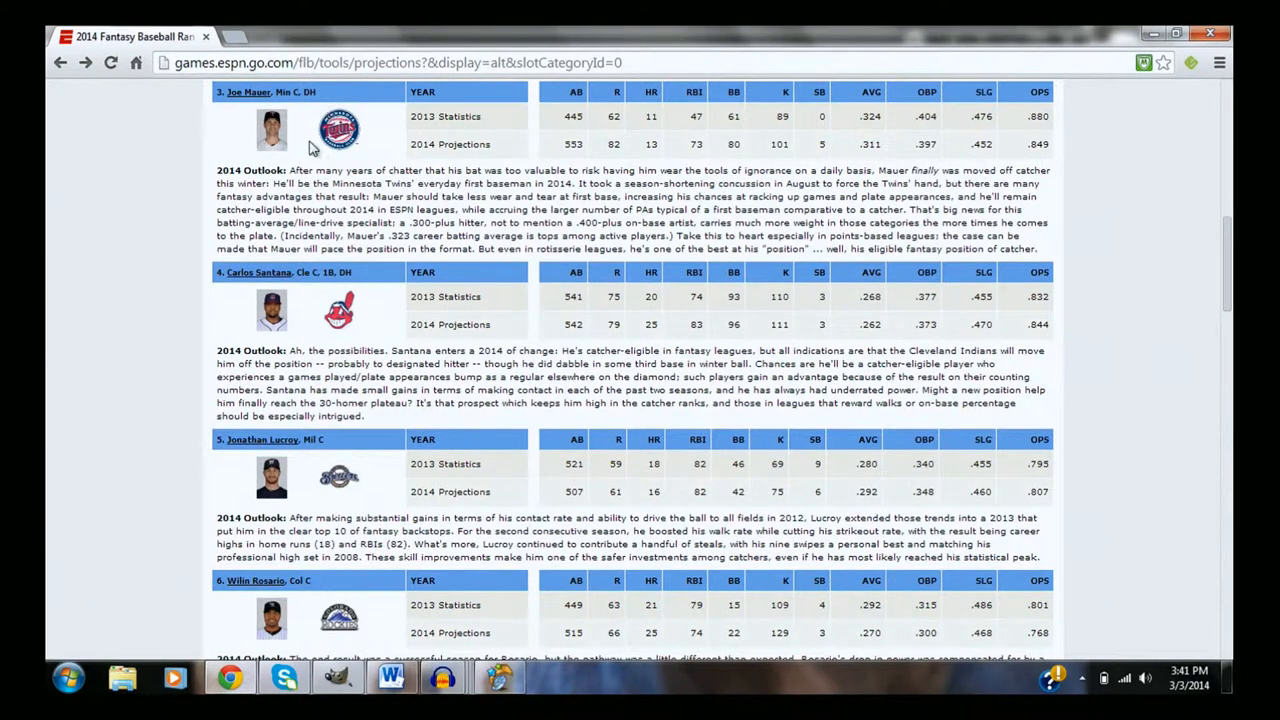
mouse_move(643, 147)
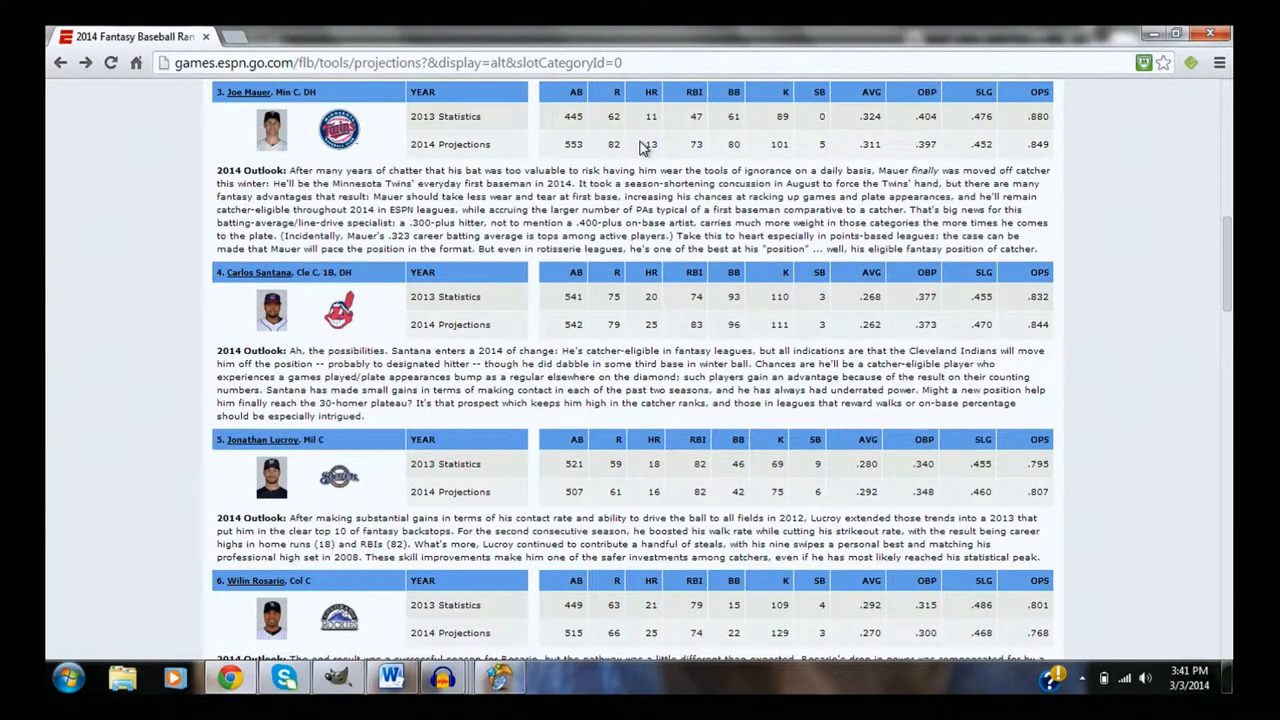
double_click(651, 144)
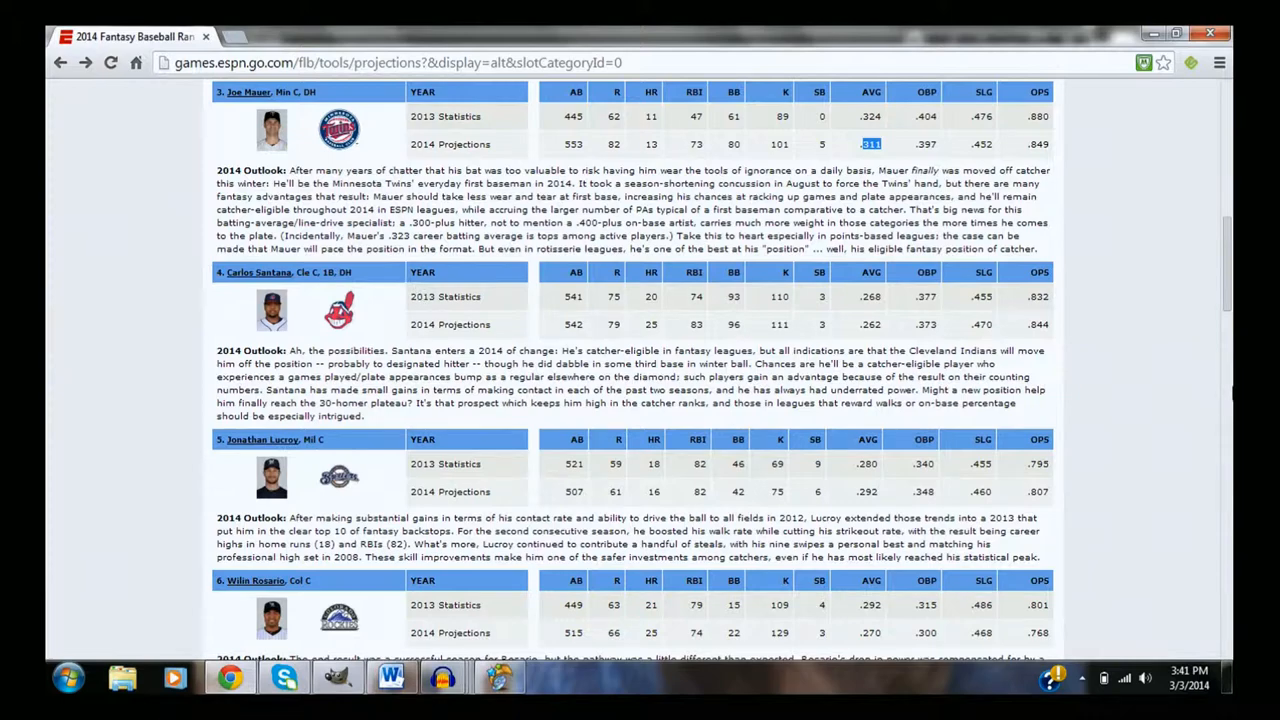
Scroll the catcher projections so Santana, Lucroy, Rosario and McCann's entries show
scroll(down, 3)
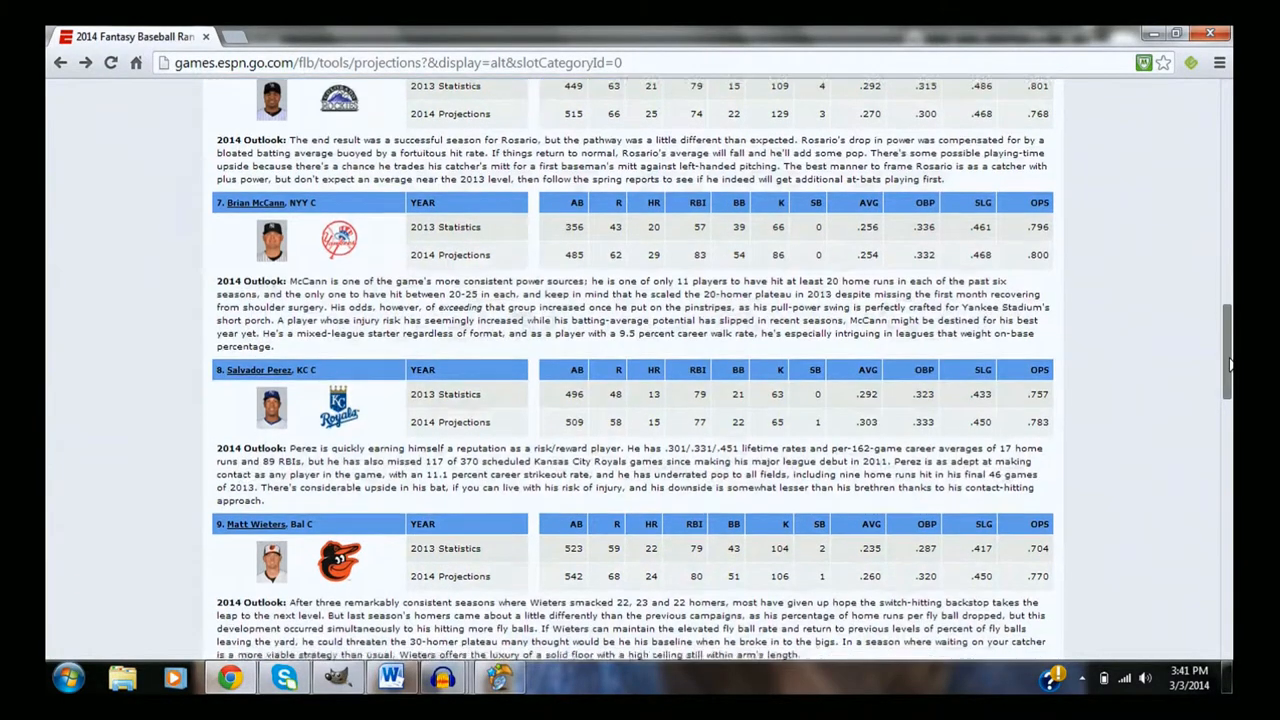
scroll(up, 3)
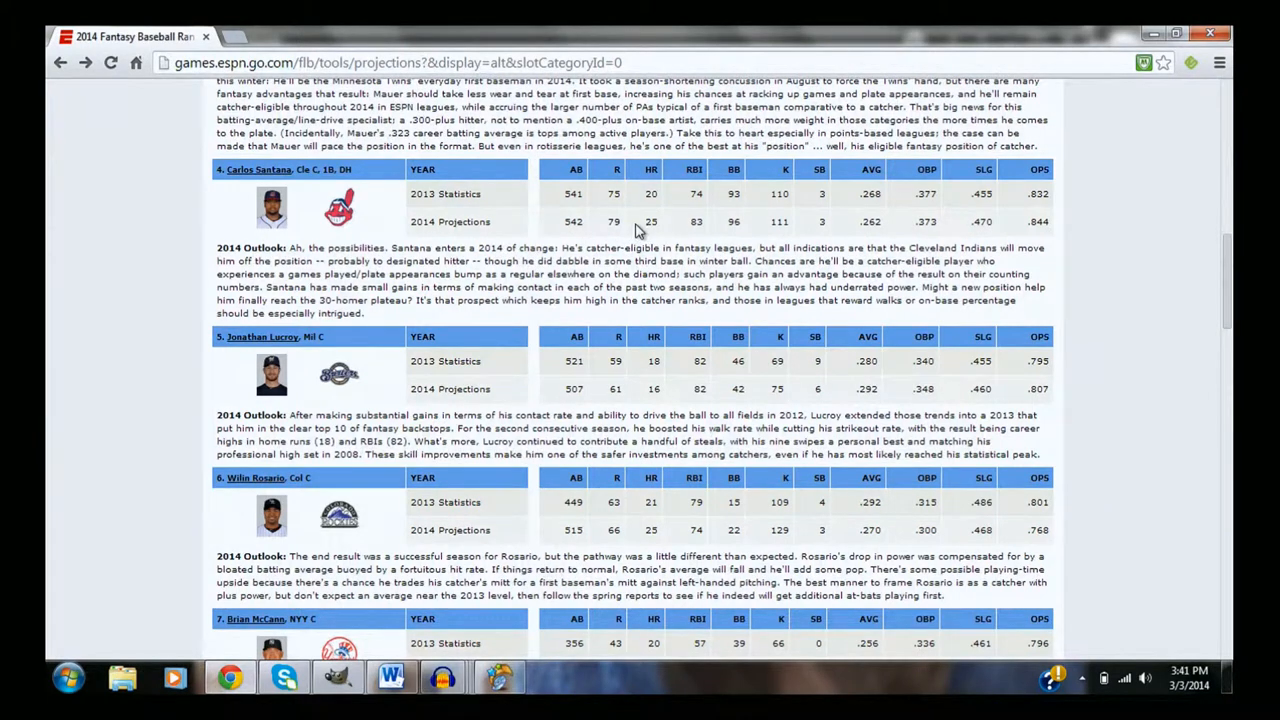
mouse_move(725, 235)
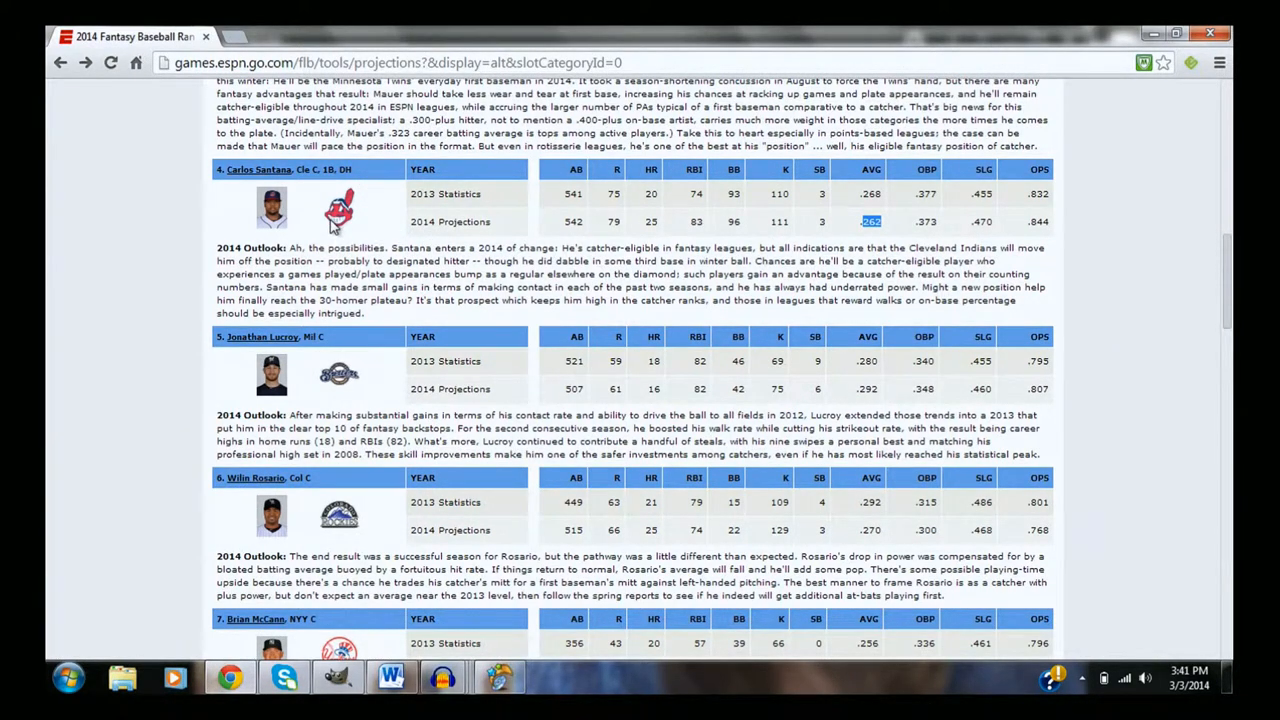
mouse_move(298, 216)
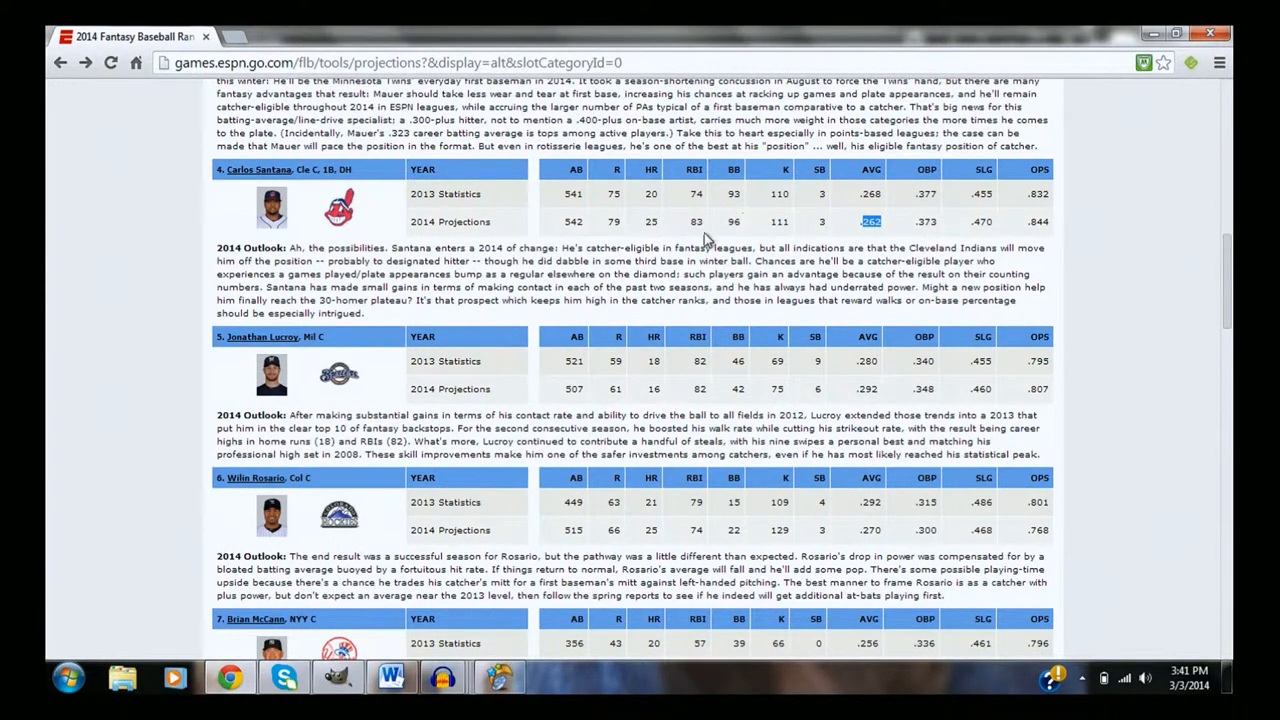
mouse_move(562, 258)
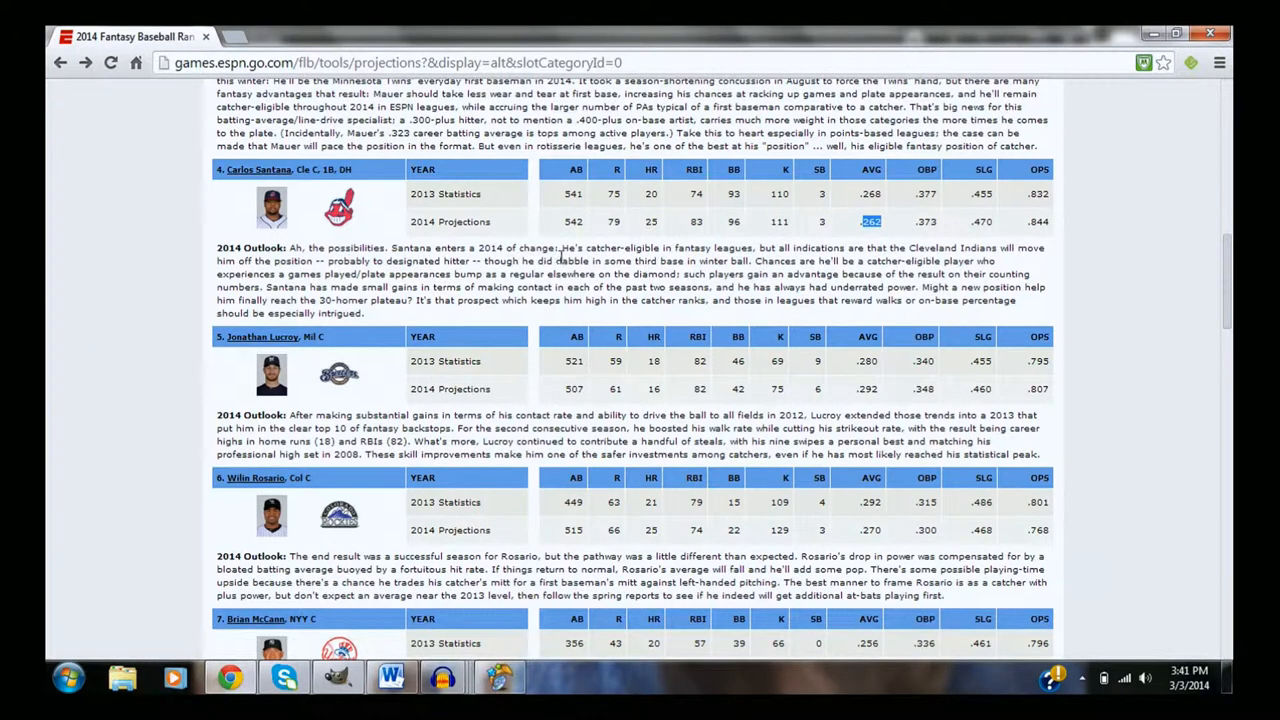
mouse_move(290, 218)
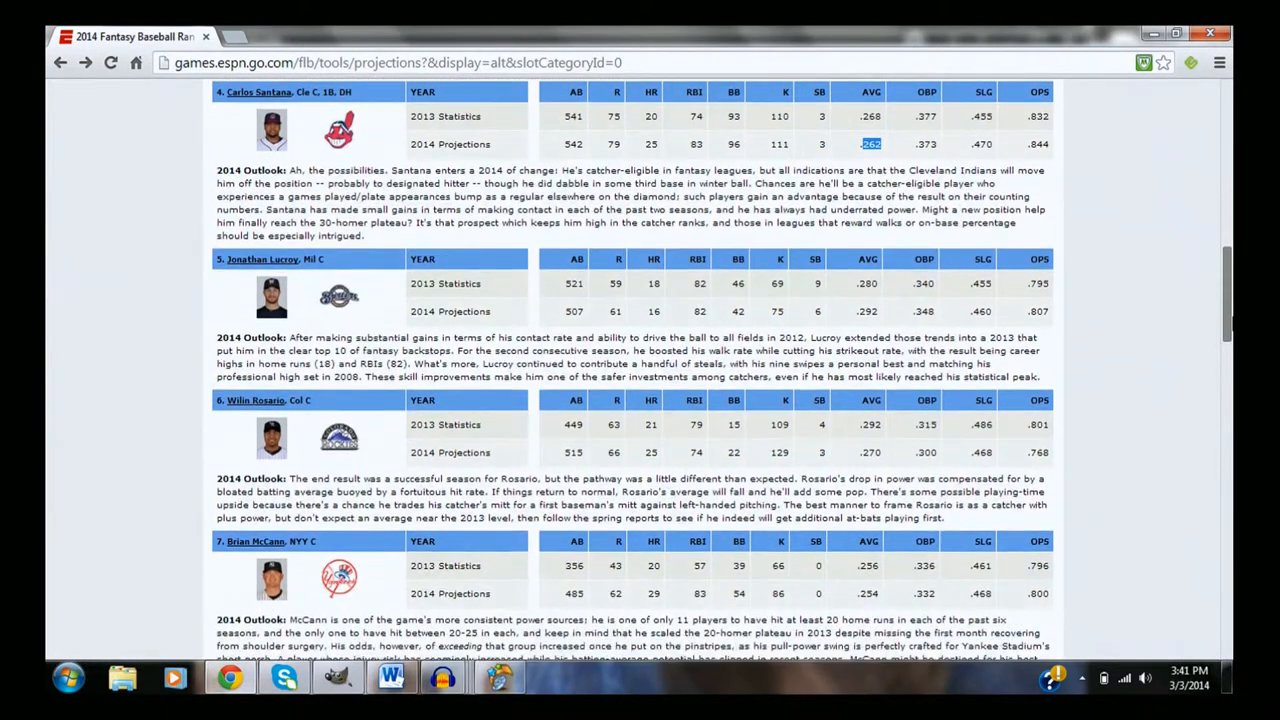
Scroll down so Lucroy, Rosario, McCann and Salvador Perez's projections fill the window
scroll(down, 3)
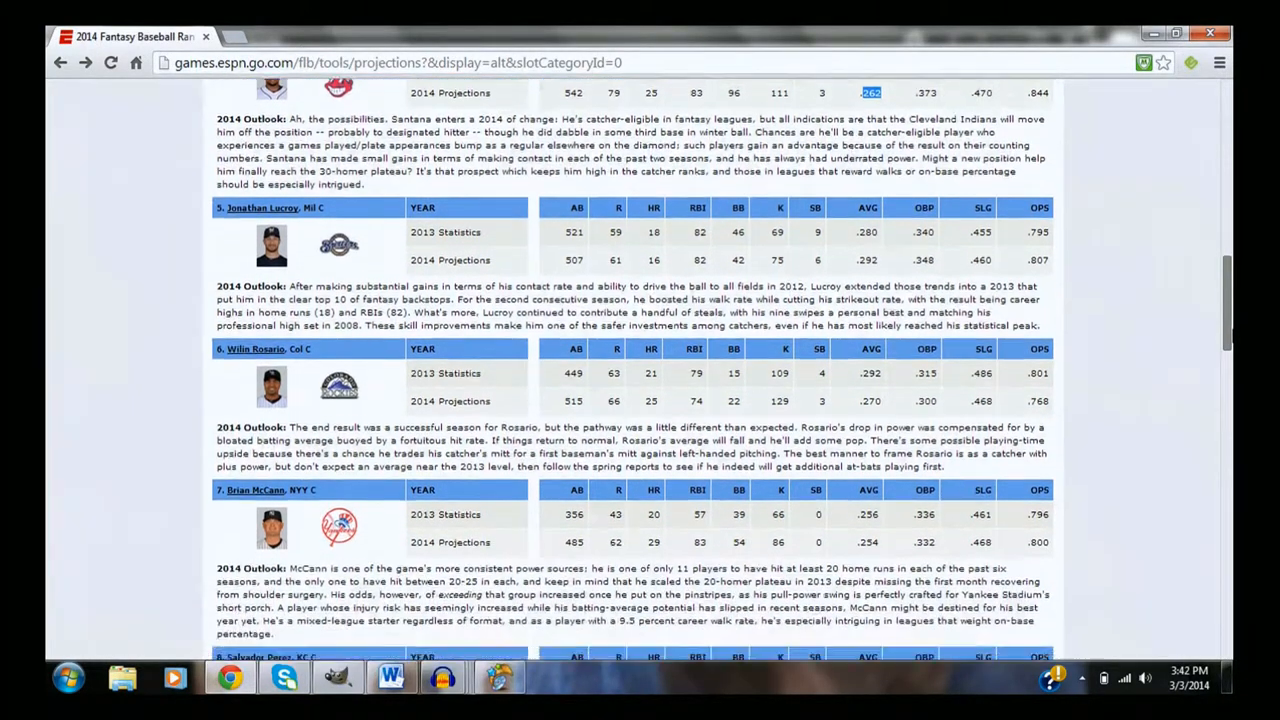
scroll(down, 3)
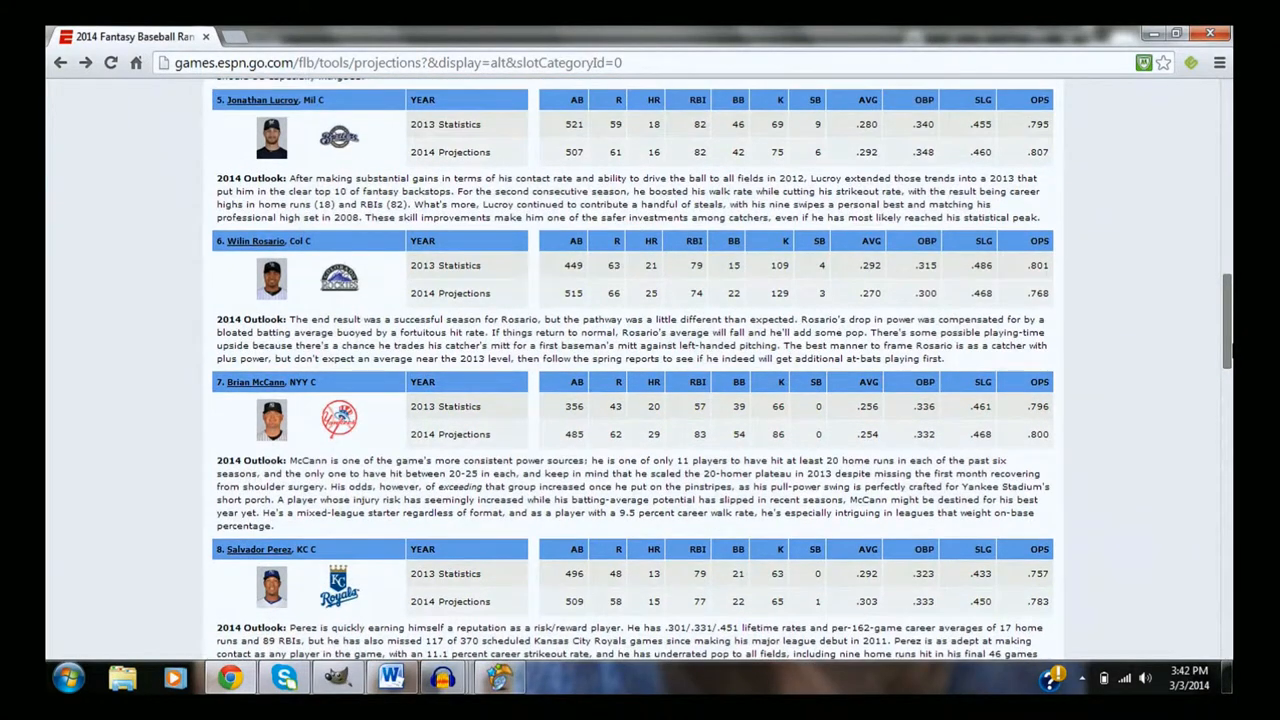
mouse_move(660, 157)
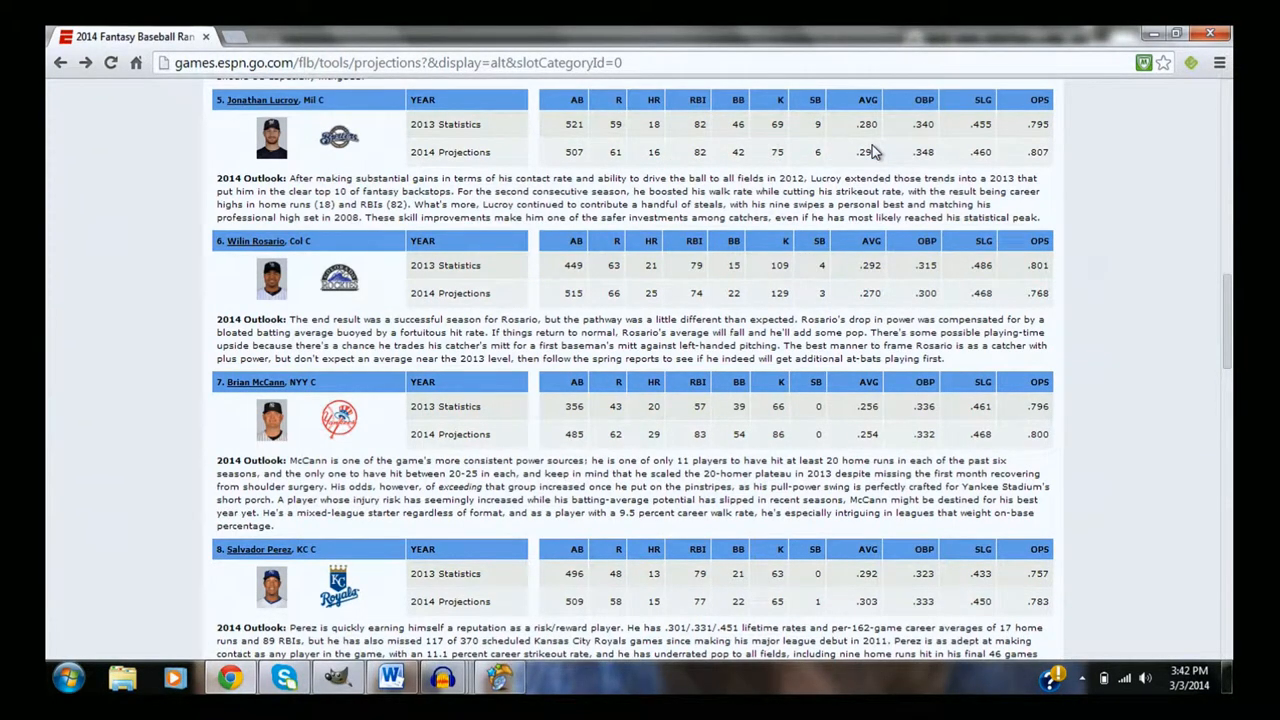
mouse_move(368, 178)
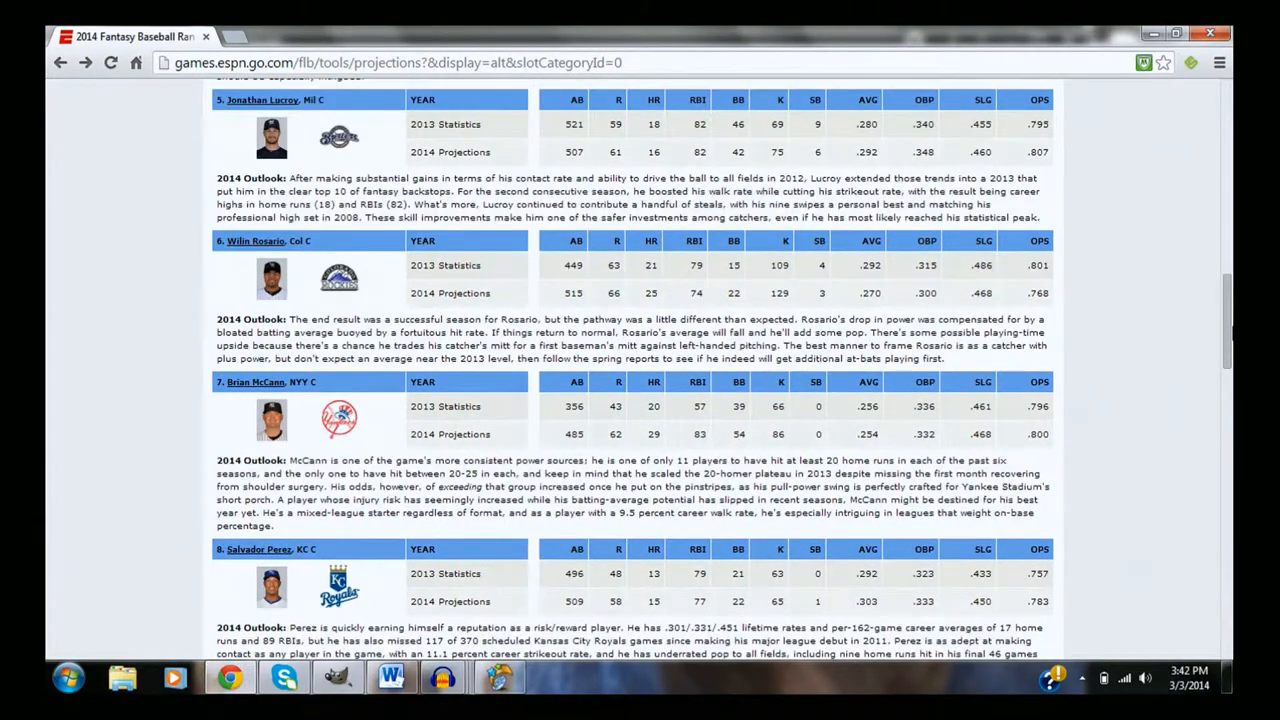
Bring Rosario's entry to the top and select his projected batting average
scroll(down, 3)
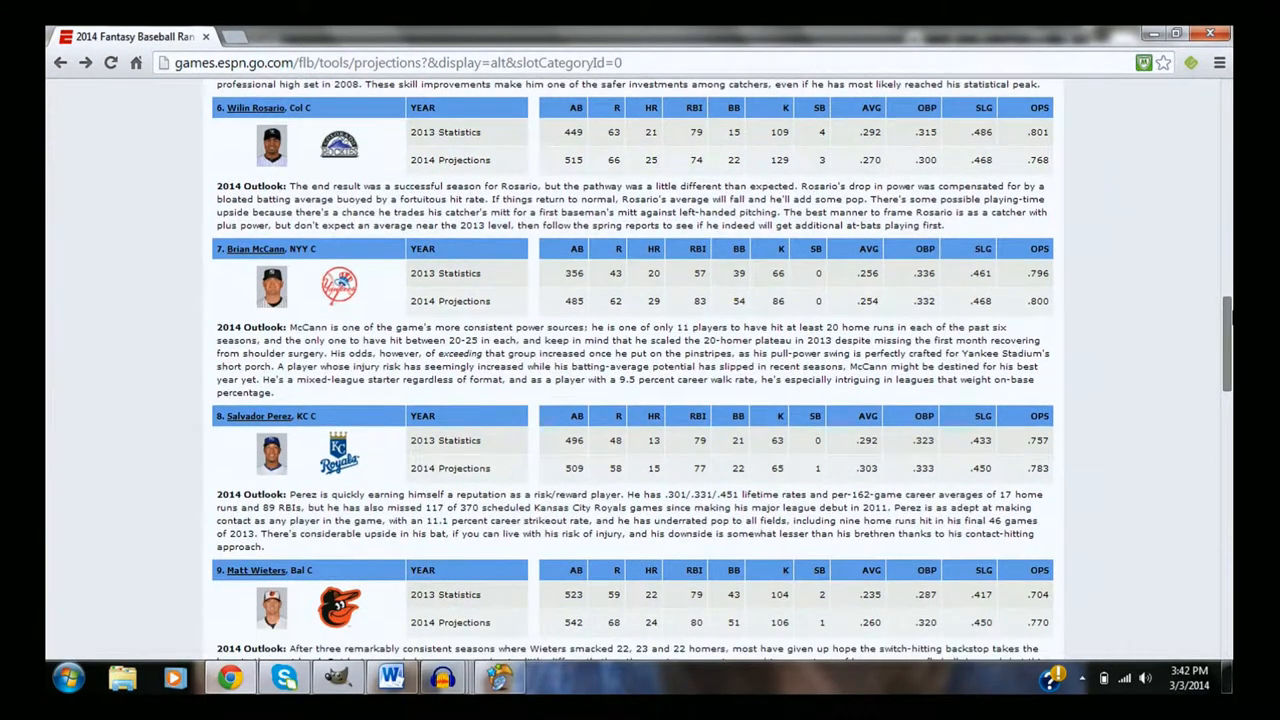
scroll(up, 3)
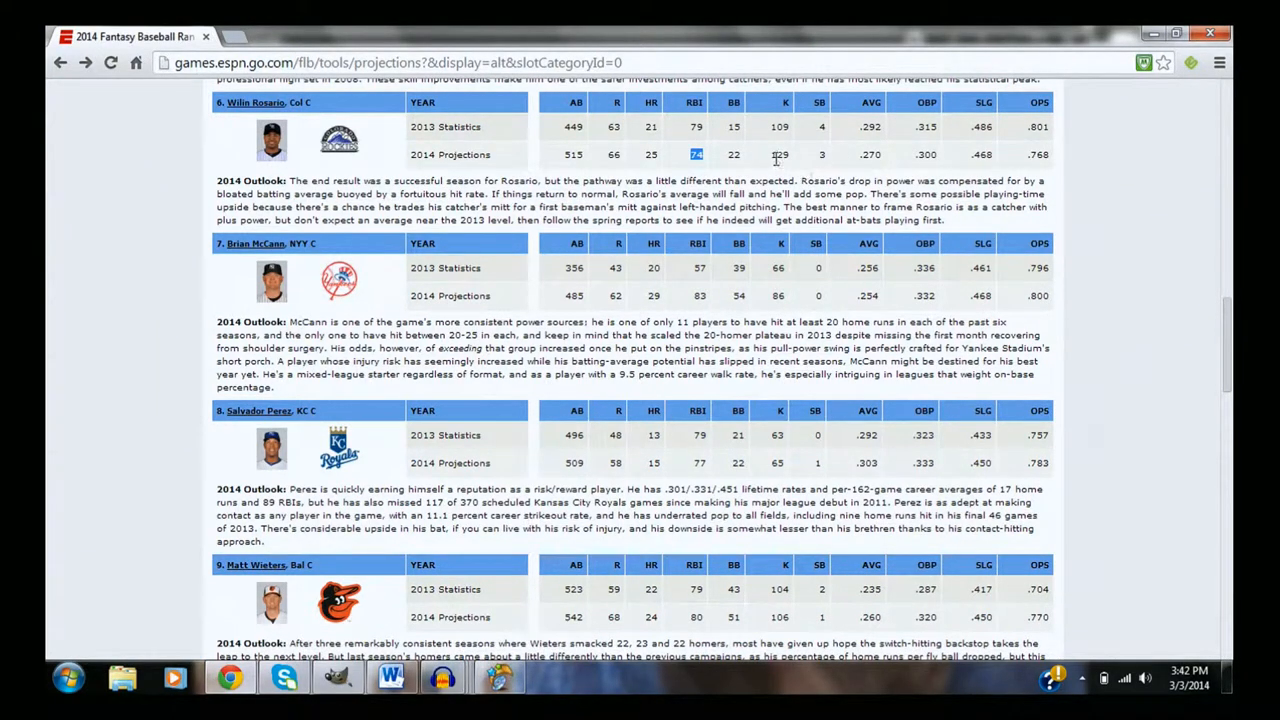
mouse_move(870, 152)
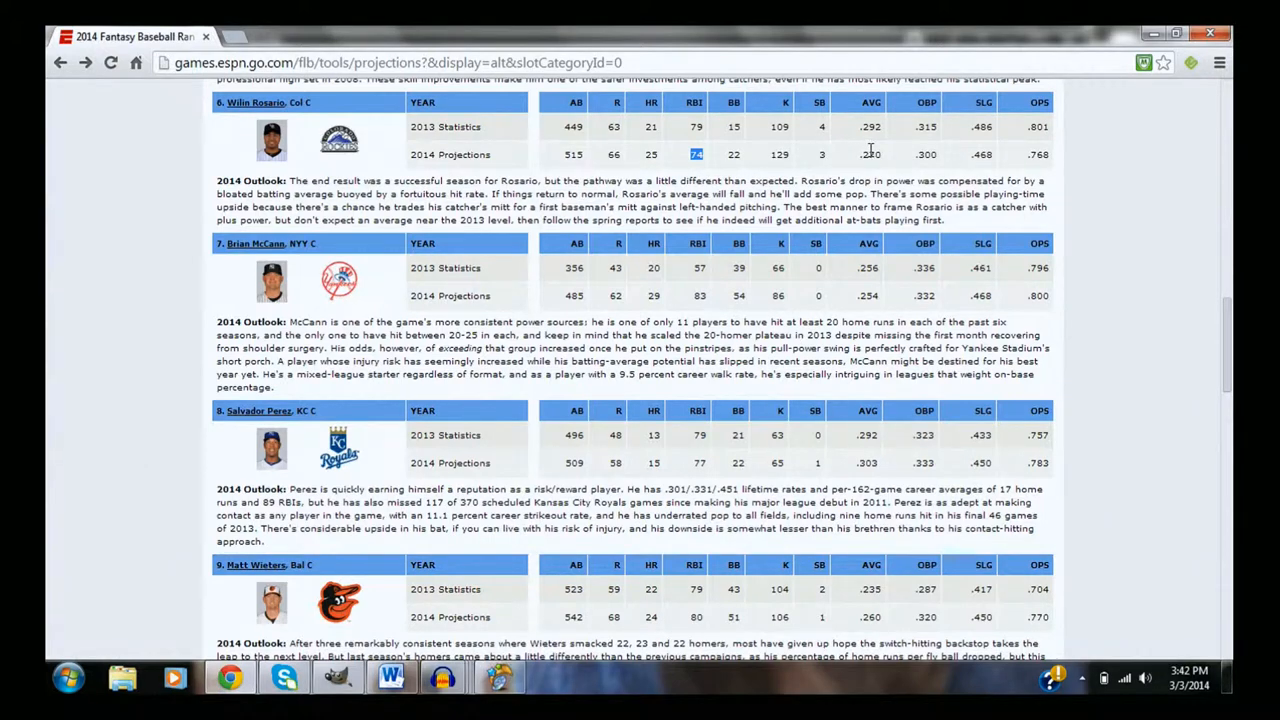
click(870, 154)
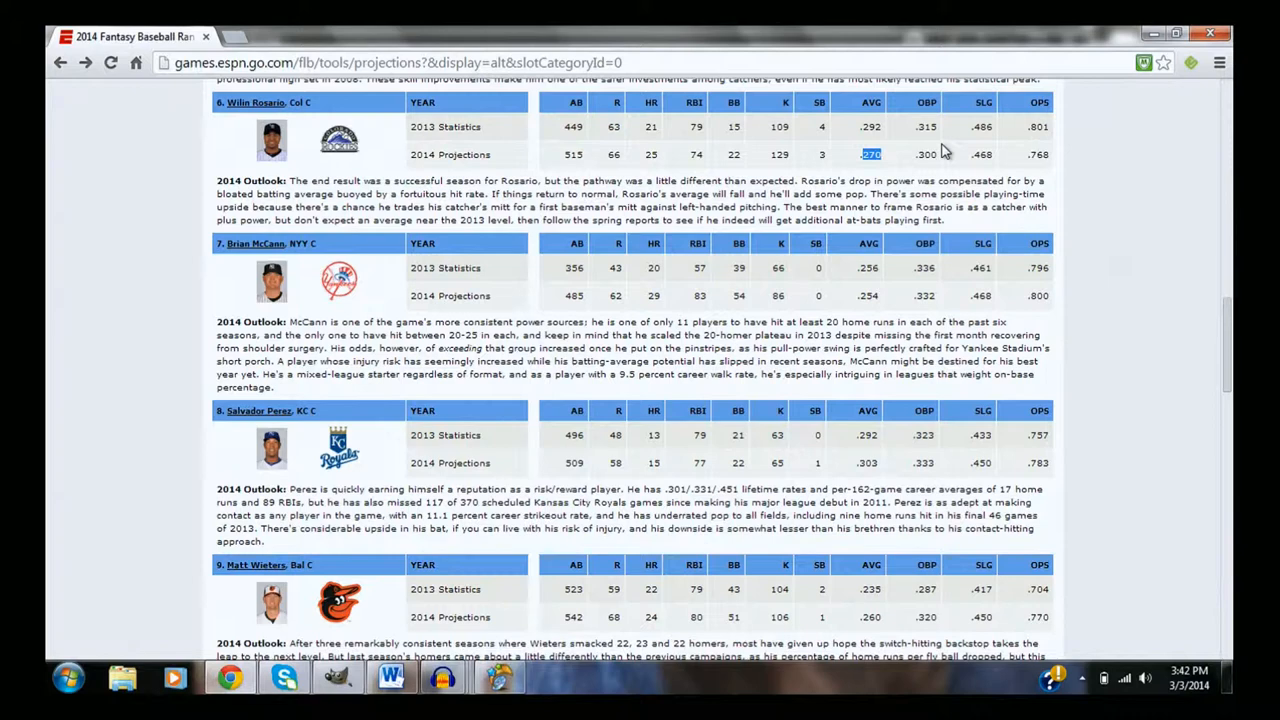
mouse_move(370, 175)
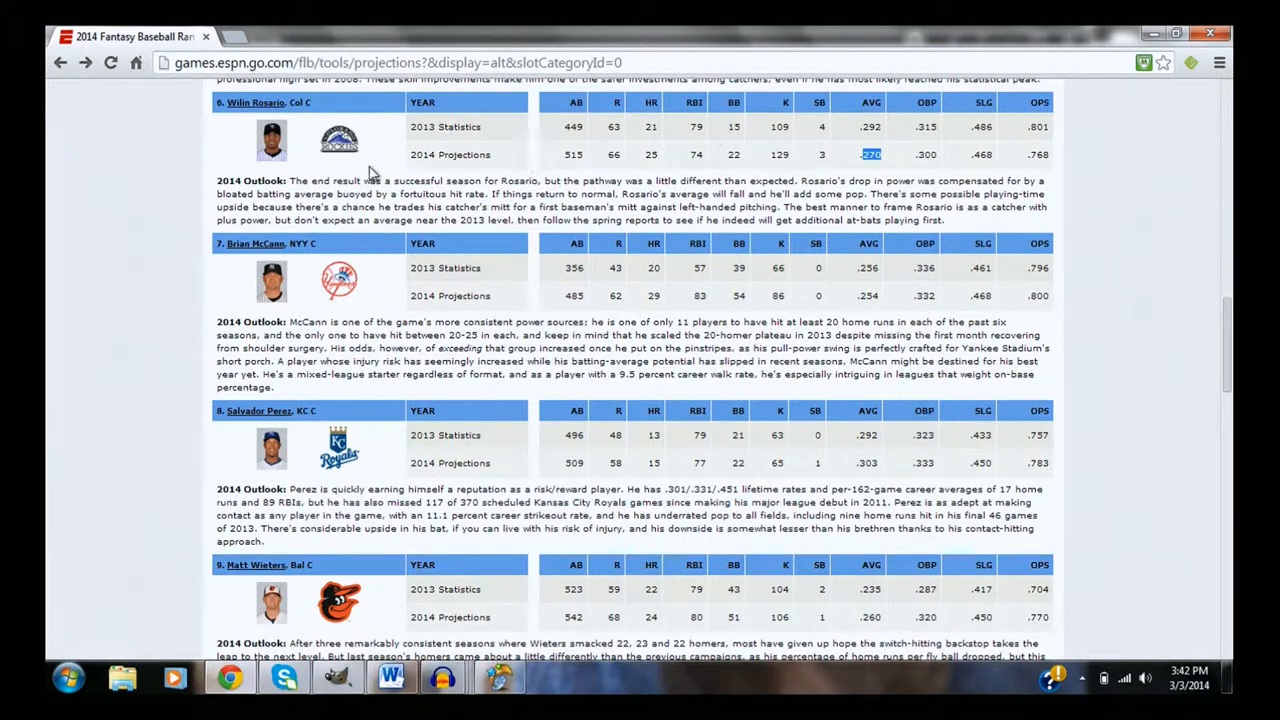
mouse_move(225, 148)
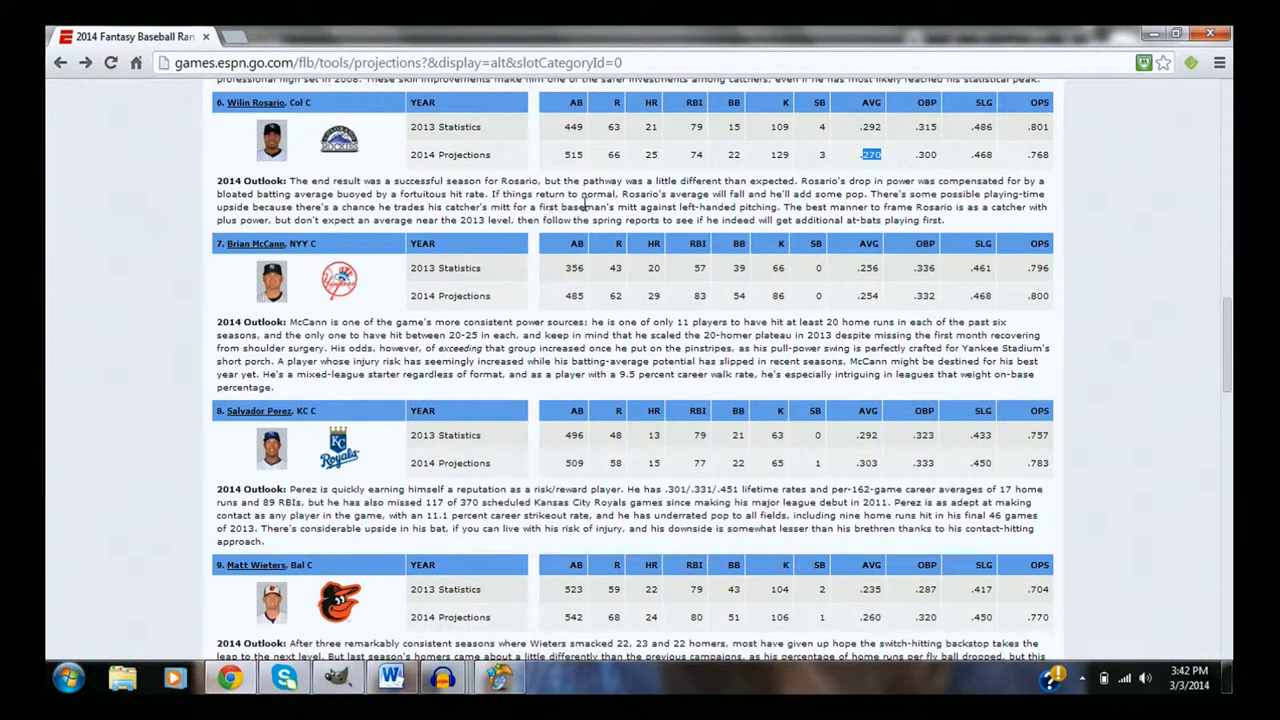
mouse_move(405, 145)
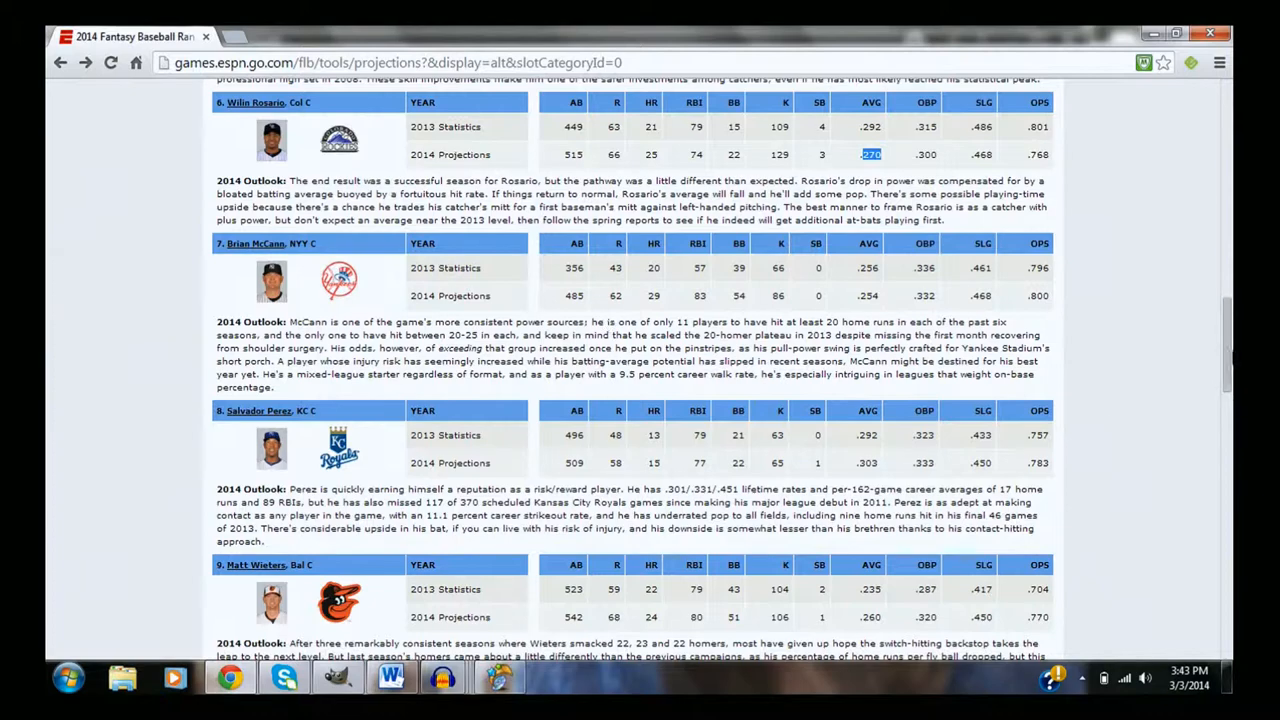
Scroll past McCann, Perez and Wieters until Wilson Ramos, Castro, Montero and Gattis show
scroll(down, 3)
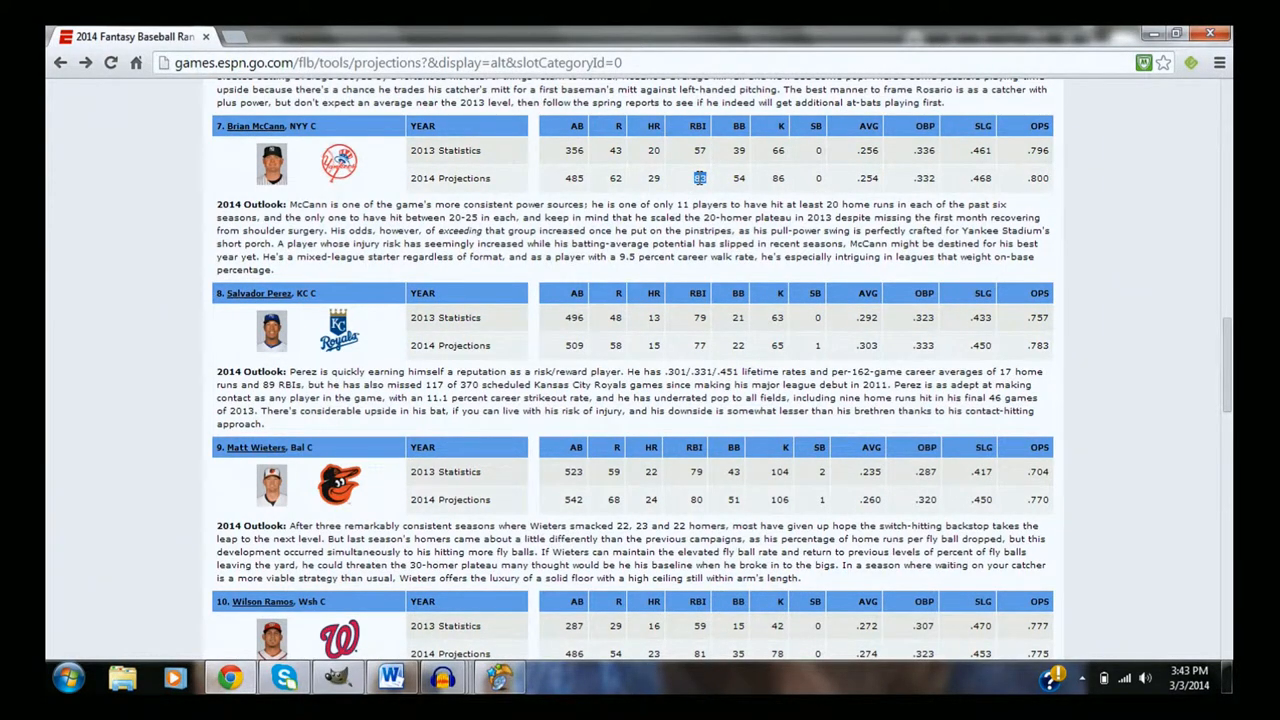
mouse_move(480, 230)
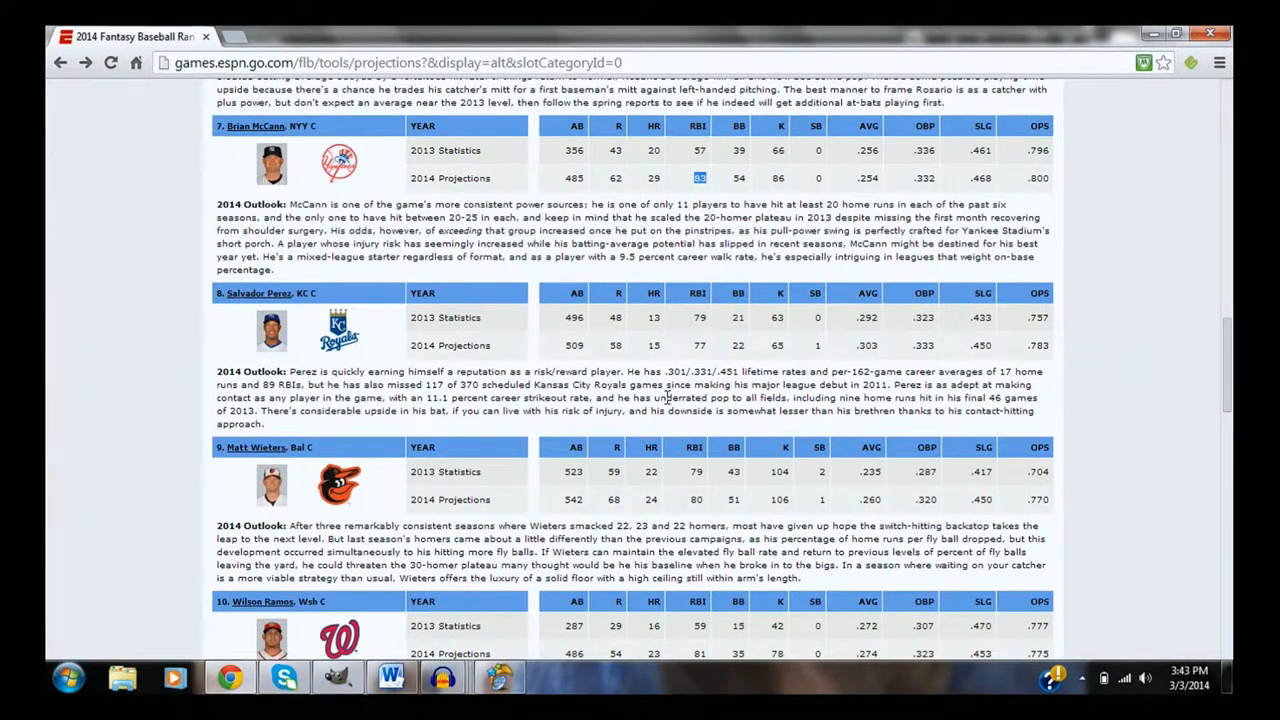
mouse_move(783, 345)
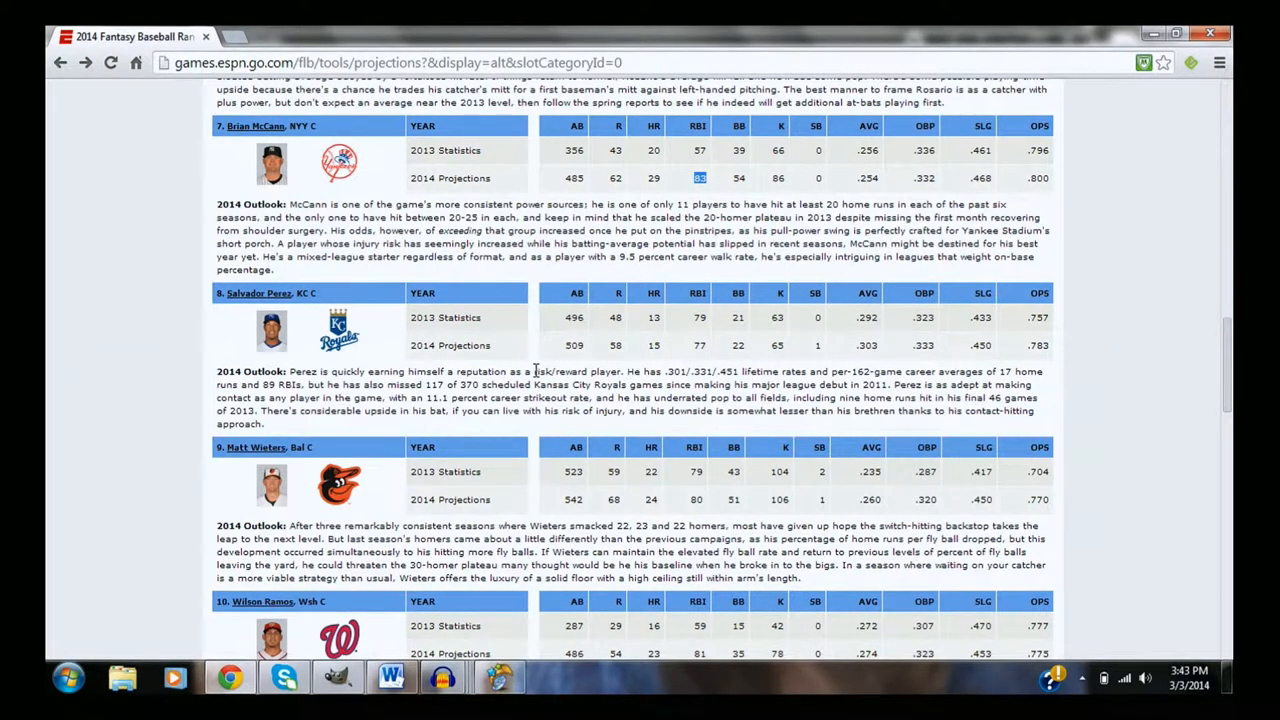
scroll(down, 3)
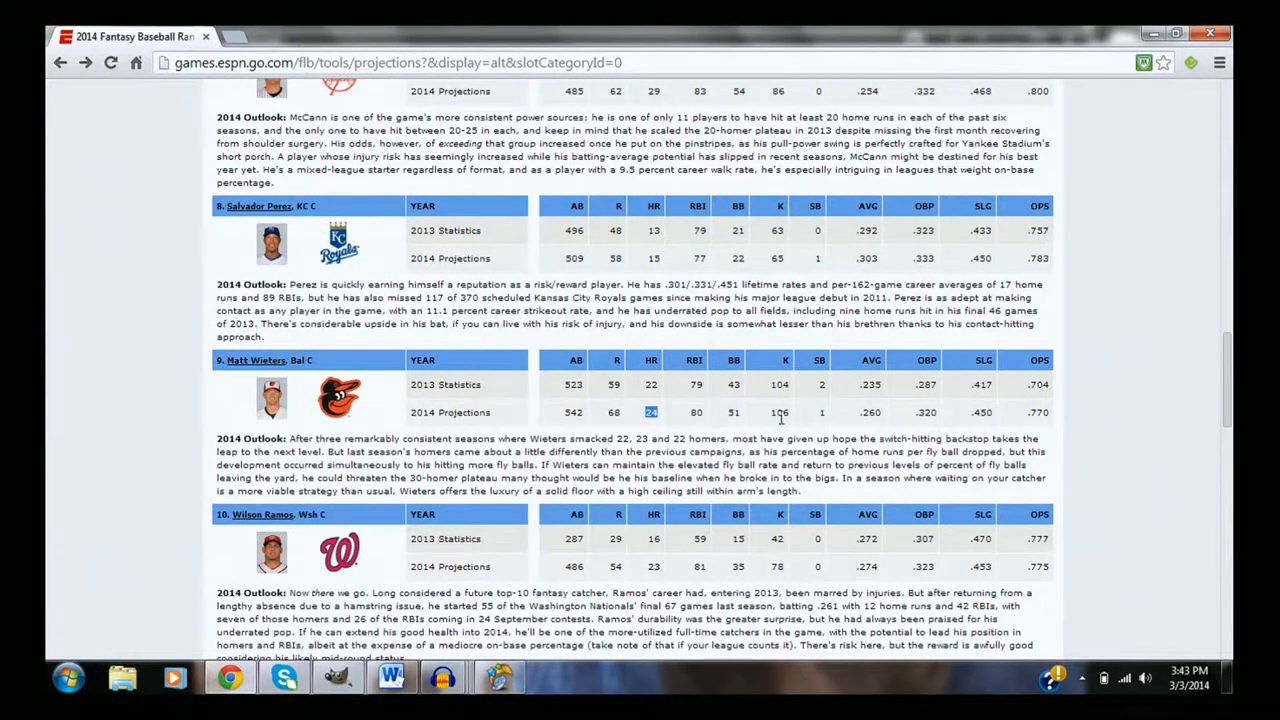
mouse_move(885, 500)
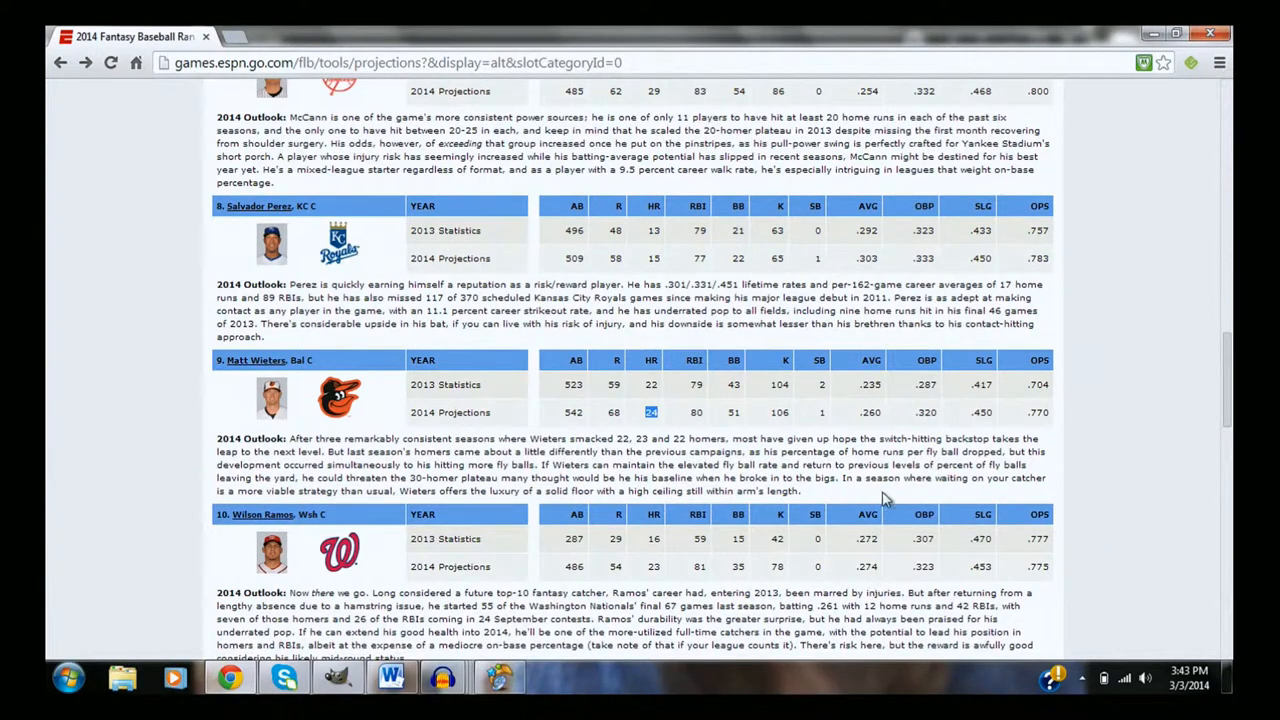
mouse_move(645, 443)
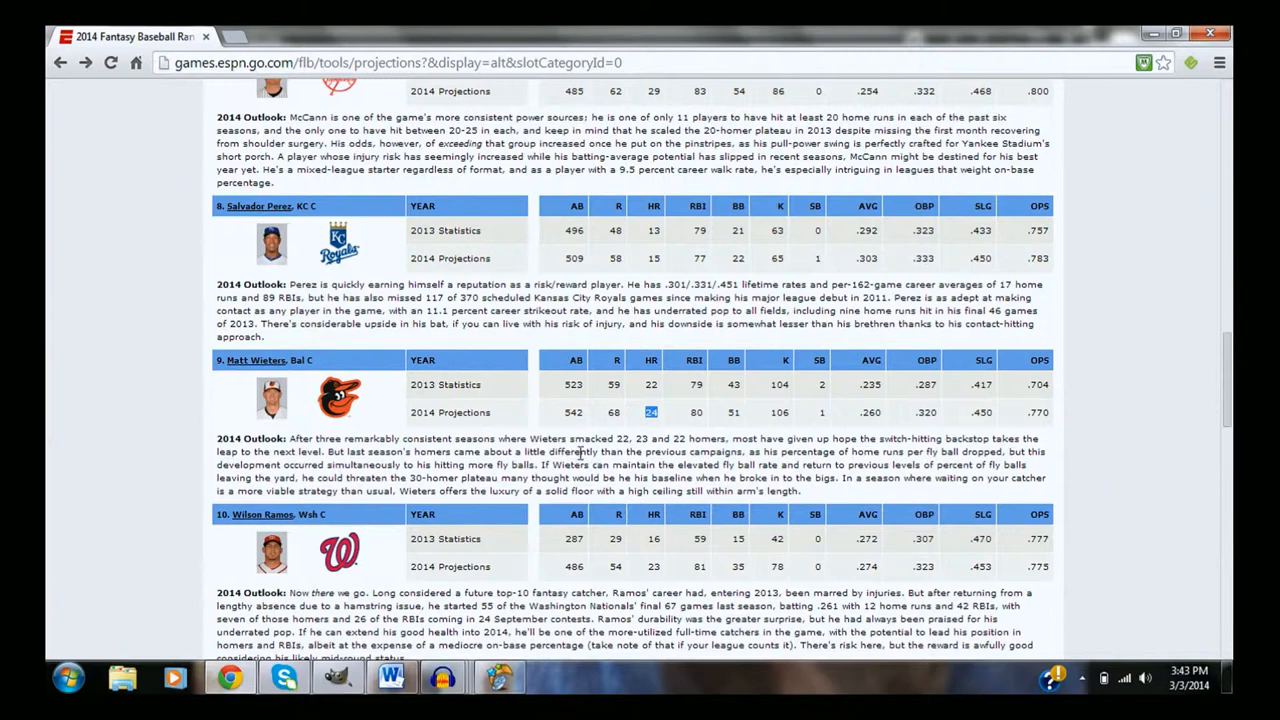
scroll(down, 3)
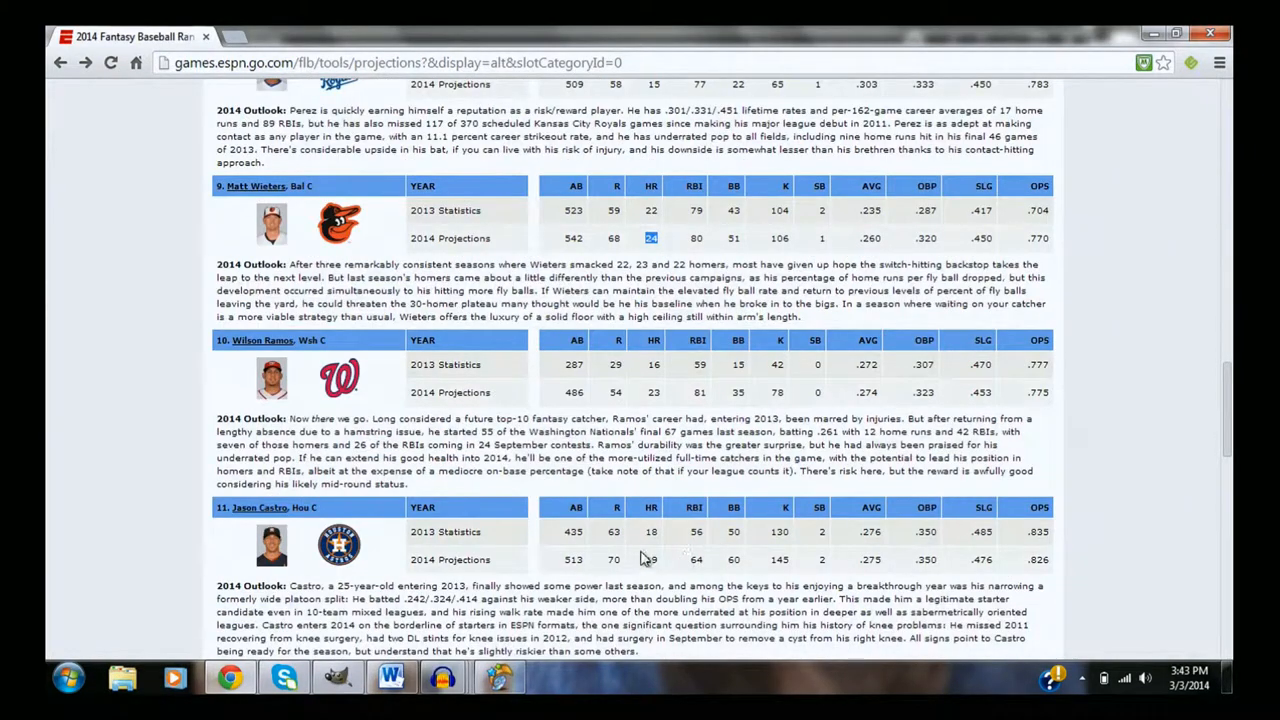
scroll(down, 3)
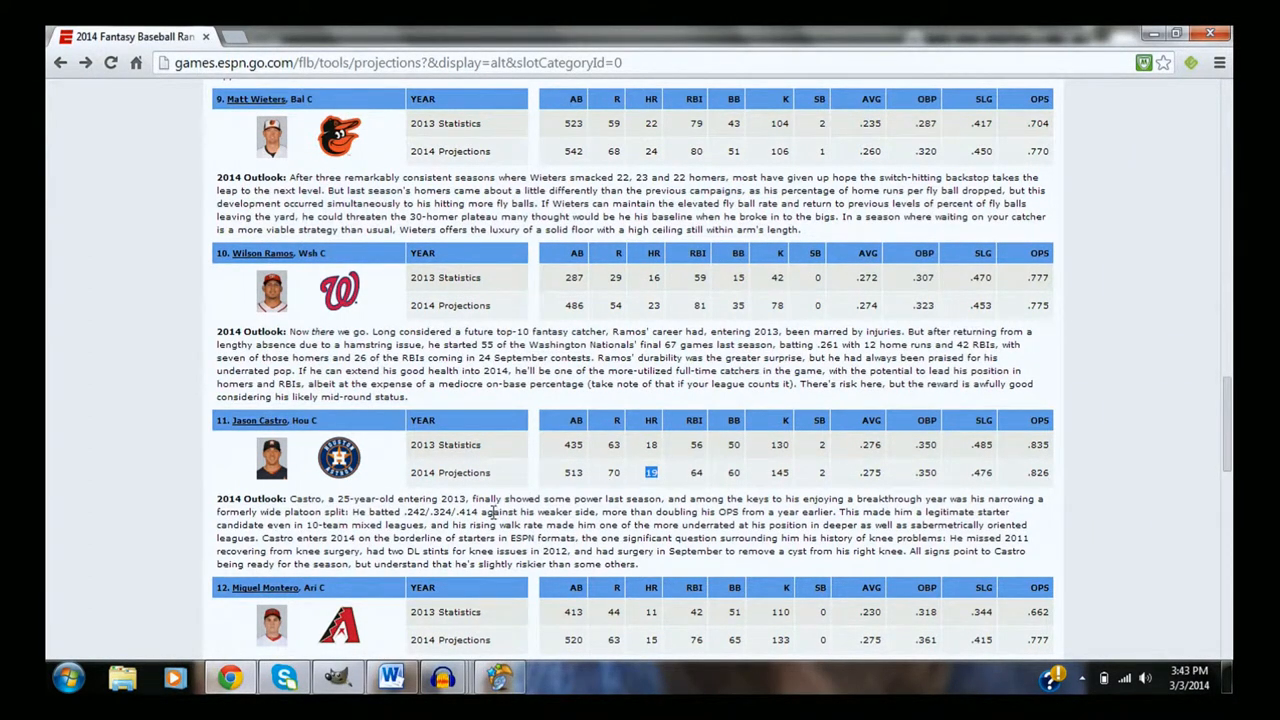
mouse_move(855, 490)
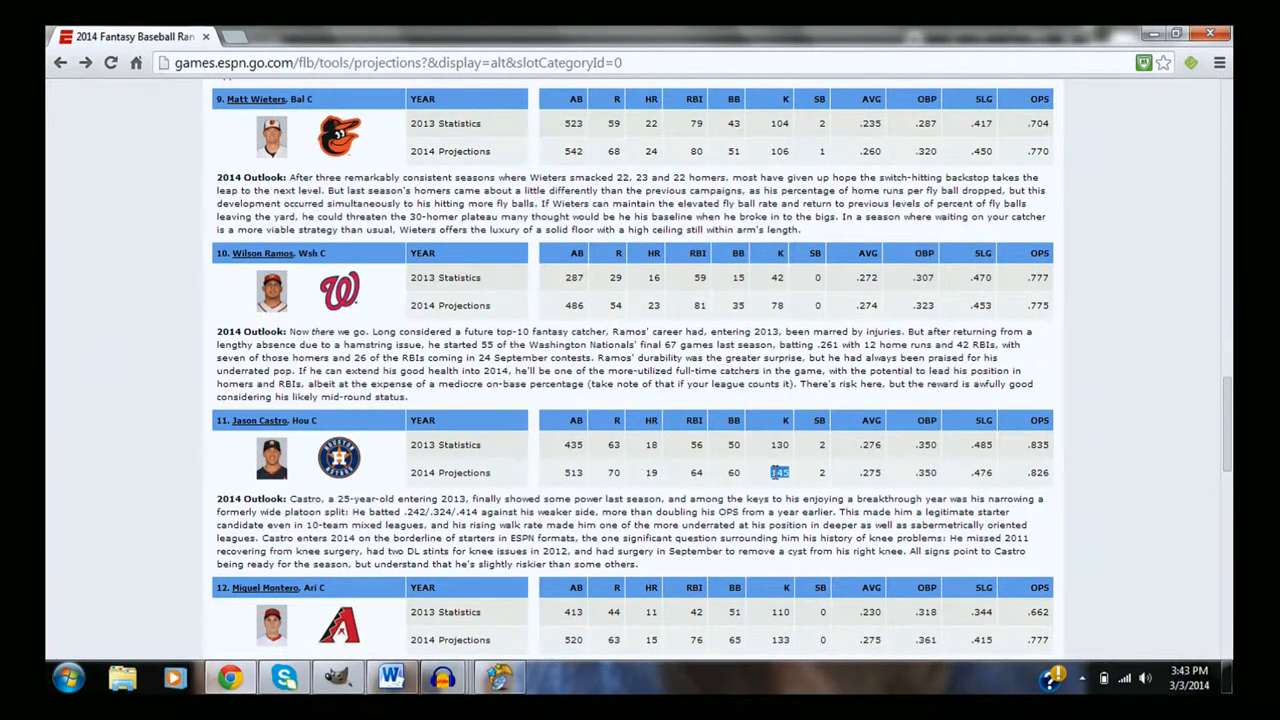
scroll(down, 3)
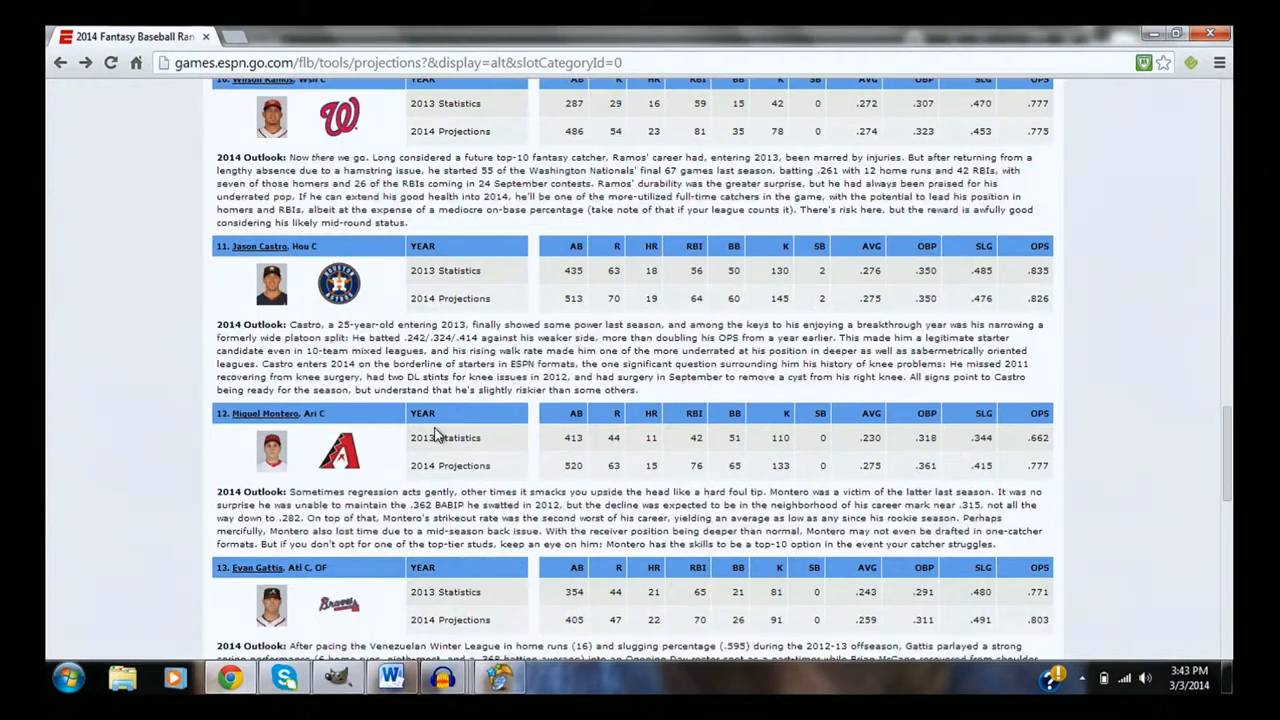
Scroll down to Gattis, Pierzynski and Devin Mesoraco, the page's last entry
scroll(down, 3)
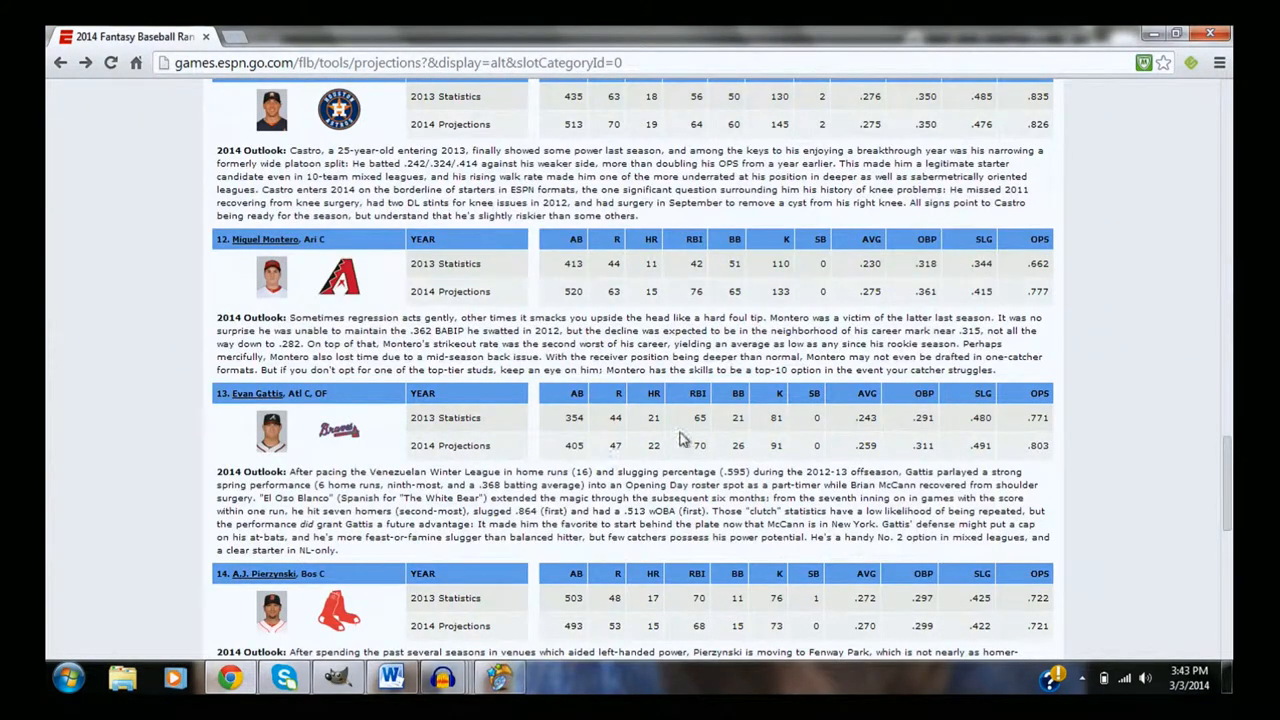
mouse_move(630, 447)
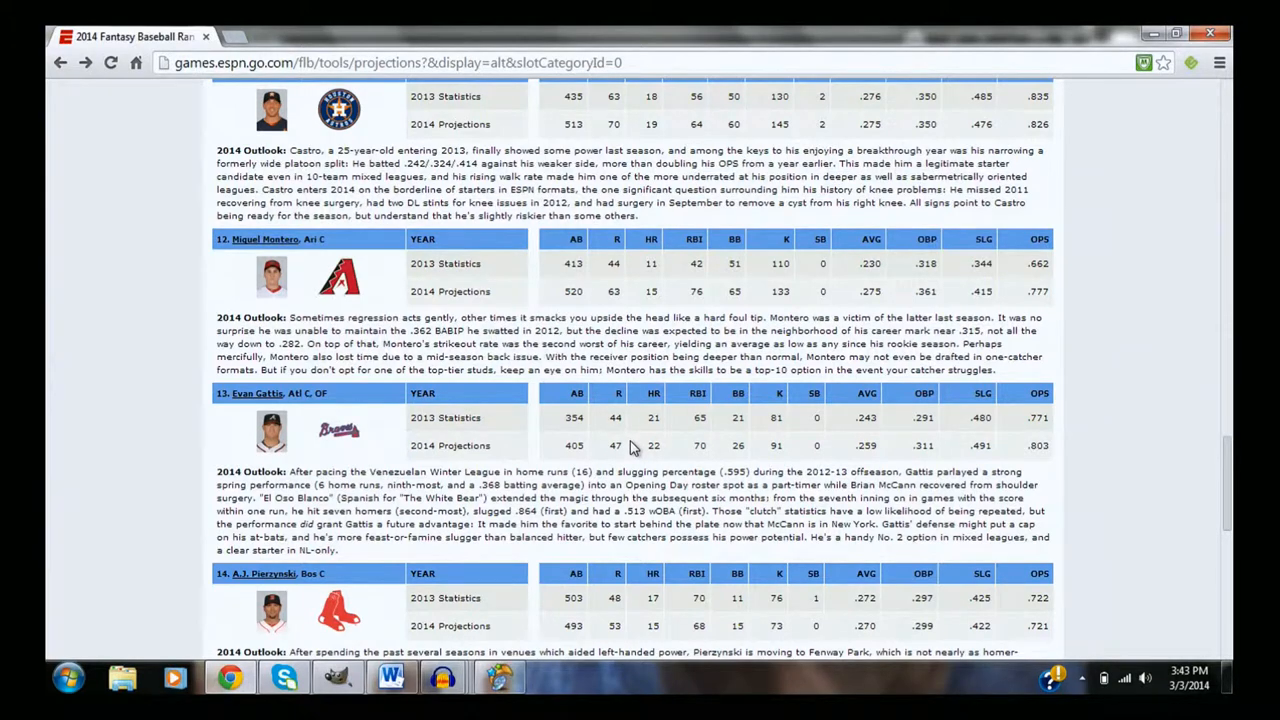
scroll(down, 3)
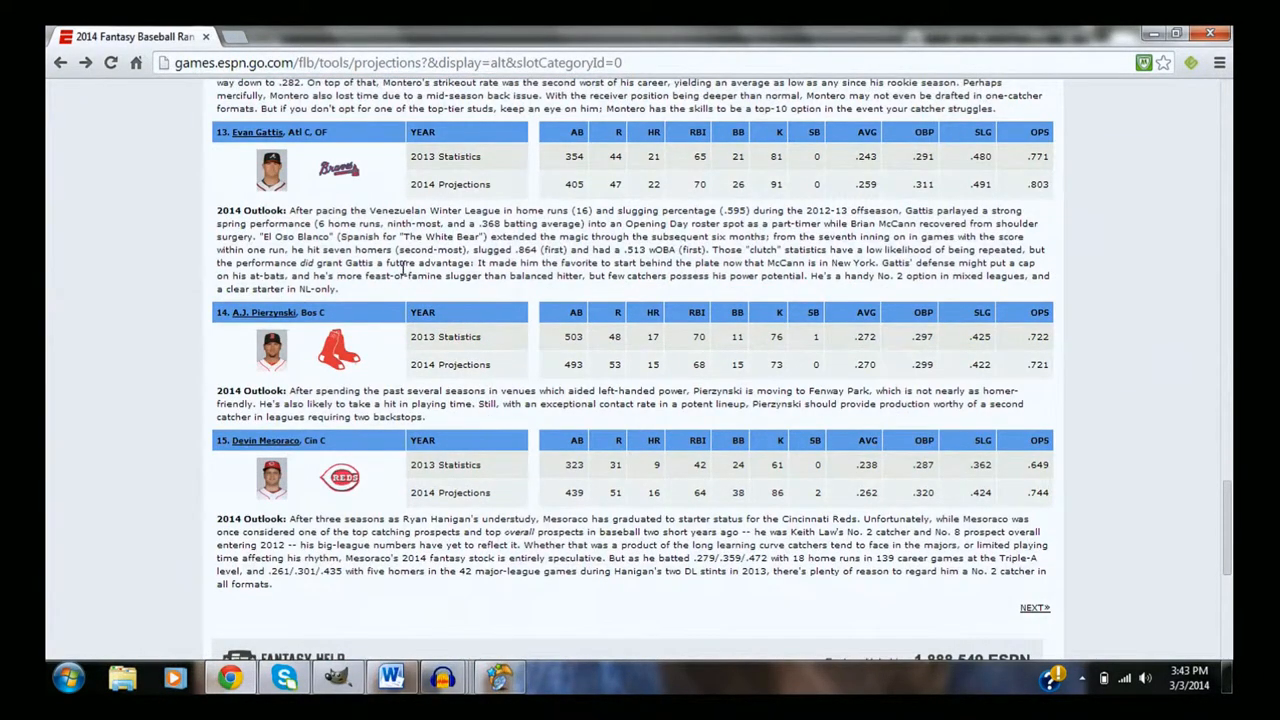
mouse_move(495, 305)
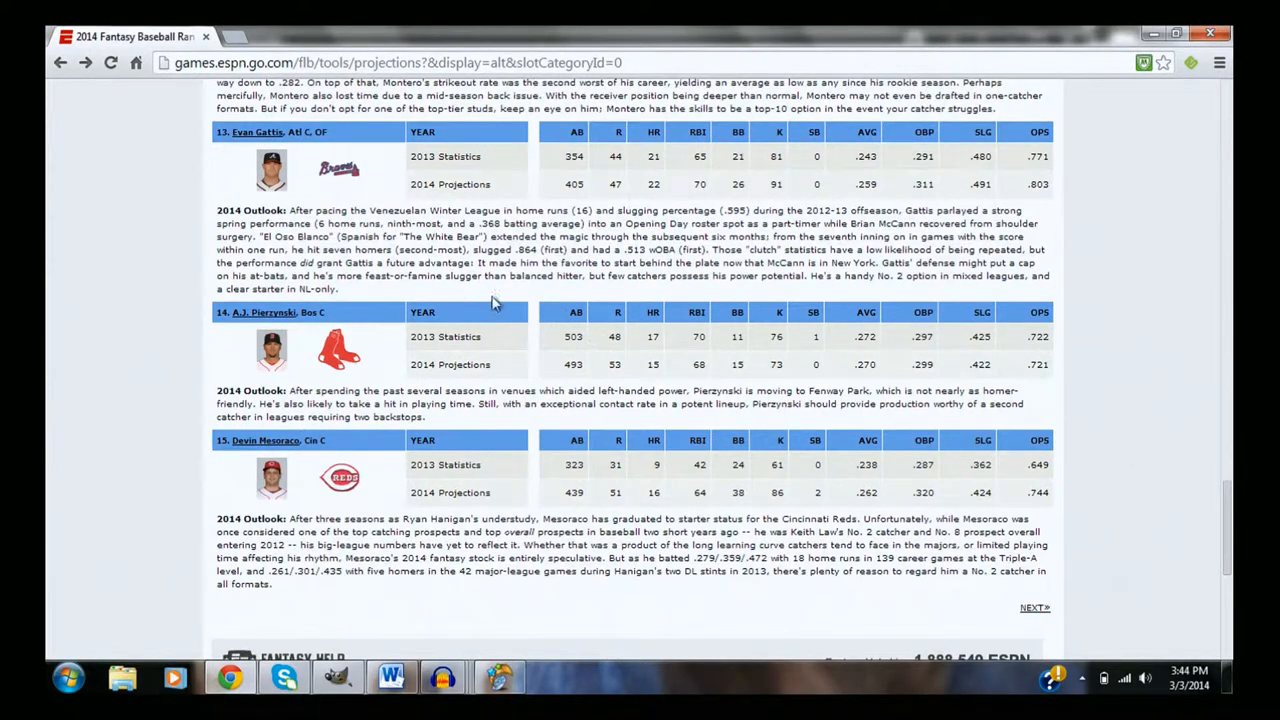
mouse_move(288, 335)
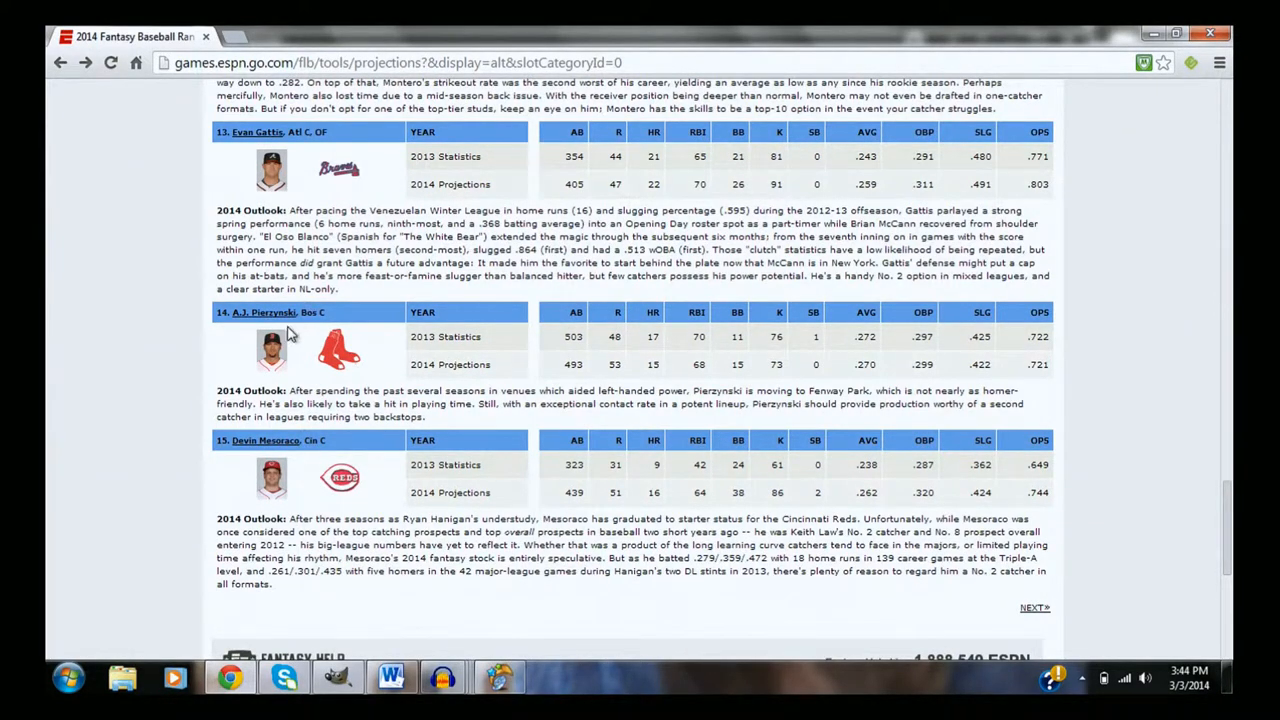
mouse_move(303, 495)
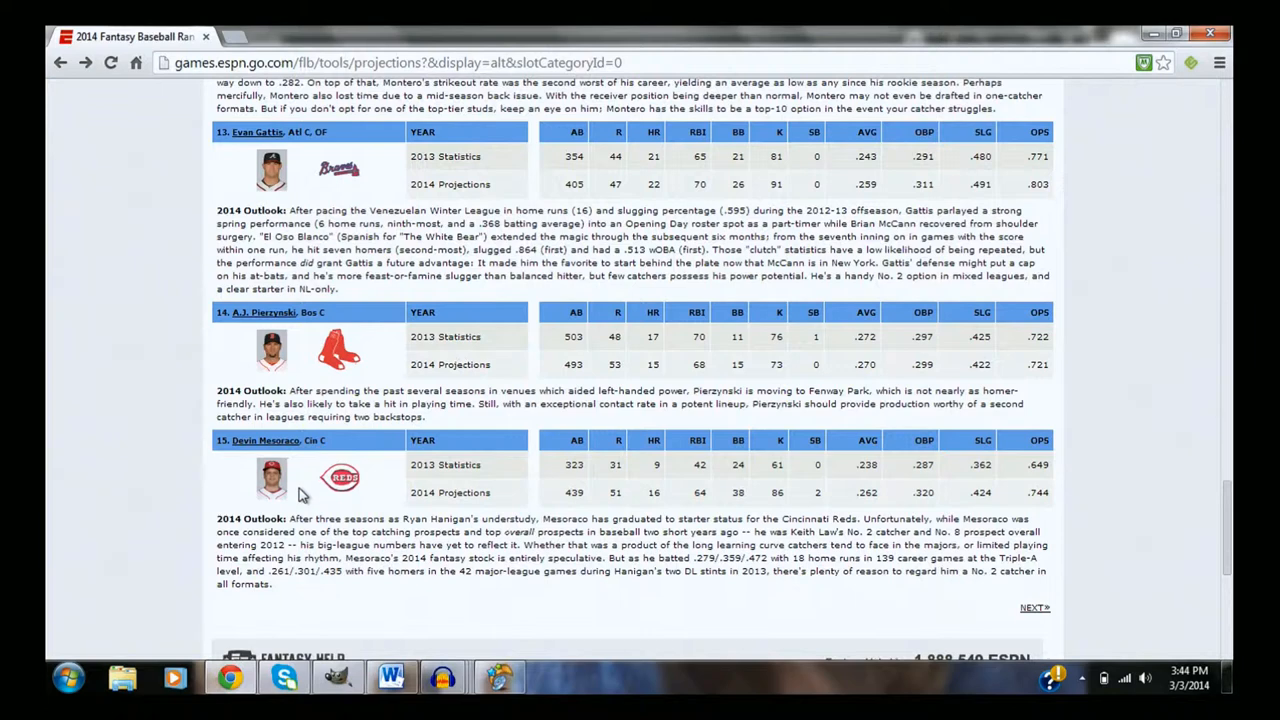
mouse_move(545, 487)
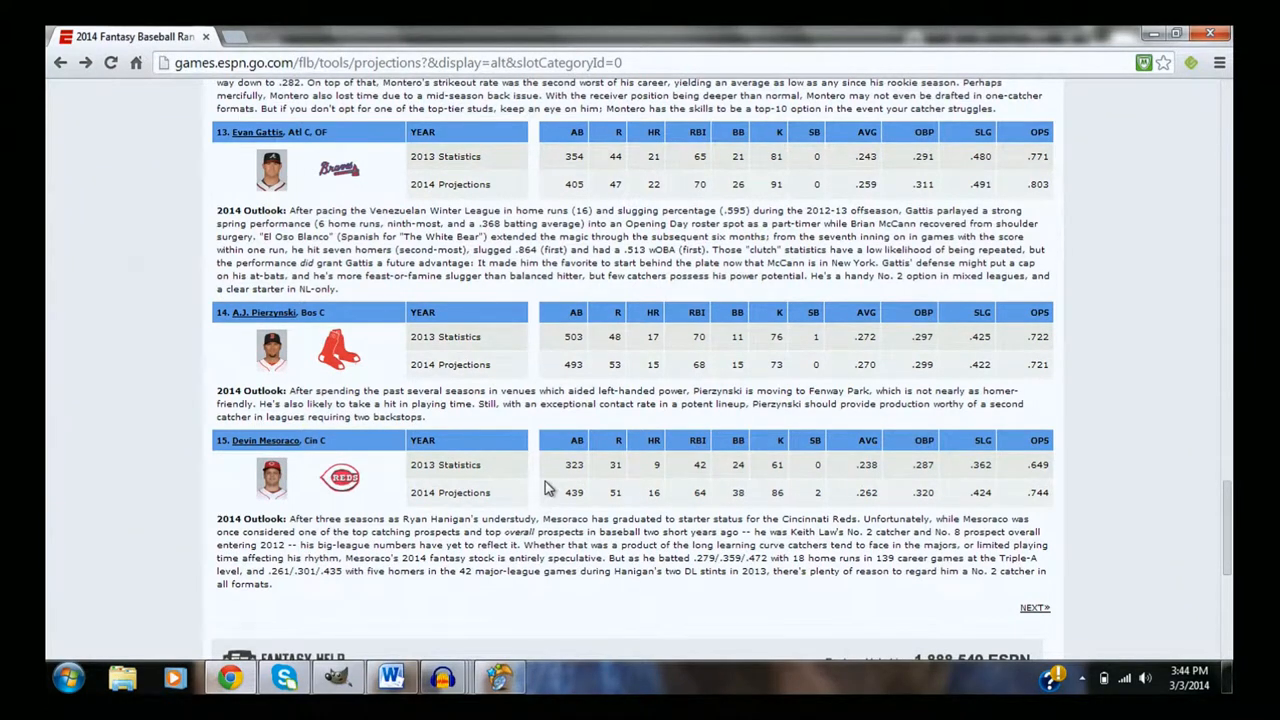
mouse_move(603, 491)
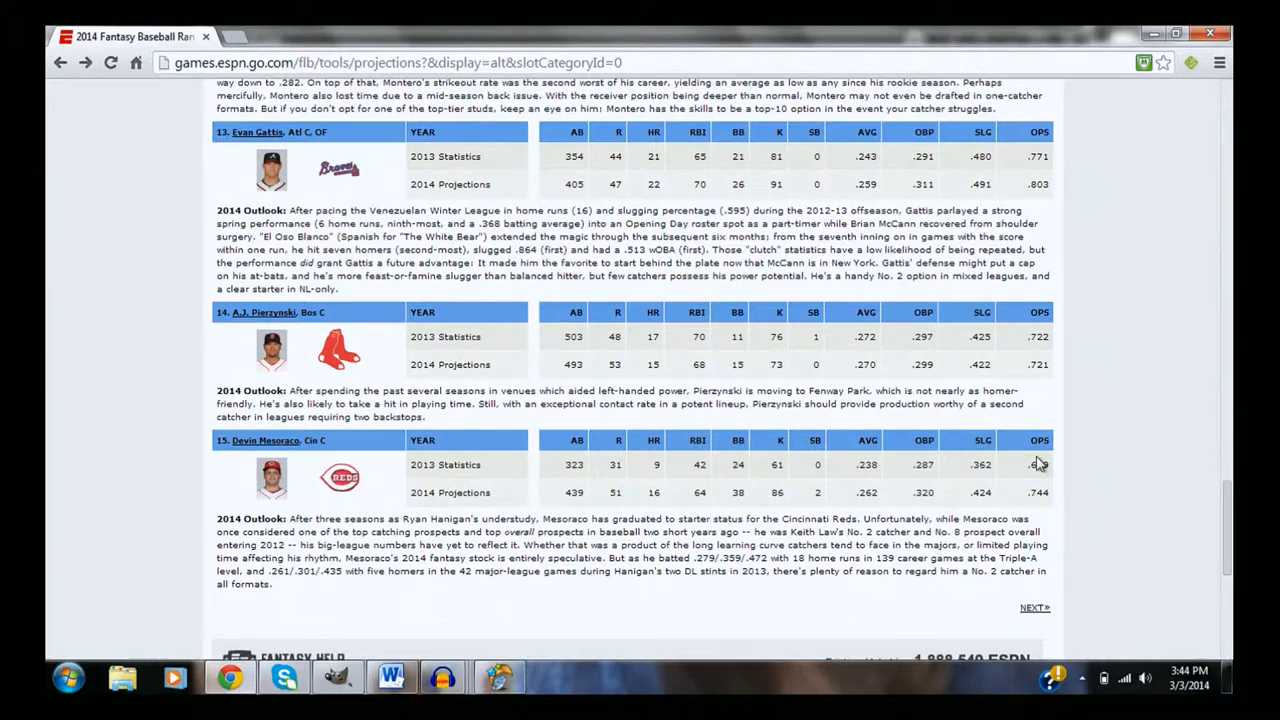
mouse_move(645, 495)
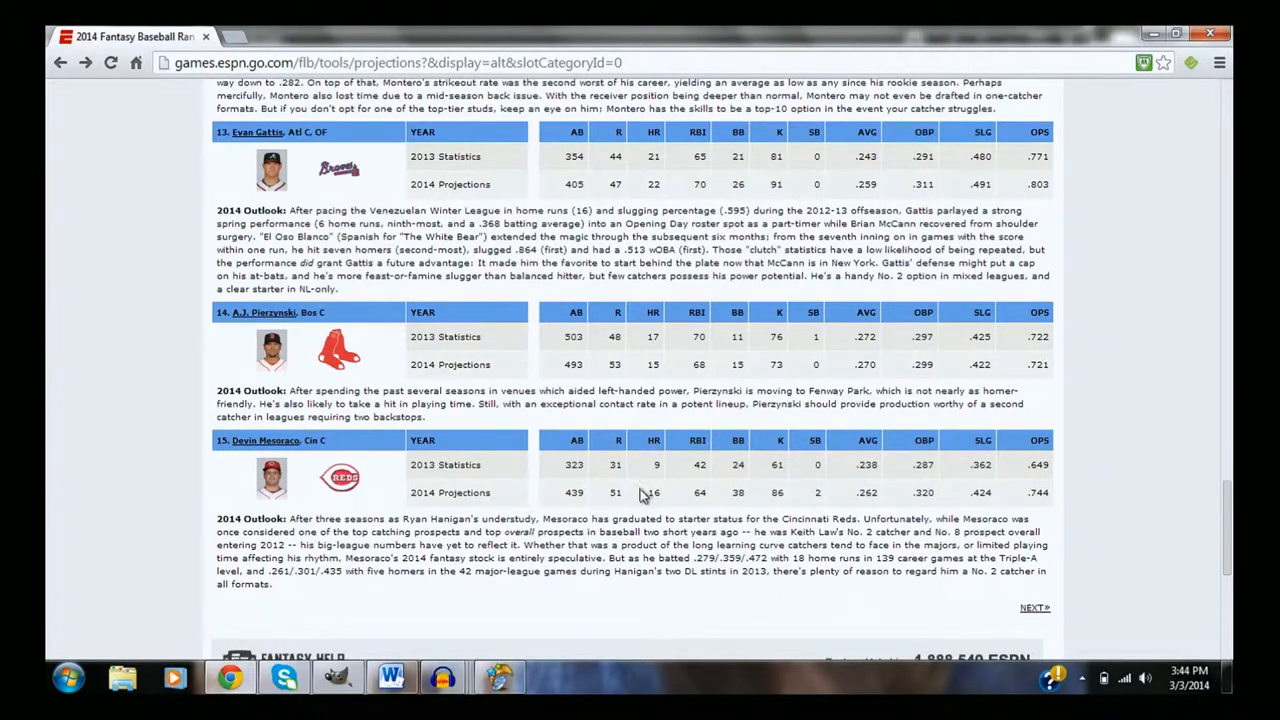
mouse_move(690, 388)
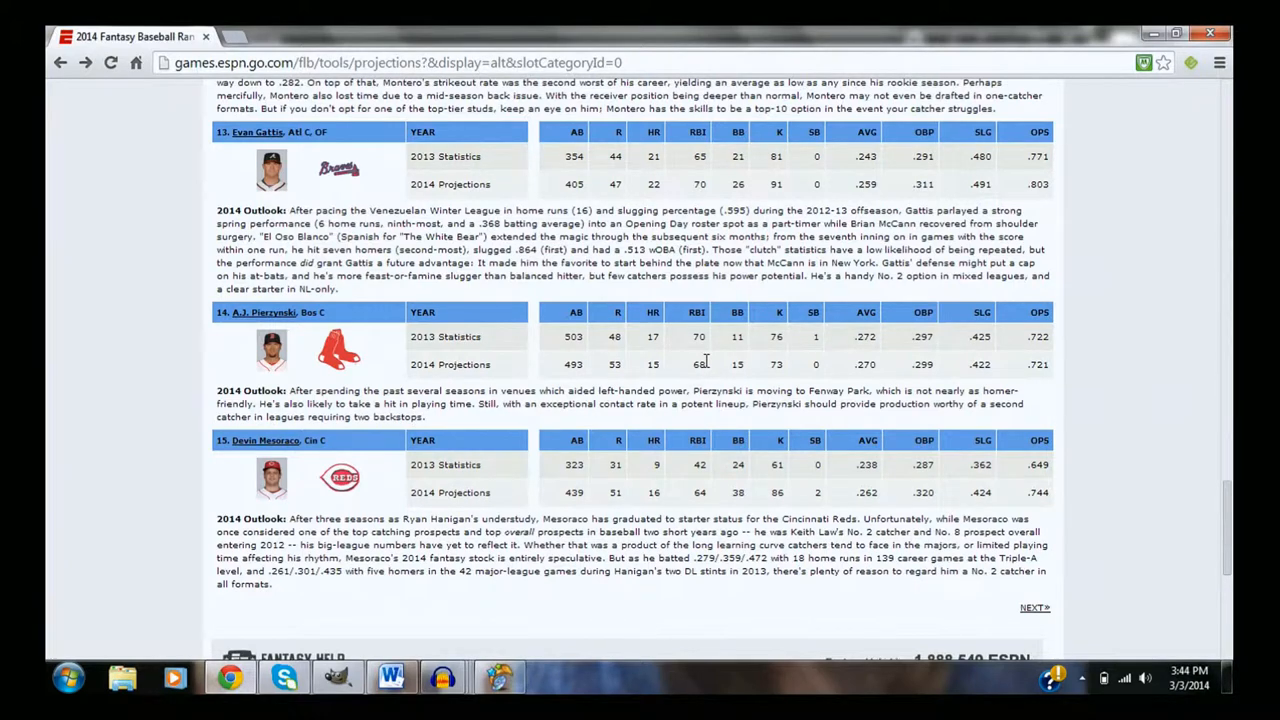
mouse_move(545, 363)
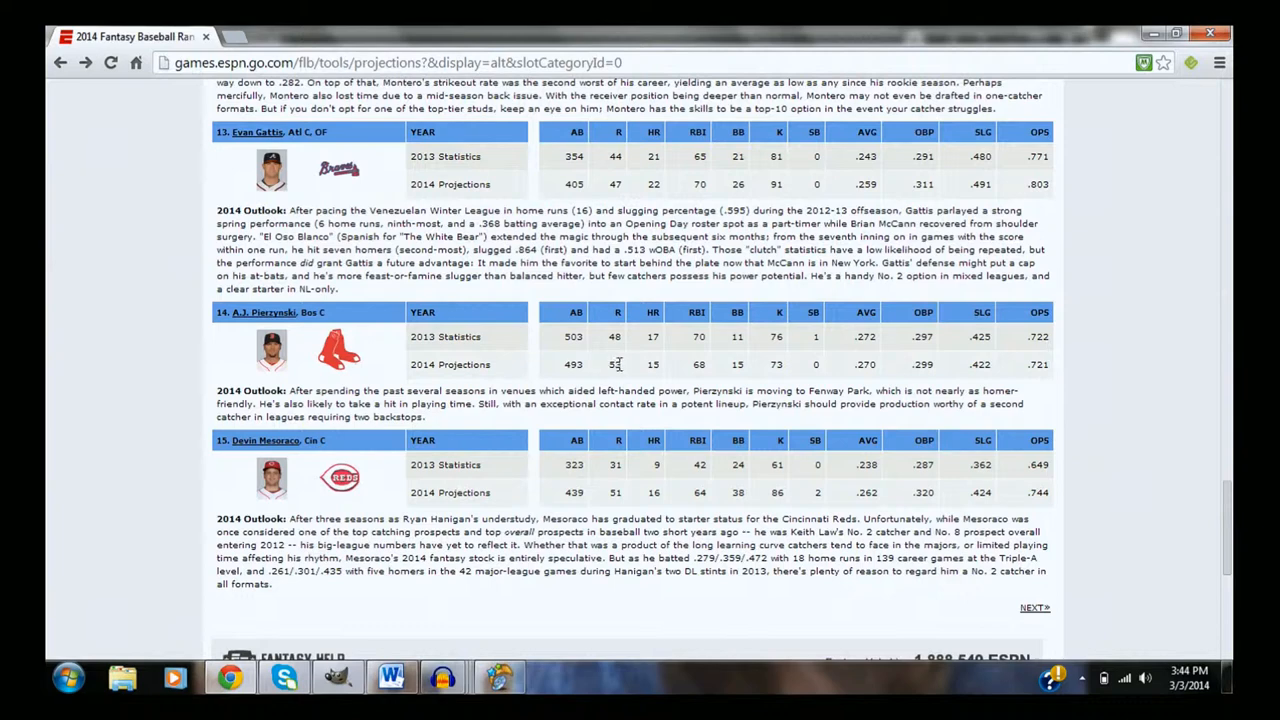
mouse_move(455, 358)
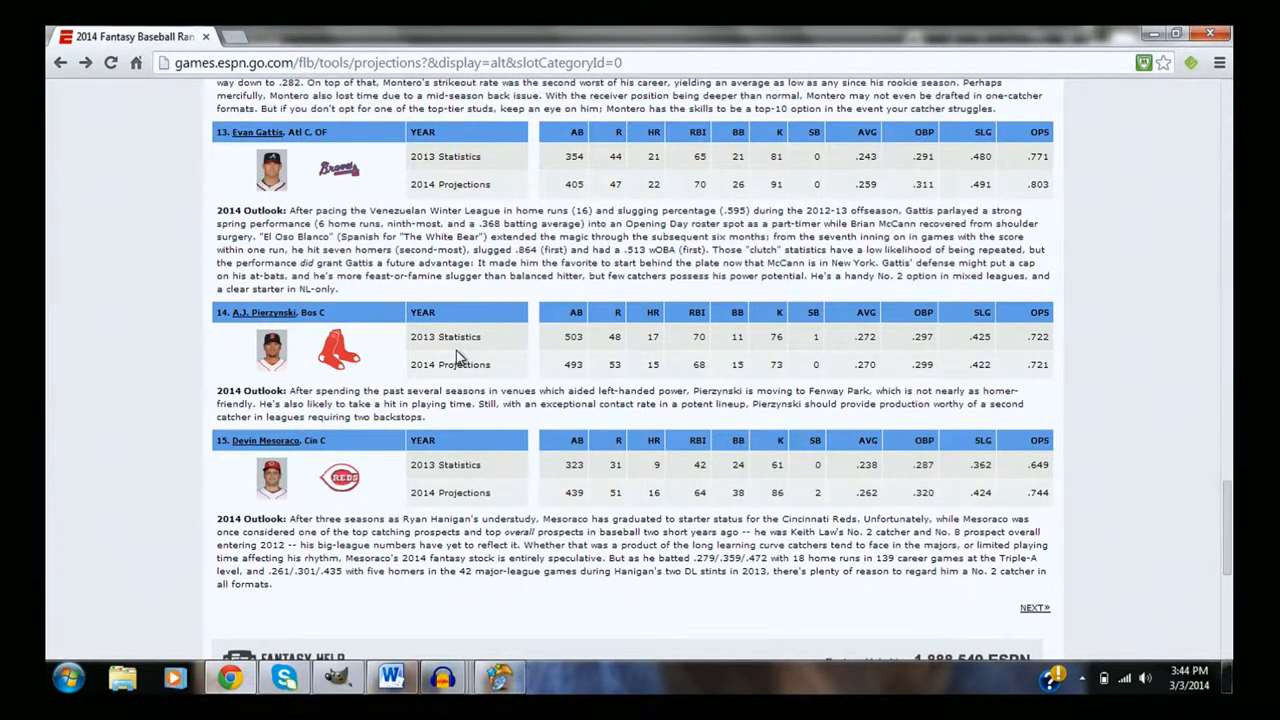
mouse_move(1180, 330)
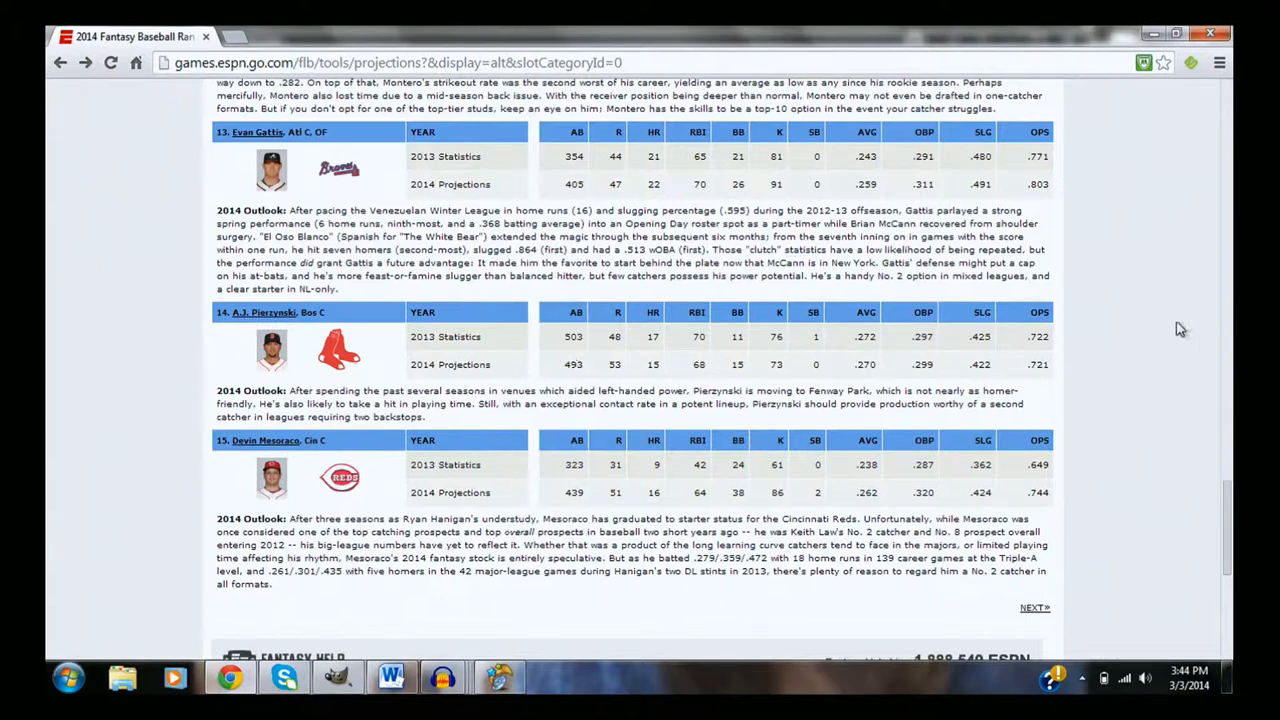
mouse_move(908, 346)
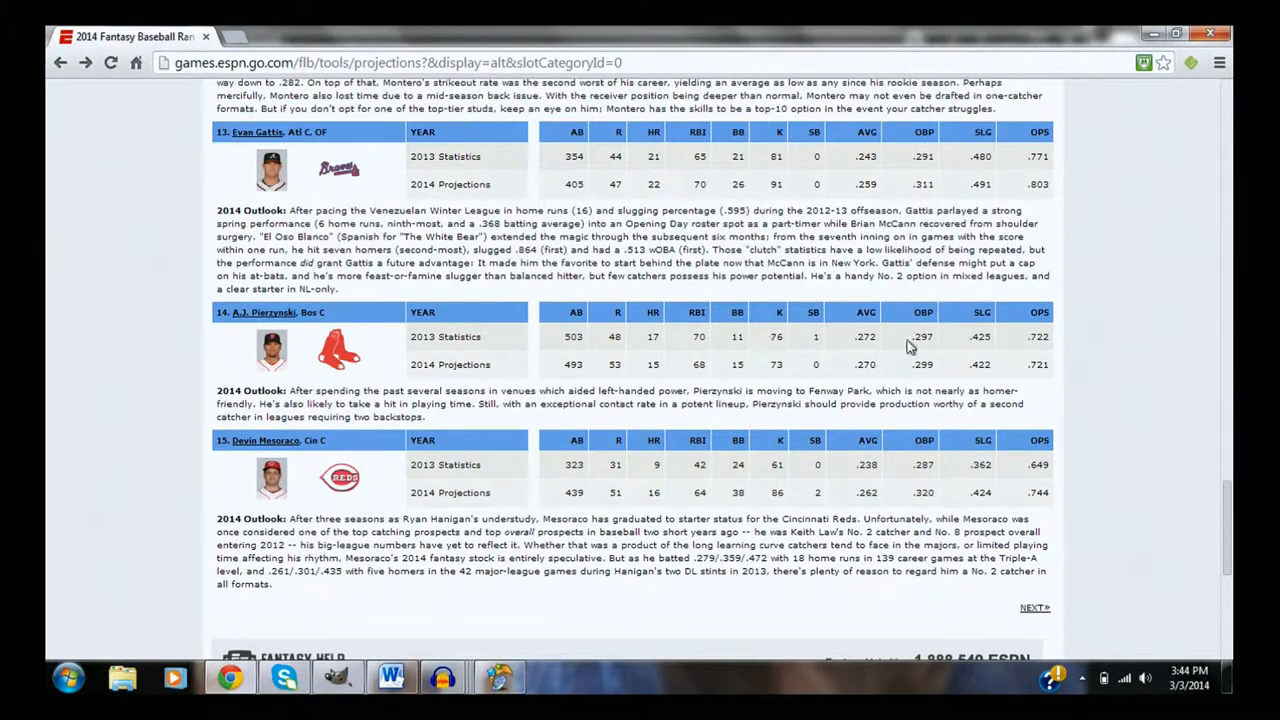
double_click(865, 336)
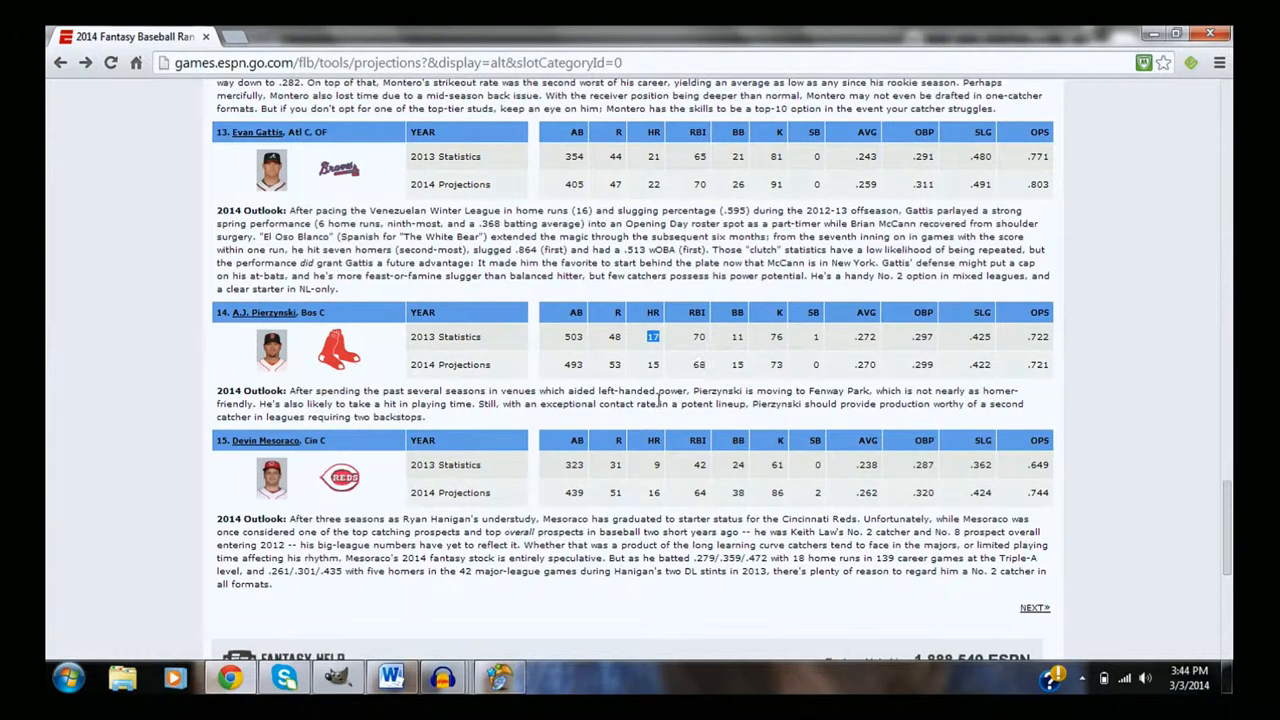
mouse_move(640, 404)
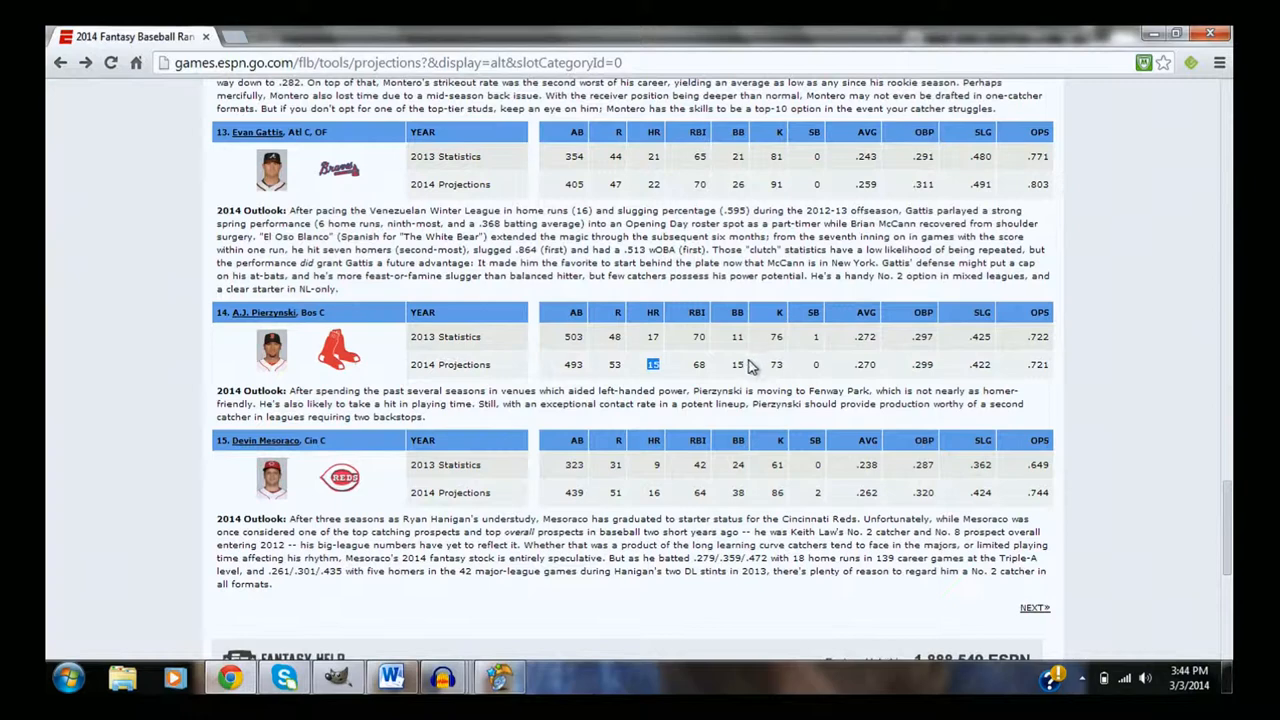
click(698, 364)
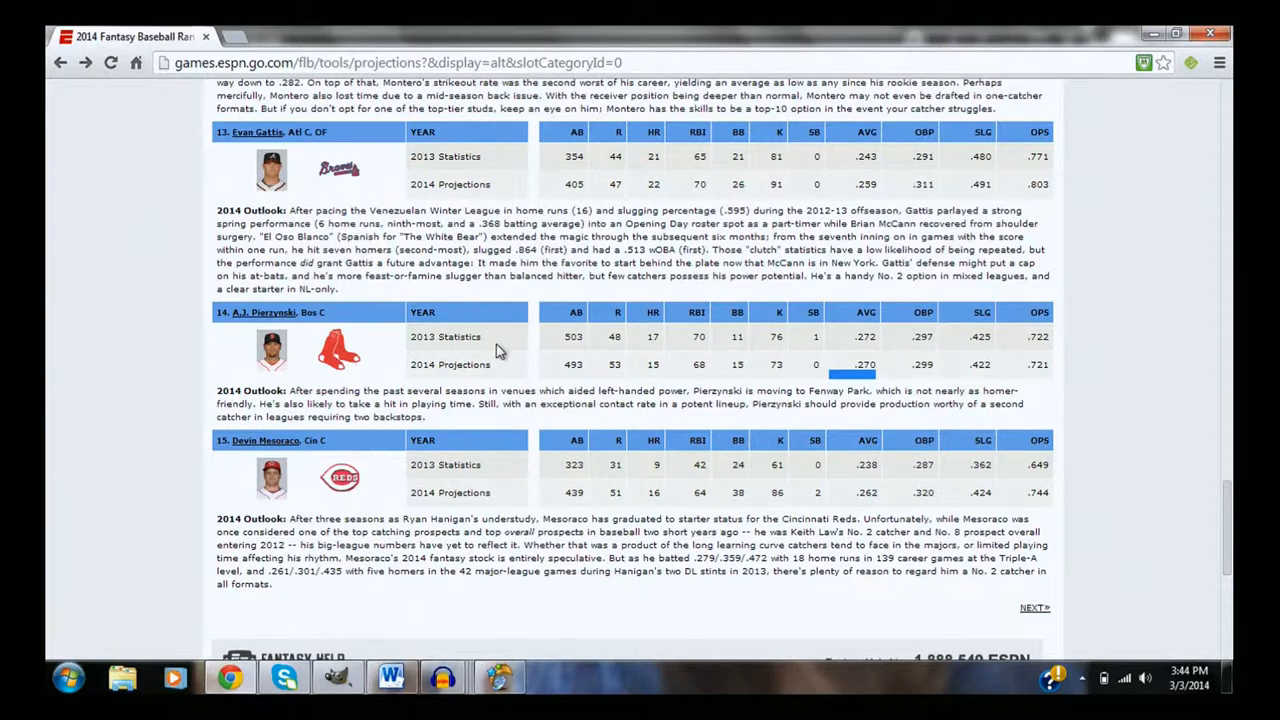
mouse_move(445, 337)
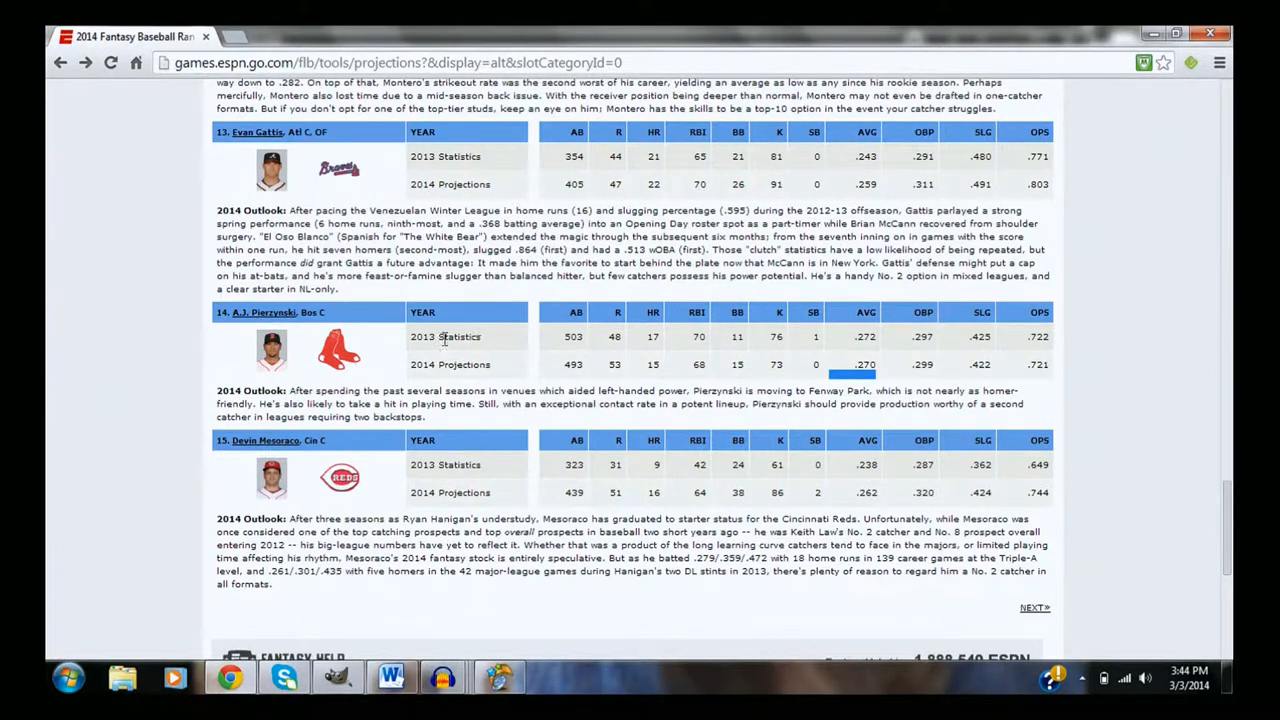
mouse_move(1035, 608)
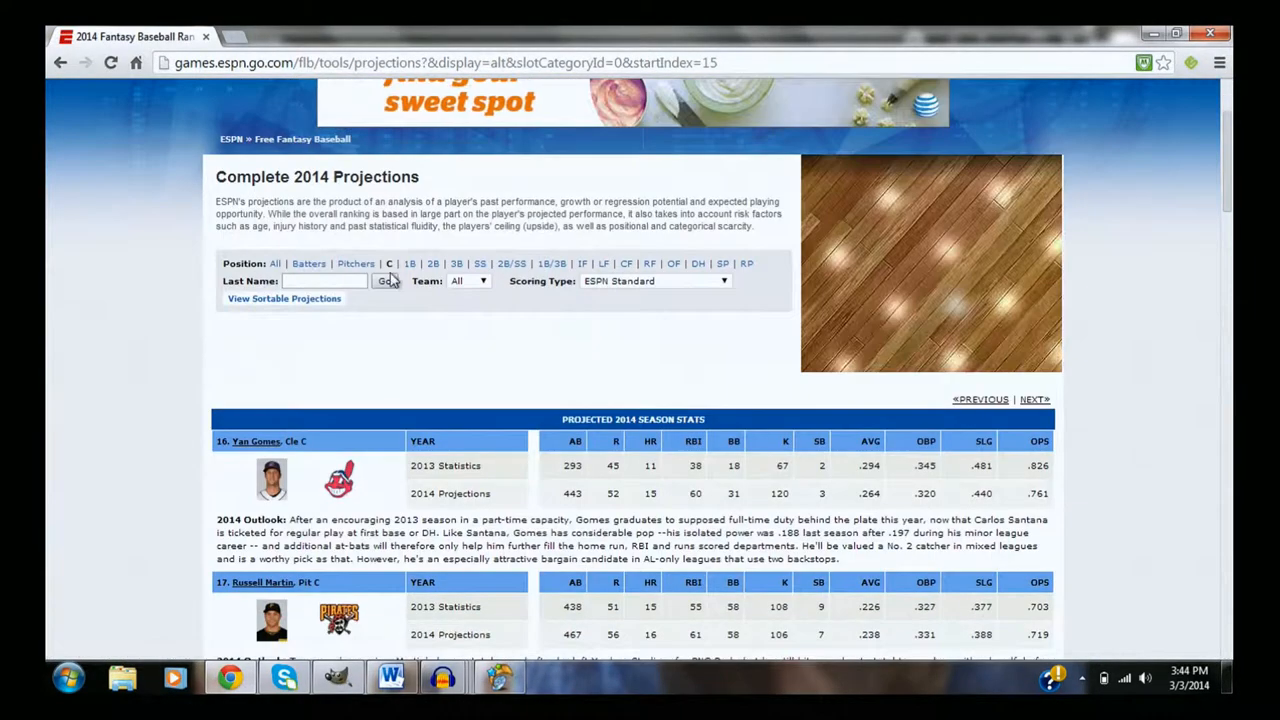
Scroll the second page past Castillo, Norris and Zunino to Doumit and the Previous/Next links
scroll(down, 3)
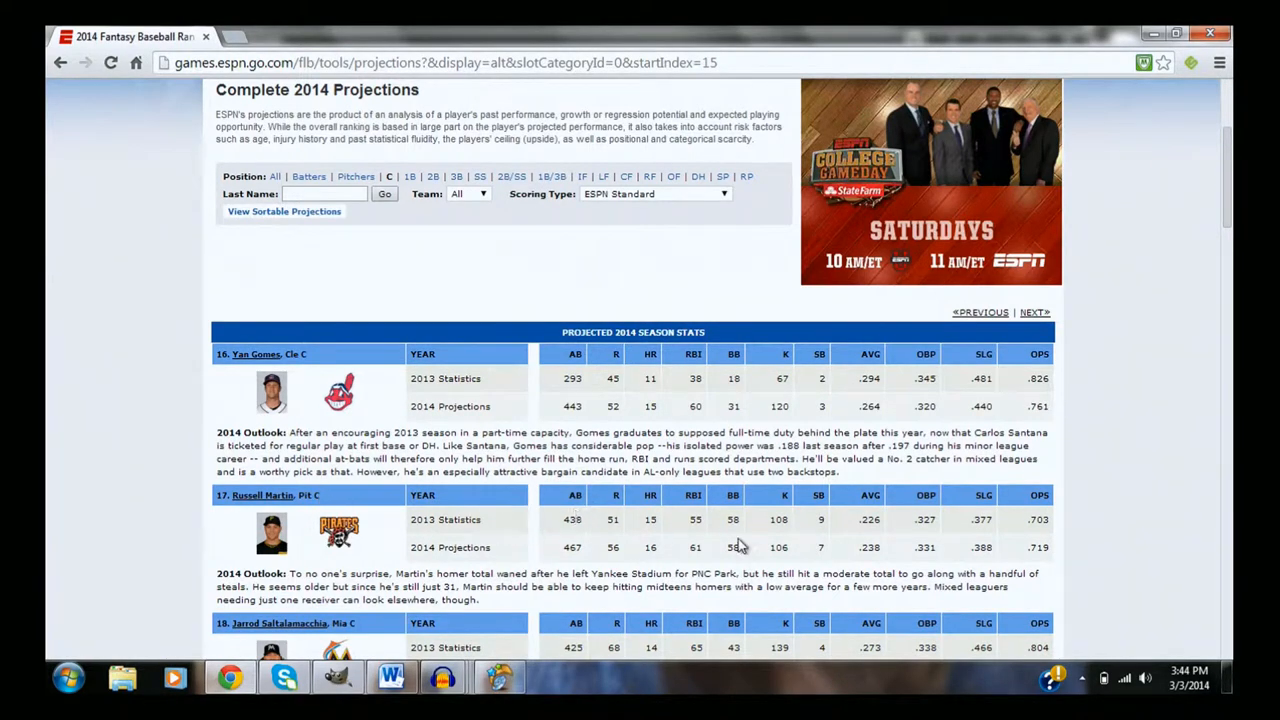
mouse_move(660, 558)
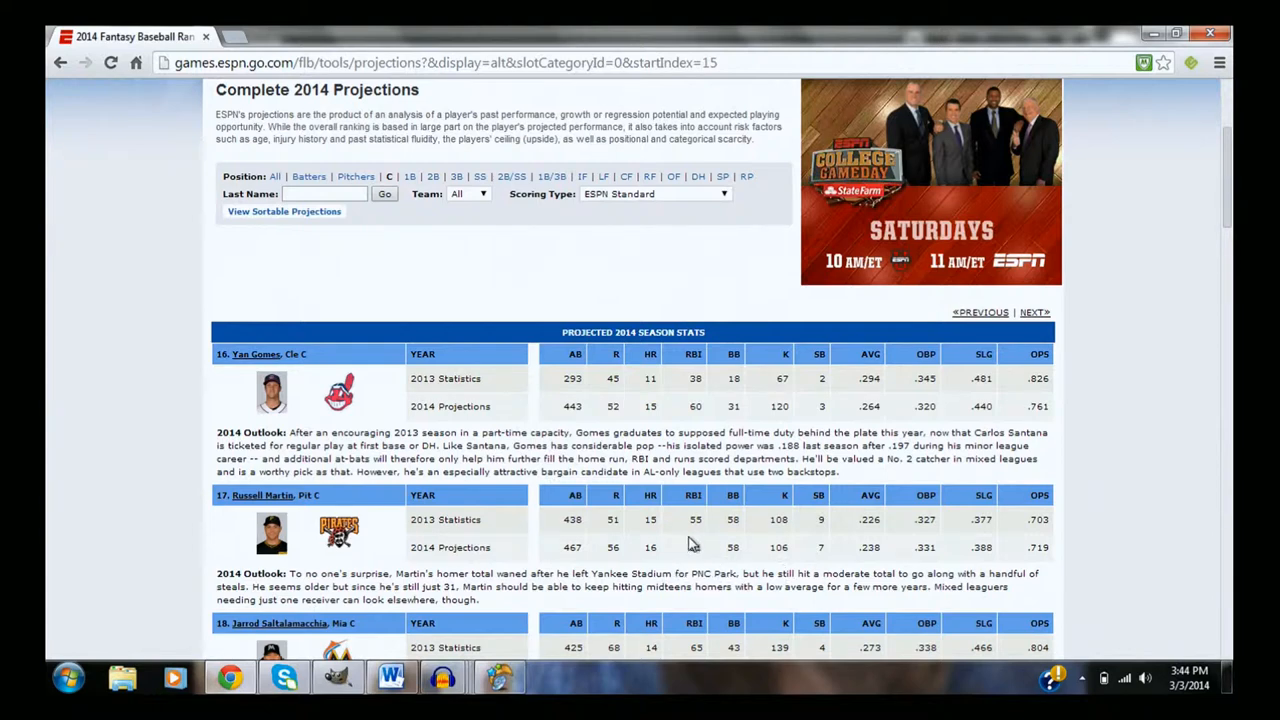
mouse_move(657, 378)
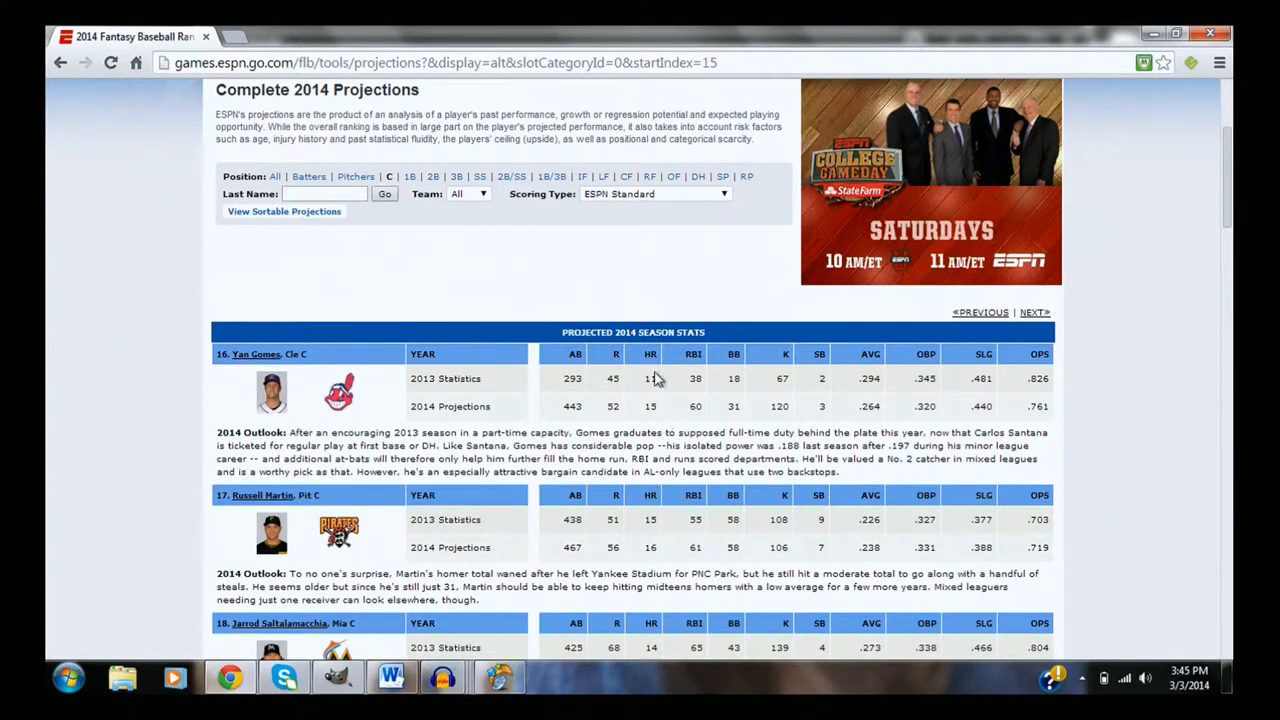
mouse_move(728, 431)
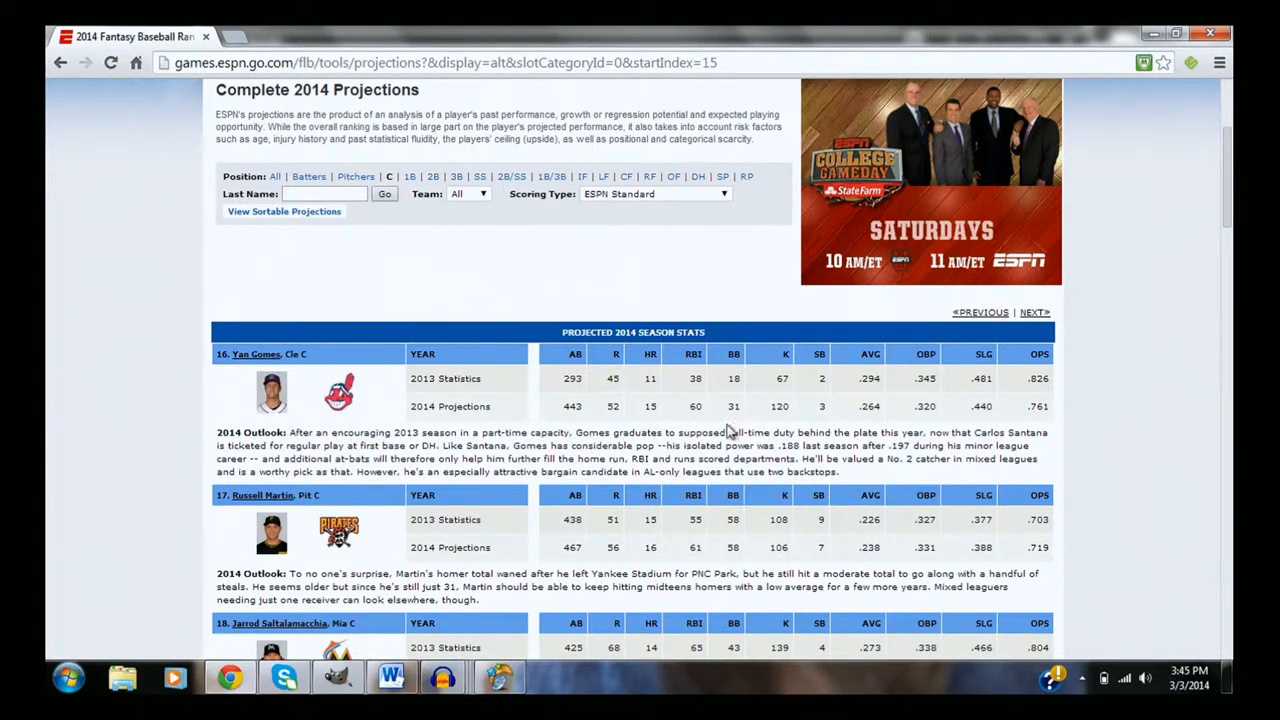
scroll(down, 3)
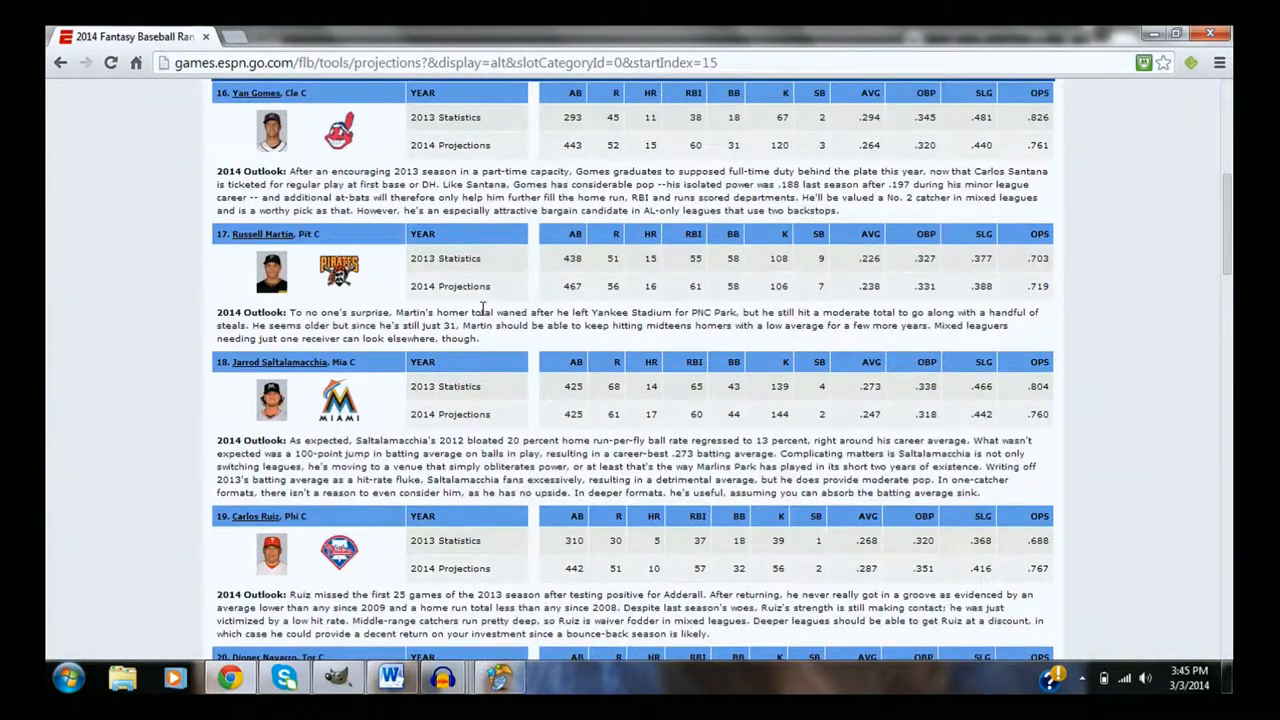
scroll(down, 3)
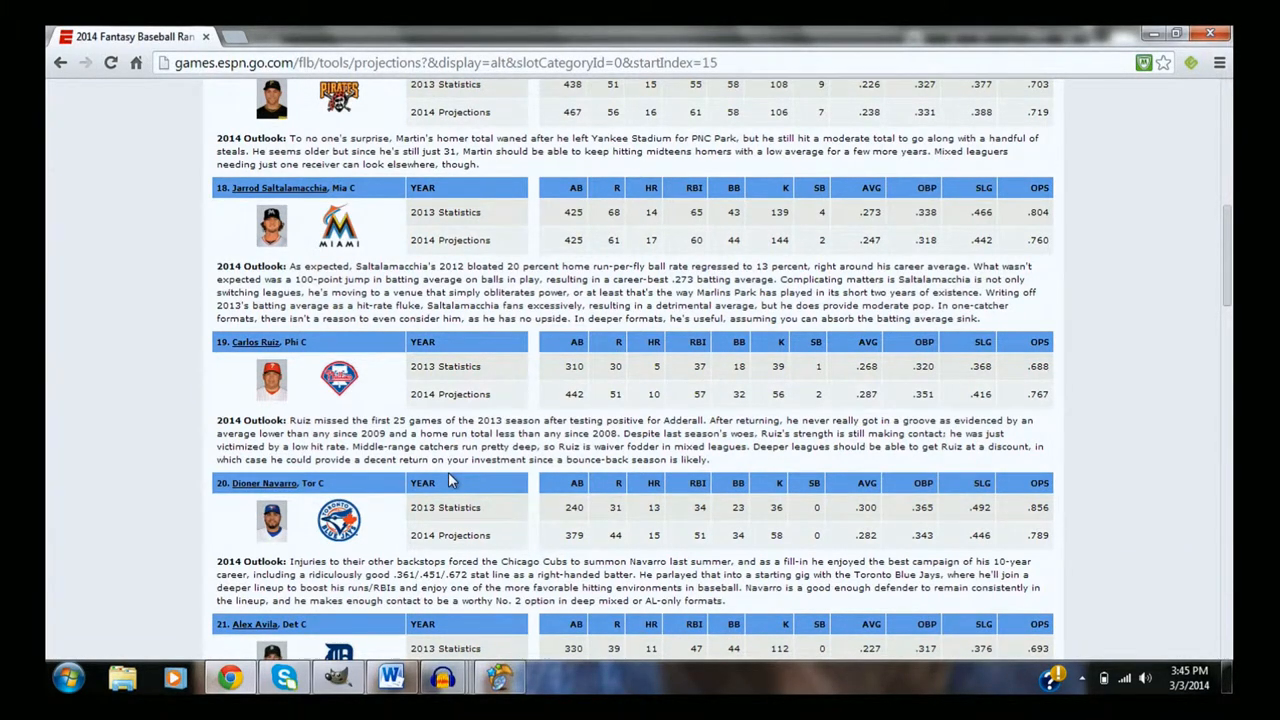
mouse_move(300, 478)
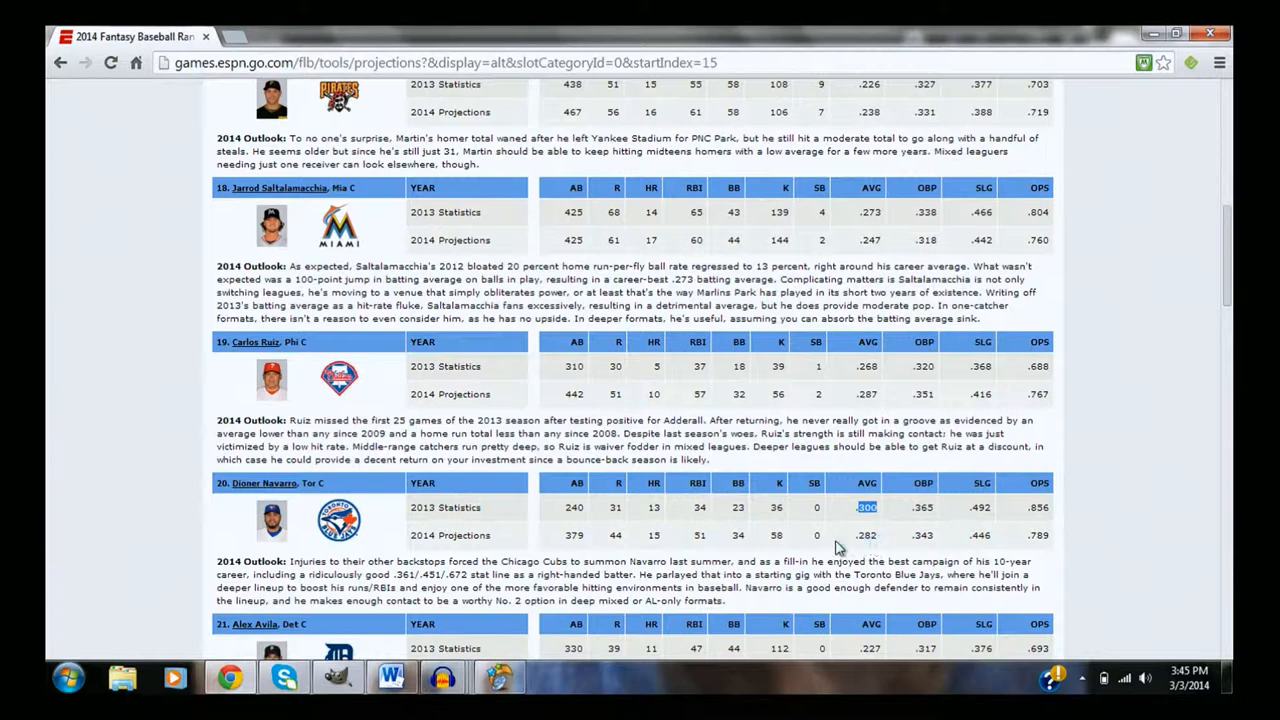
mouse_move(355, 557)
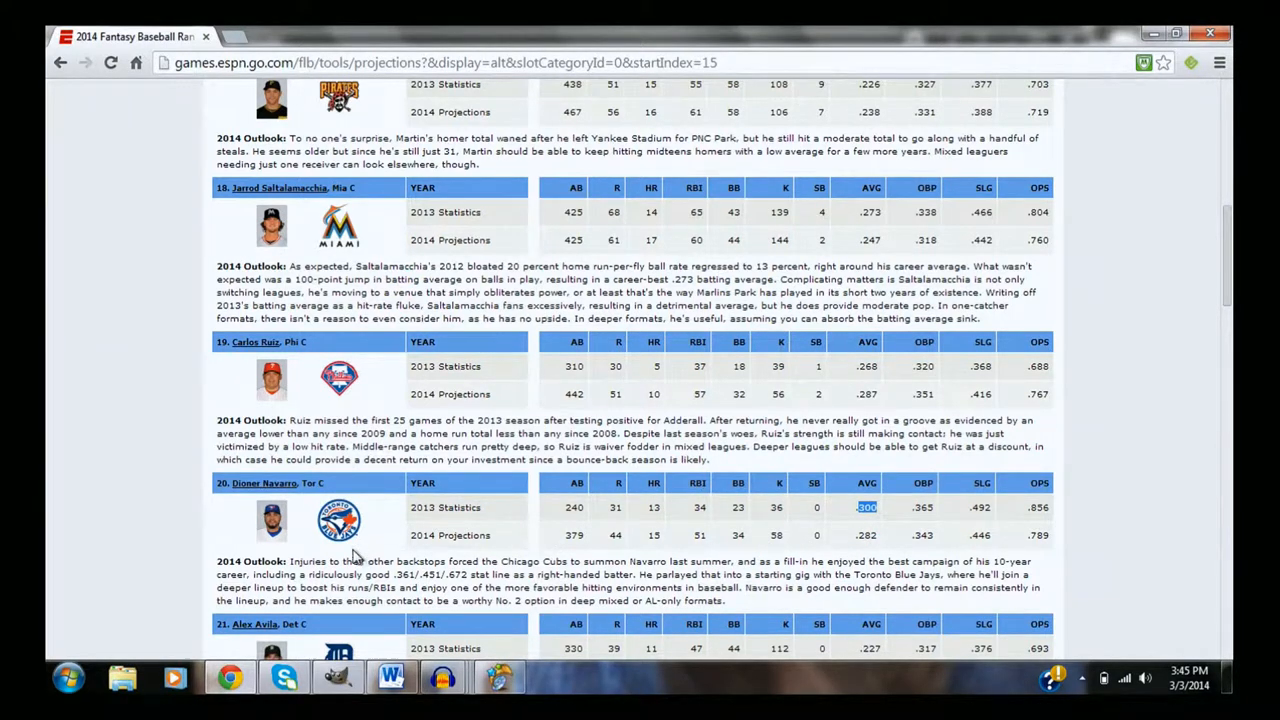
mouse_move(758, 520)
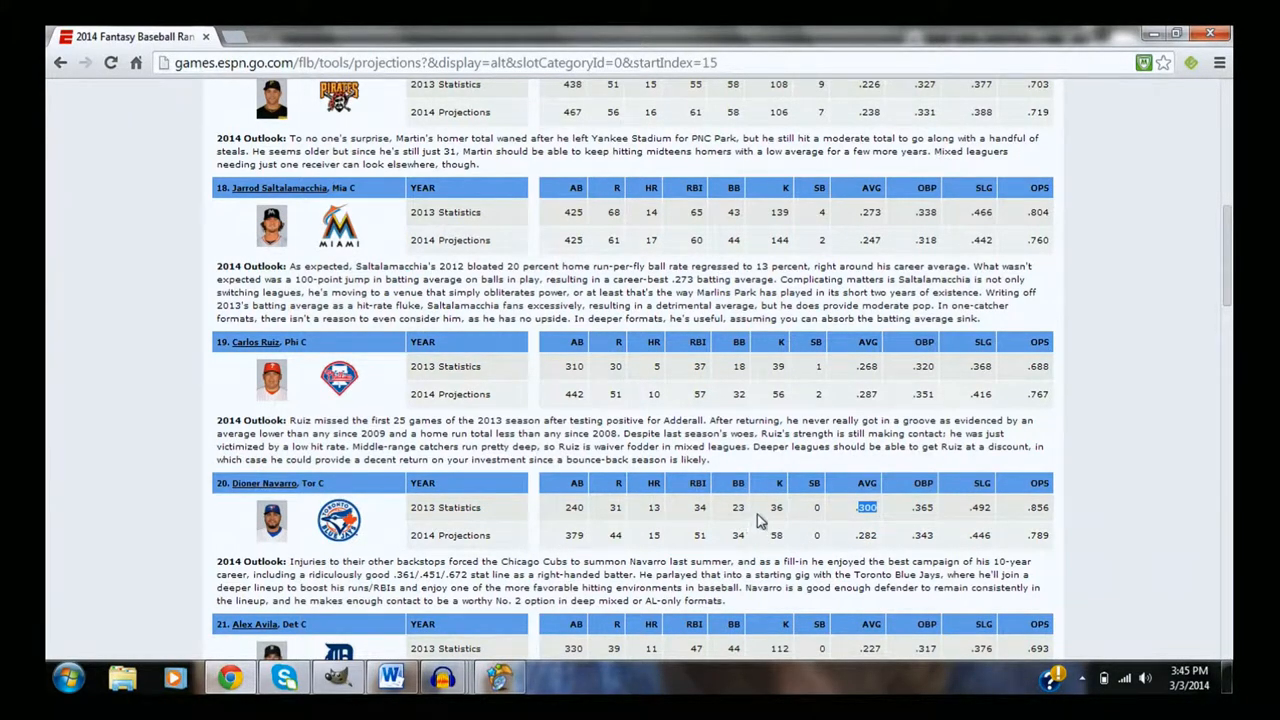
scroll(down, 3)
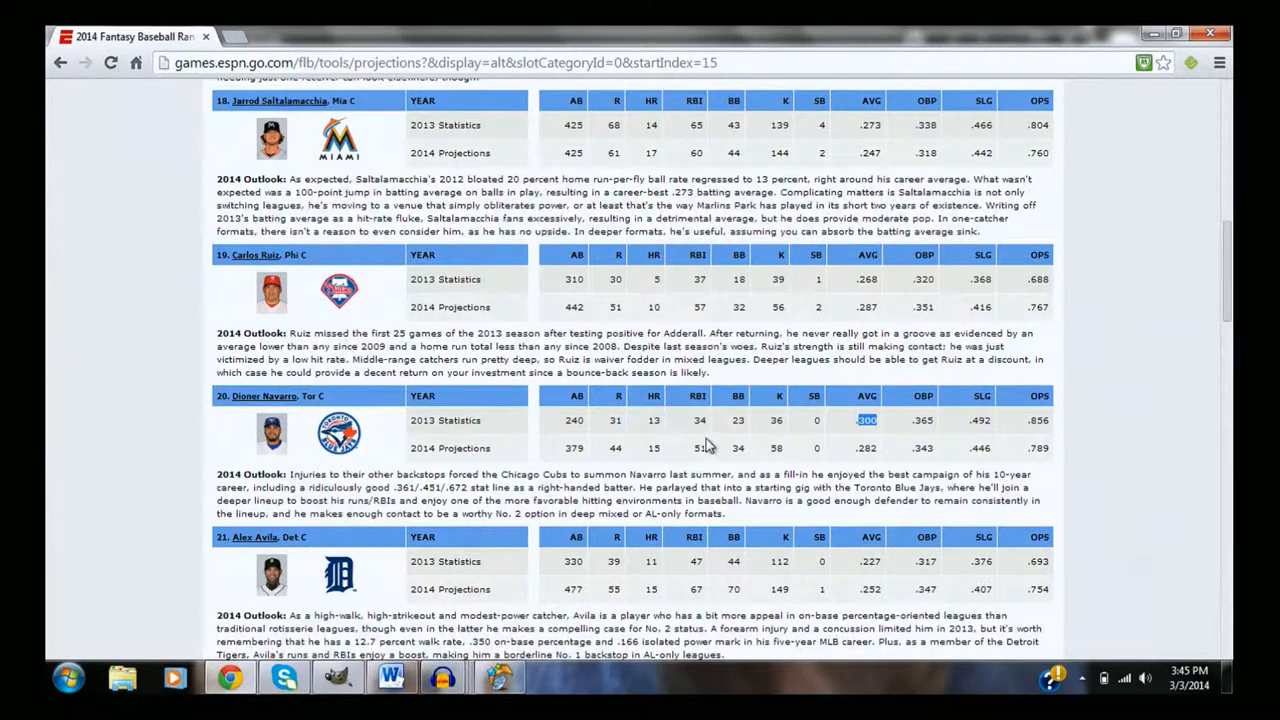
scroll(down, 3)
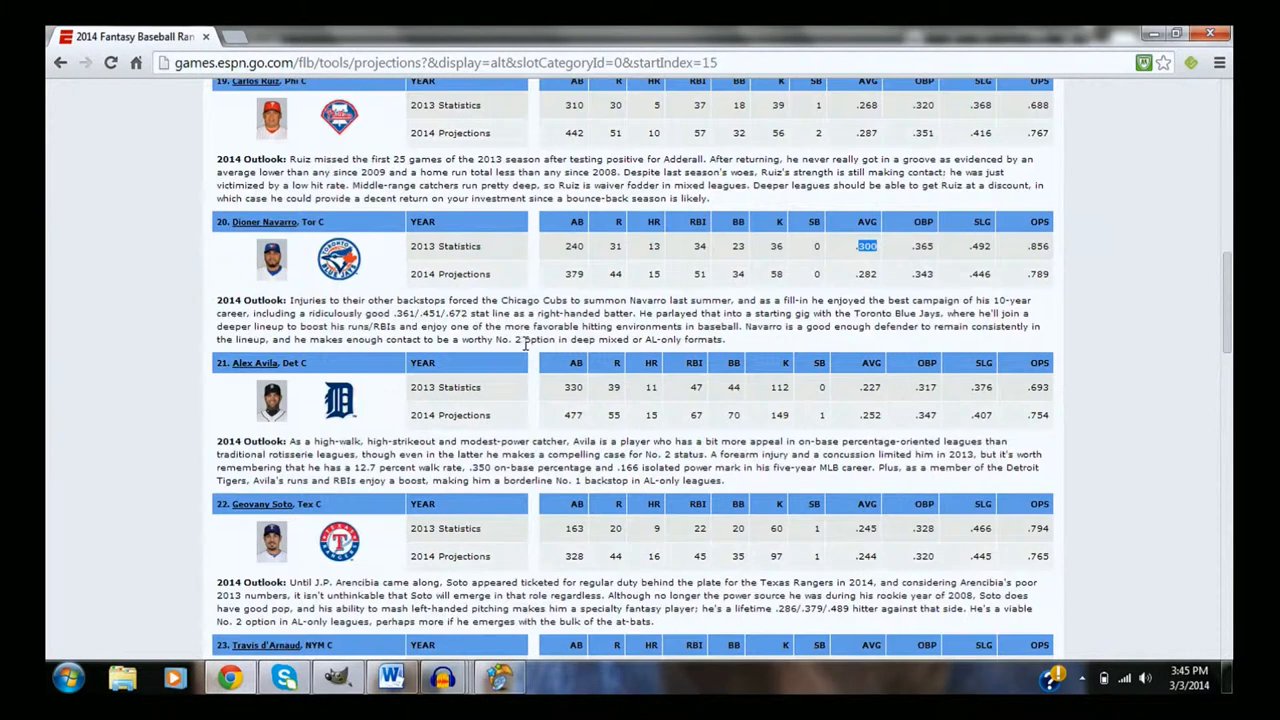
scroll(down, 3)
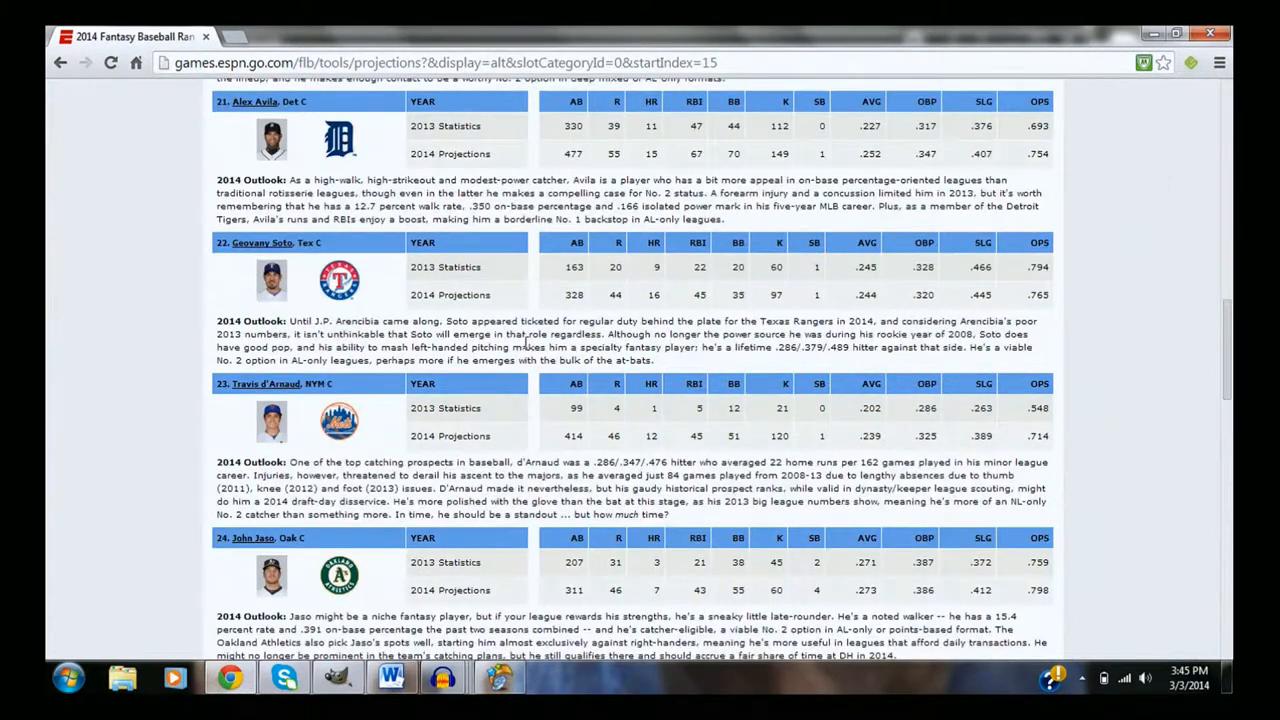
scroll(down, 3)
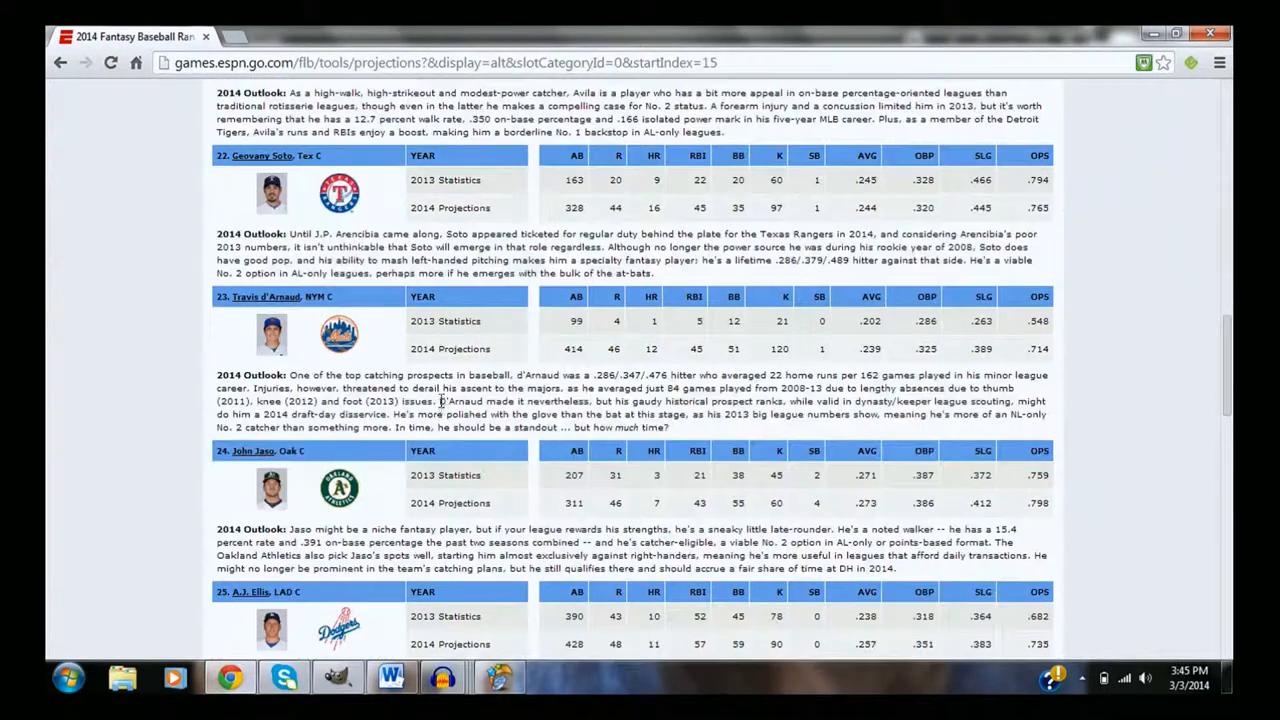
mouse_move(585, 355)
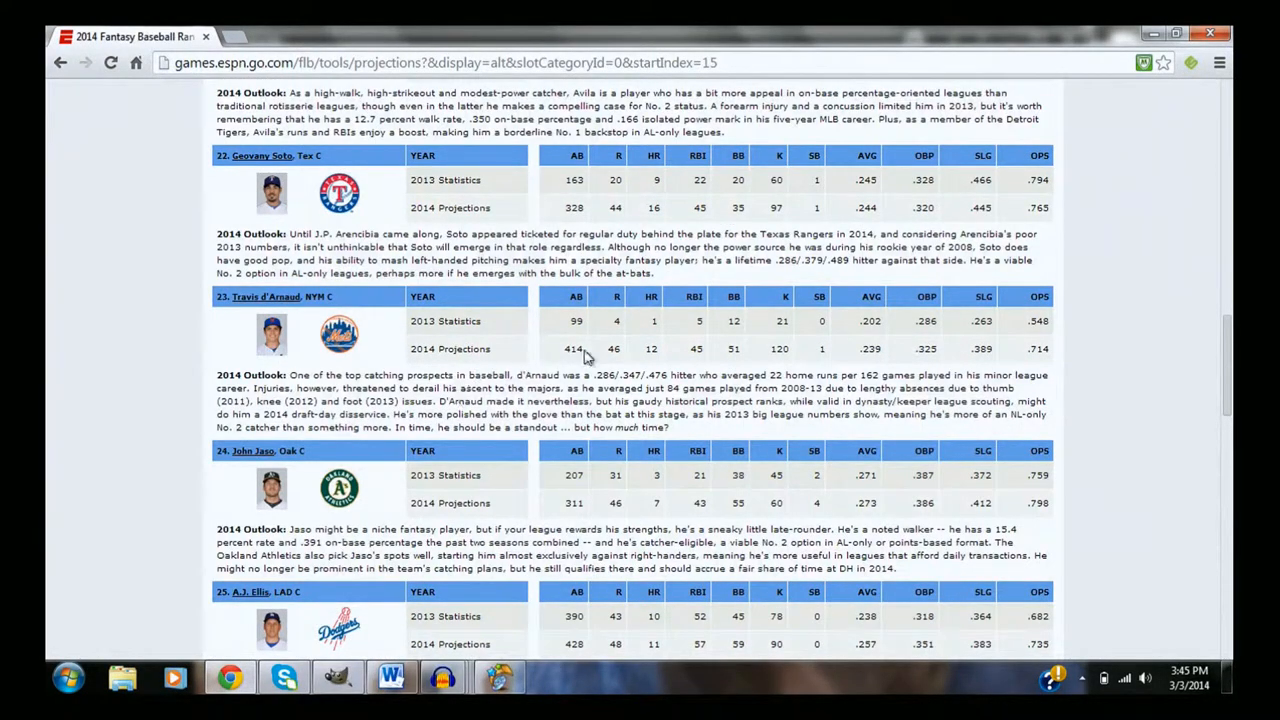
mouse_move(570, 345)
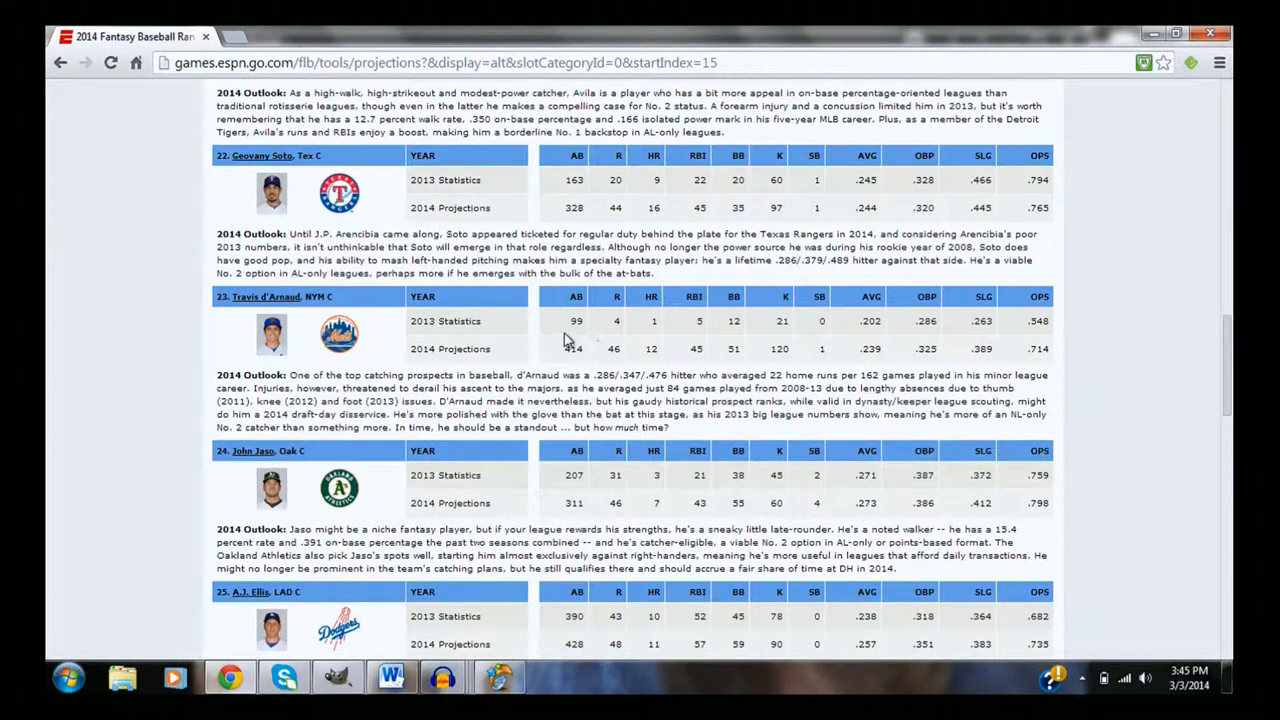
mouse_move(570, 349)
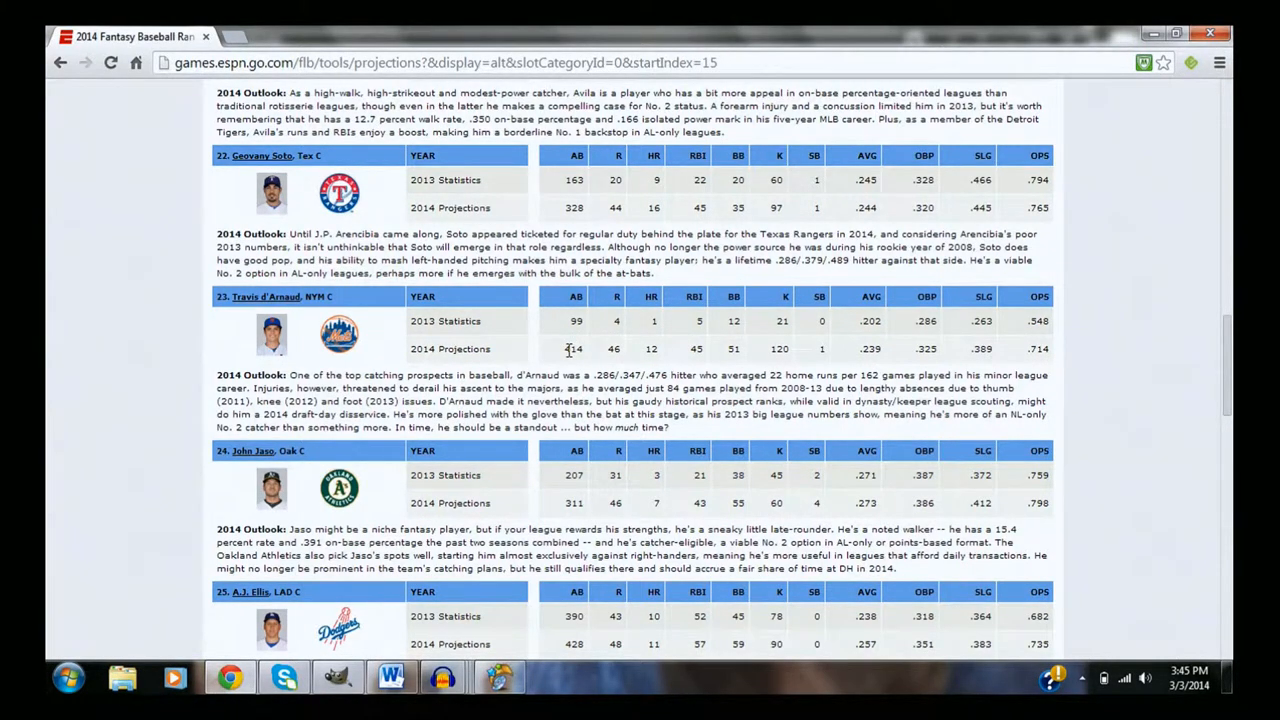
scroll(down, 3)
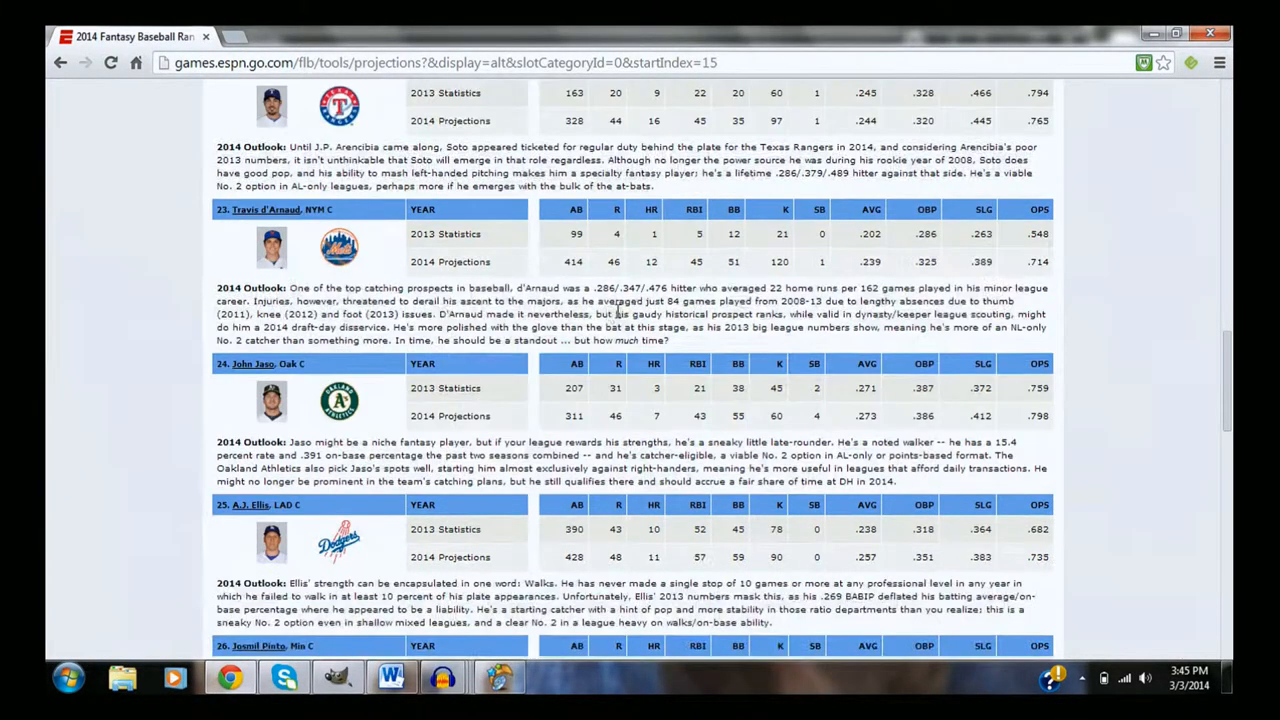
scroll(down, 3)
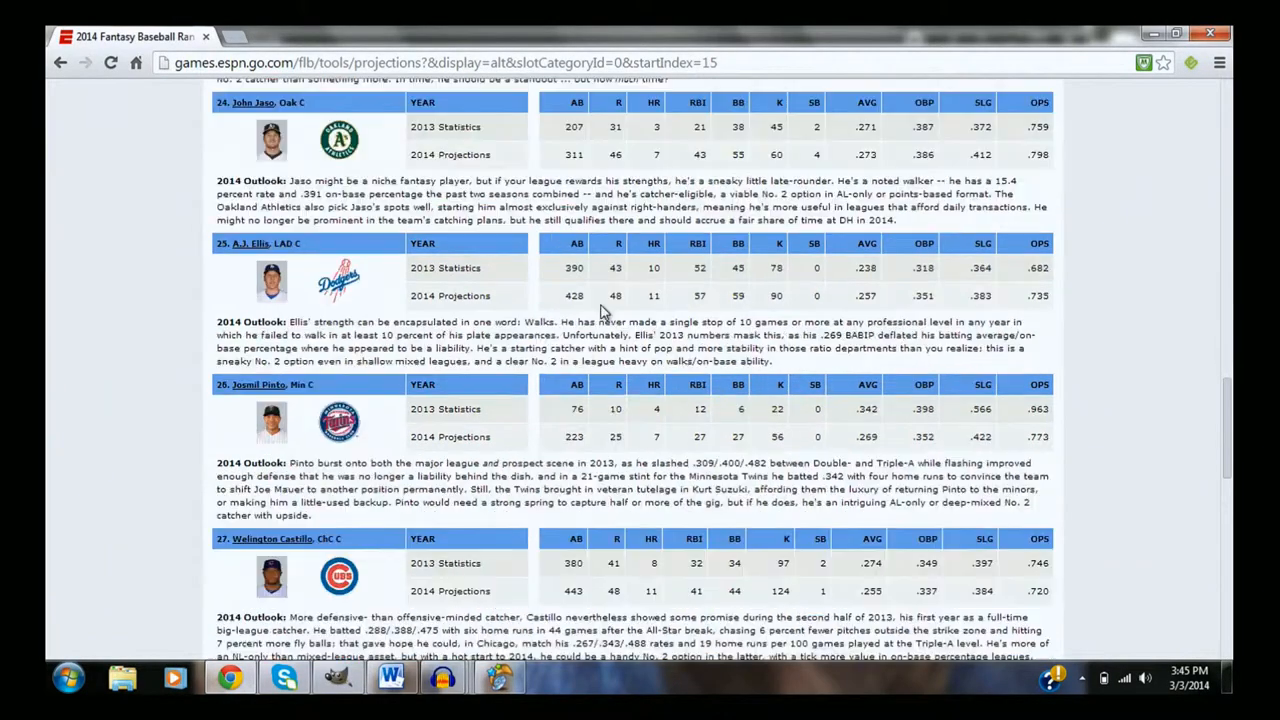
scroll(down, 3)
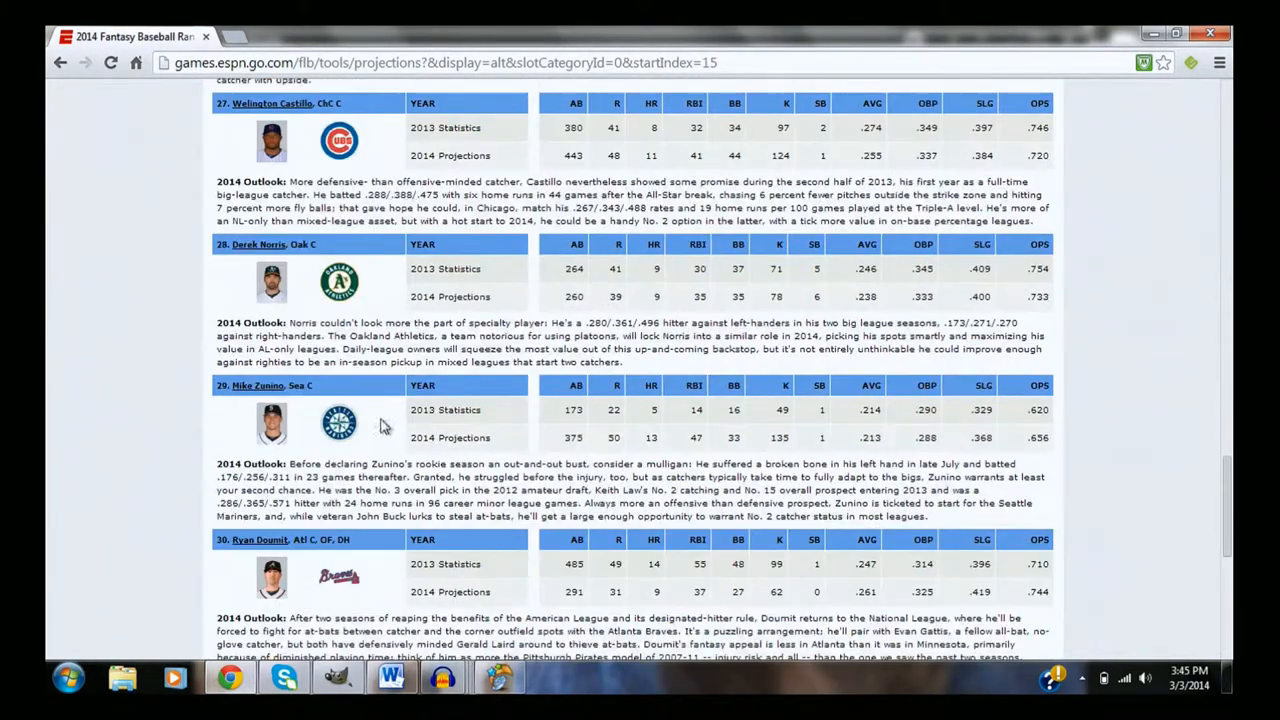
mouse_move(395, 437)
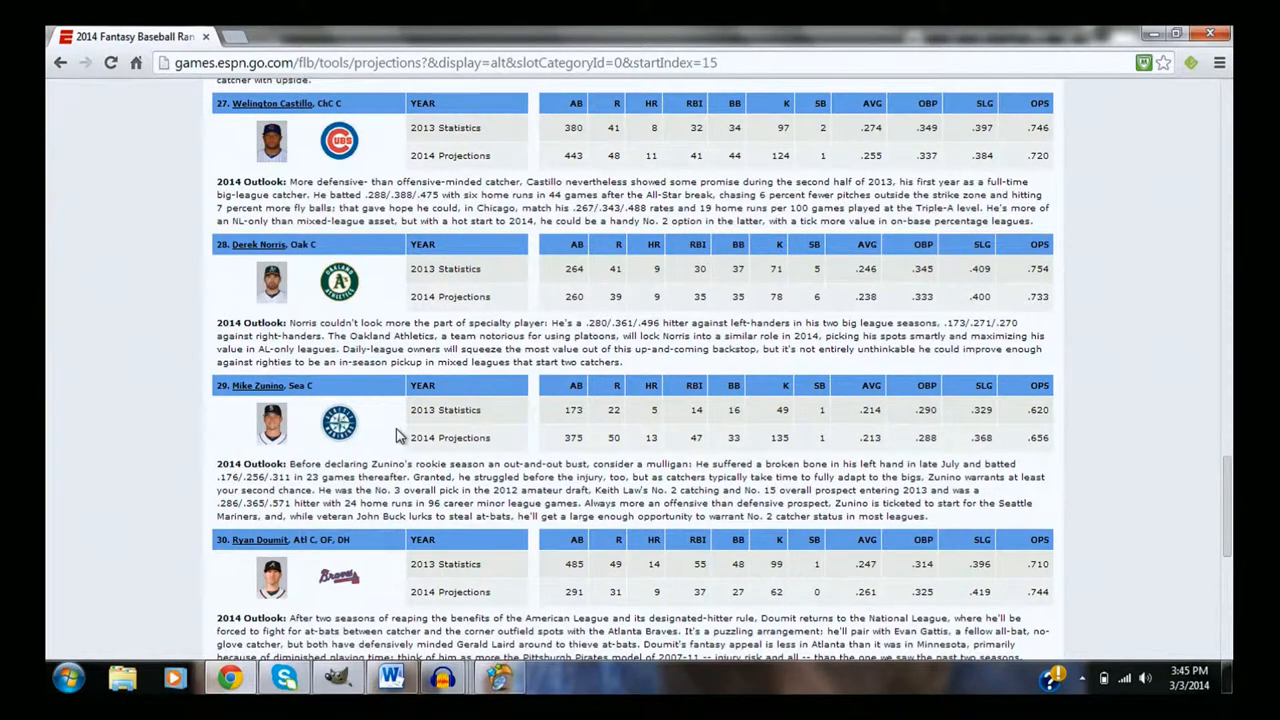
mouse_move(647, 452)
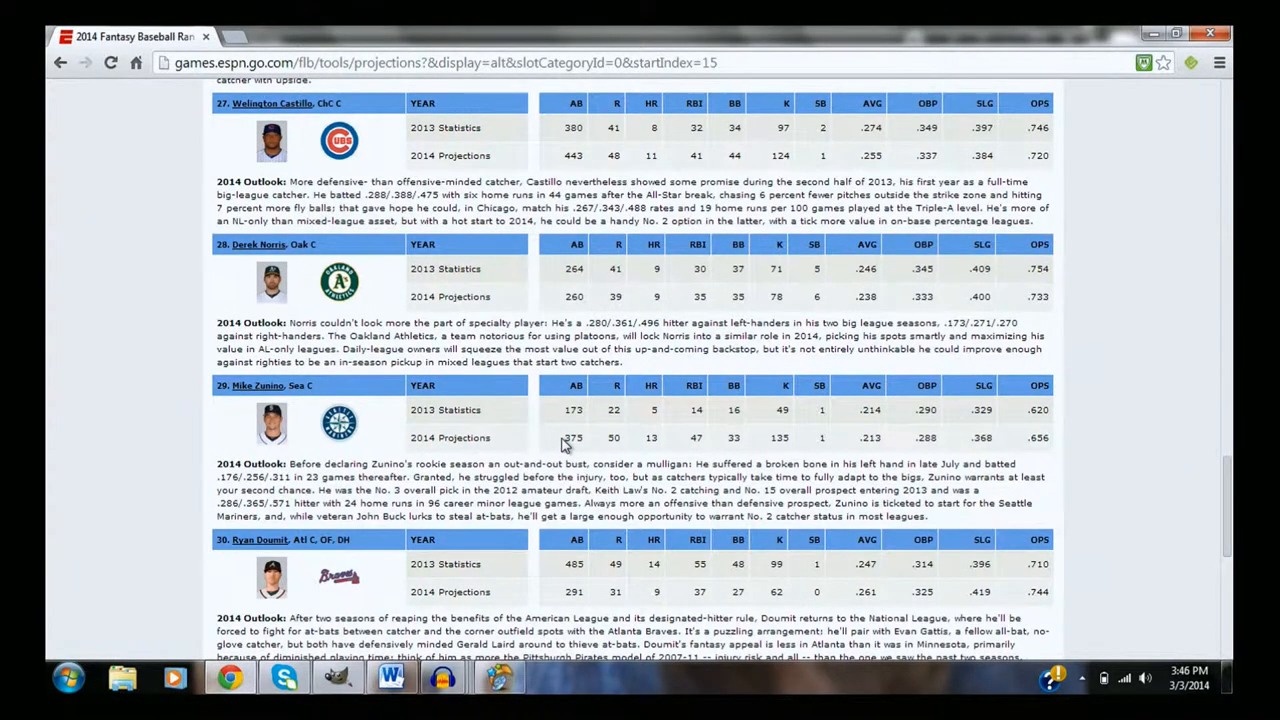
scroll(up, 3)
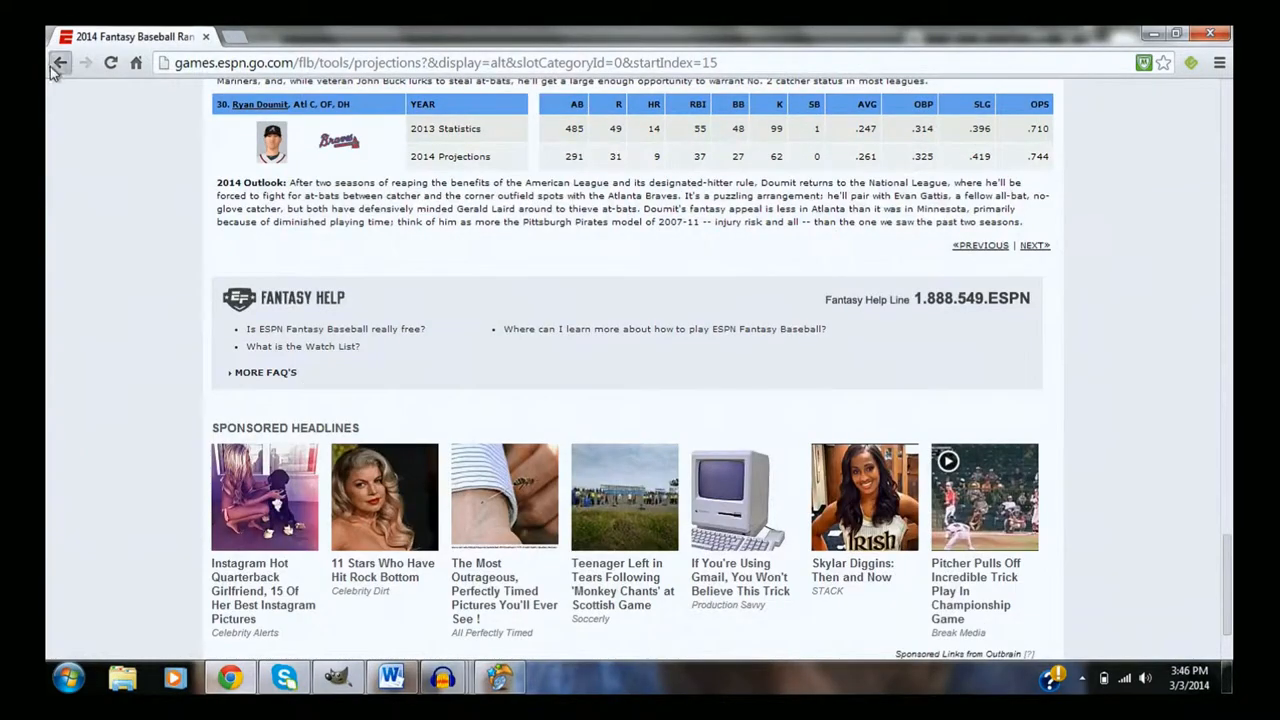
Go back to the first catcher projections page and scroll up toward its top
click(59, 62)
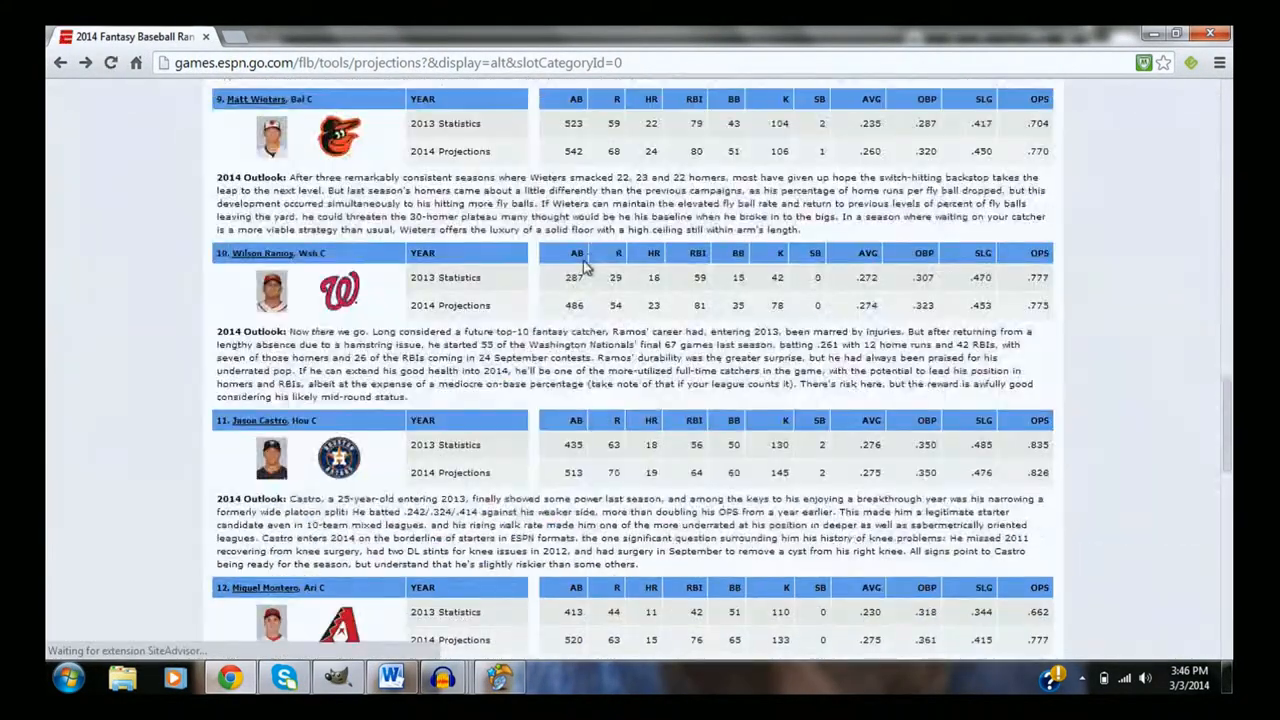
scroll(up, 3)
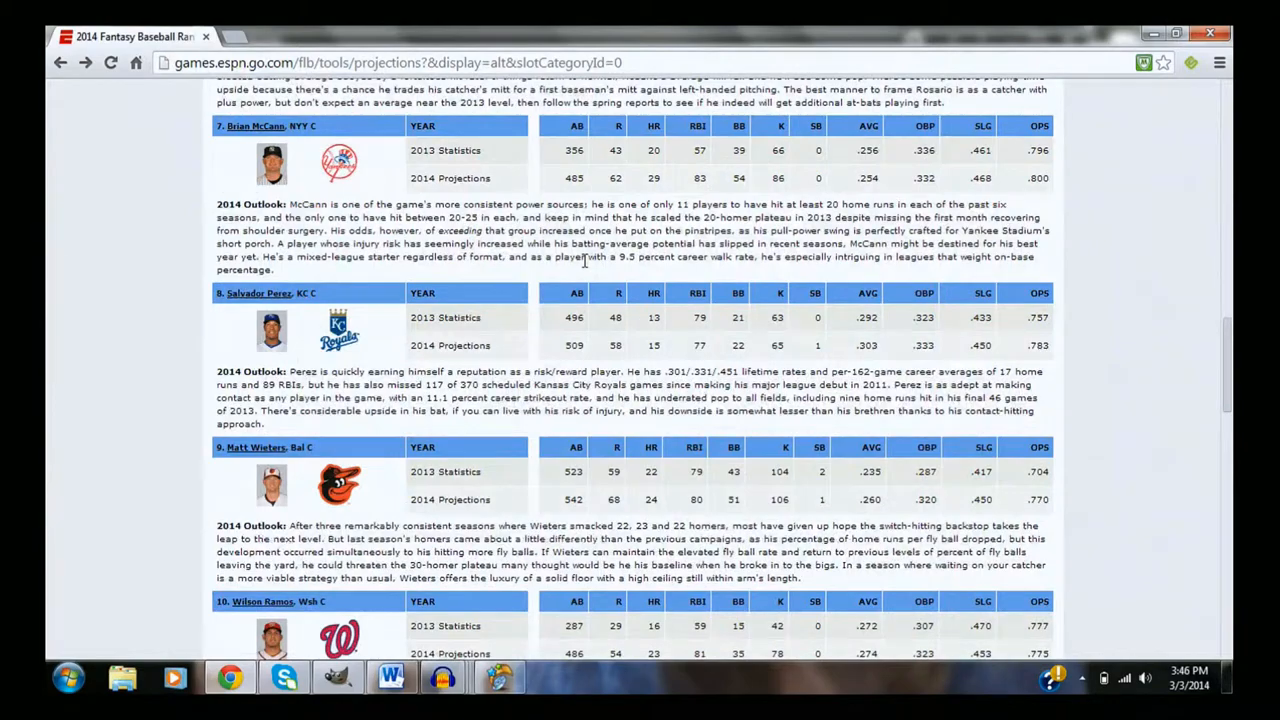
scroll(down, 3)
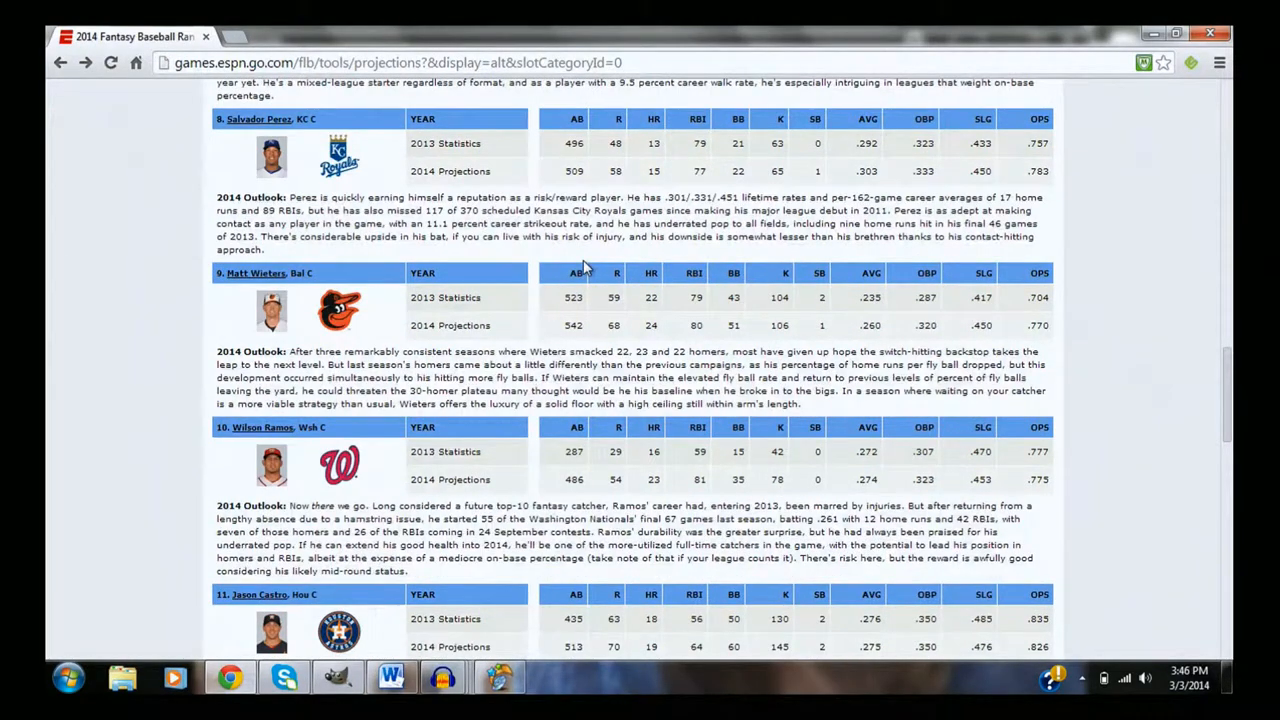
scroll(up, 3)
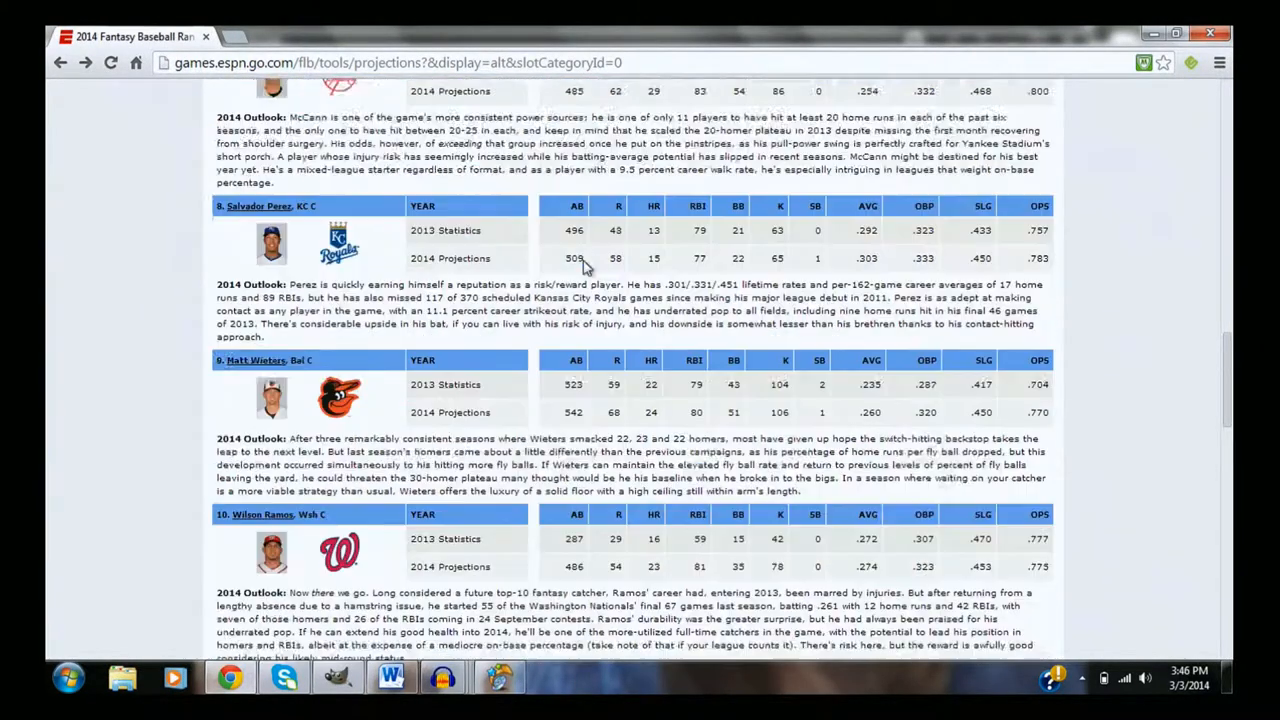
scroll(up, 3)
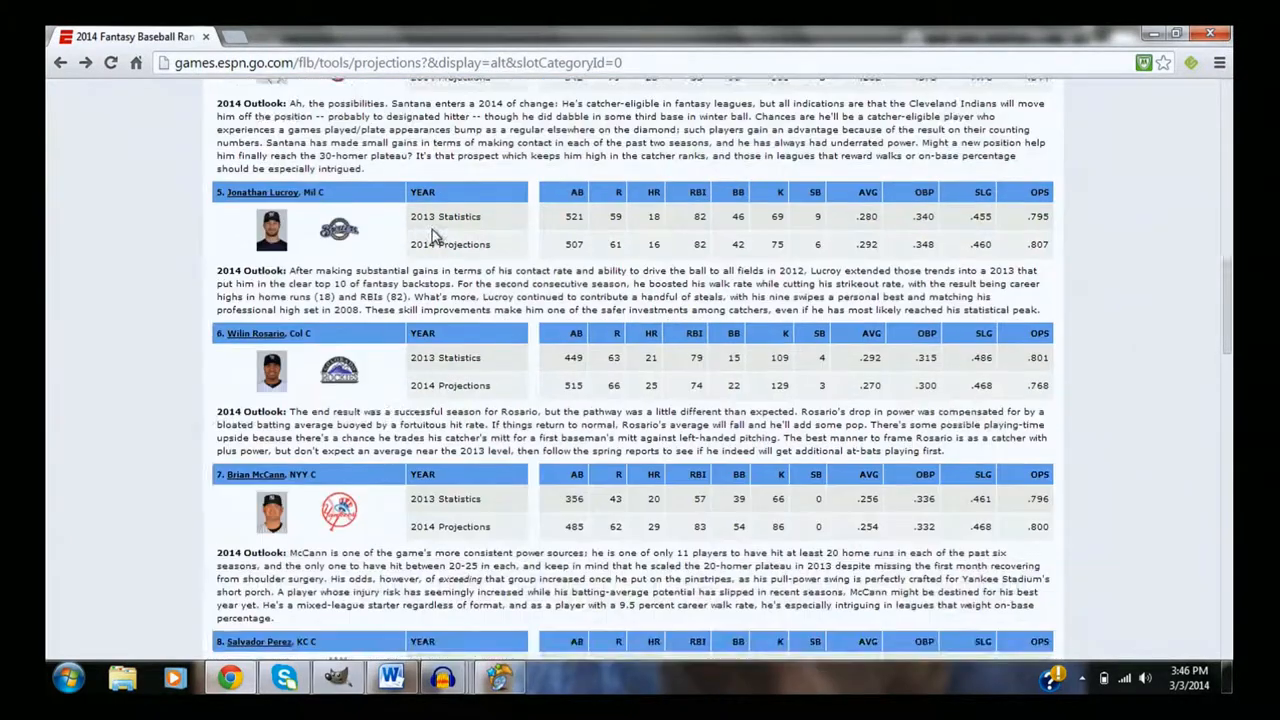
scroll(up, 3)
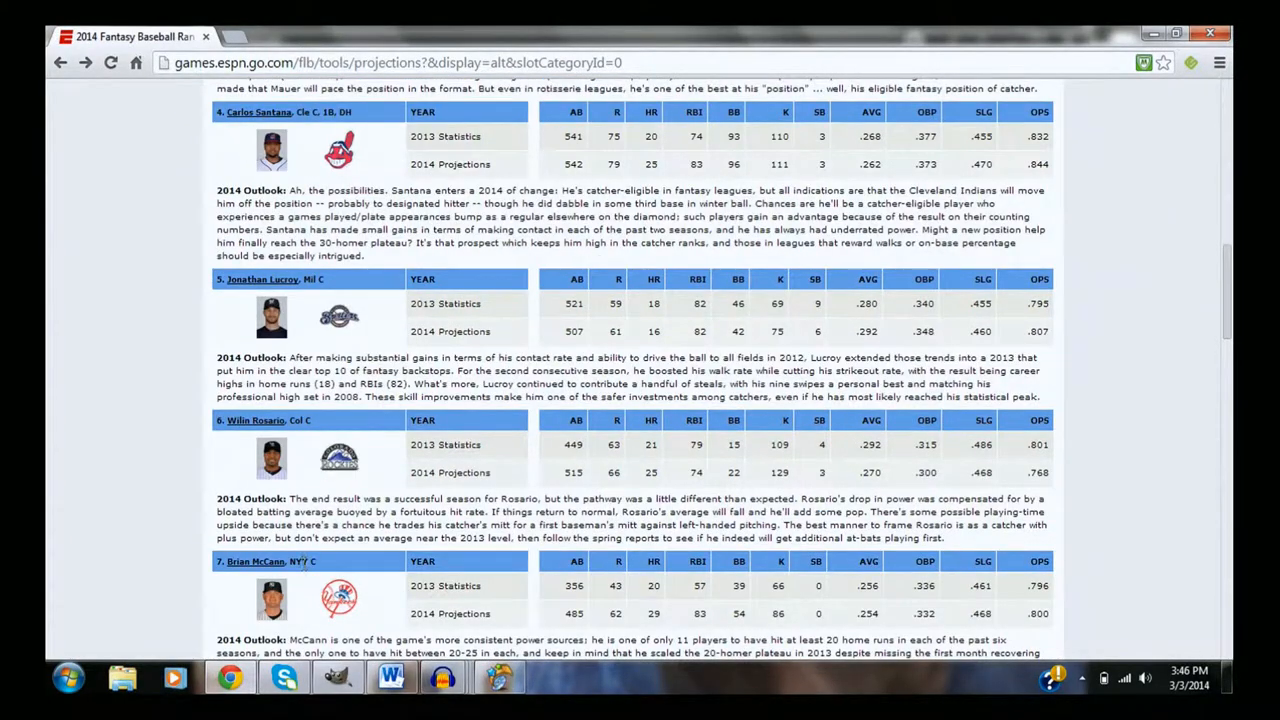
mouse_move(388, 348)
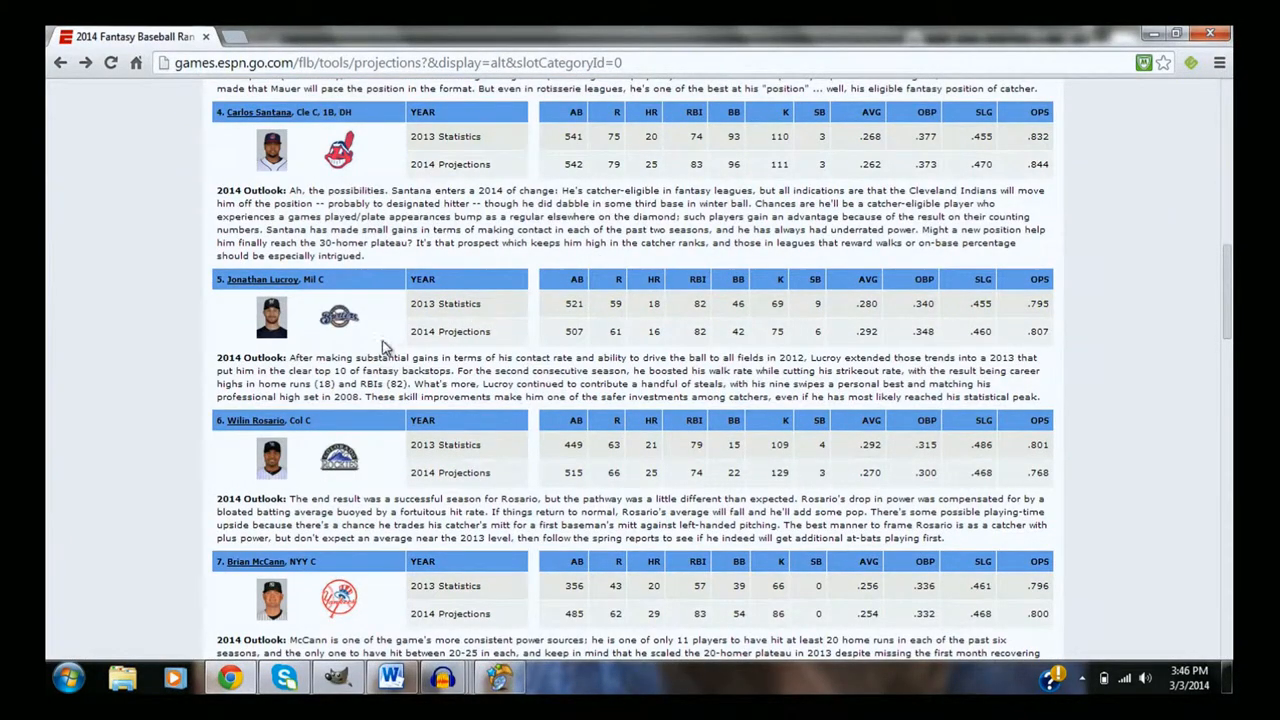
Look over page one's catcher projections again, scrolling down through the entries
scroll(up, 3)
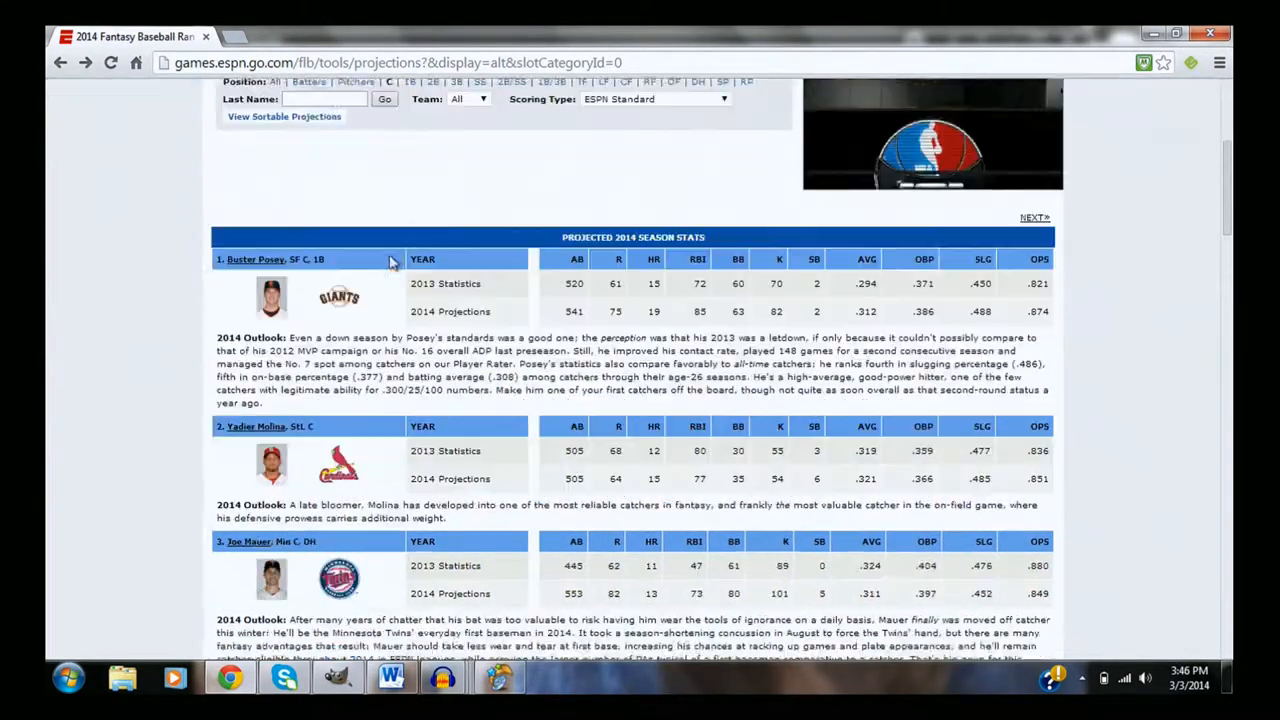
scroll(down, 3)
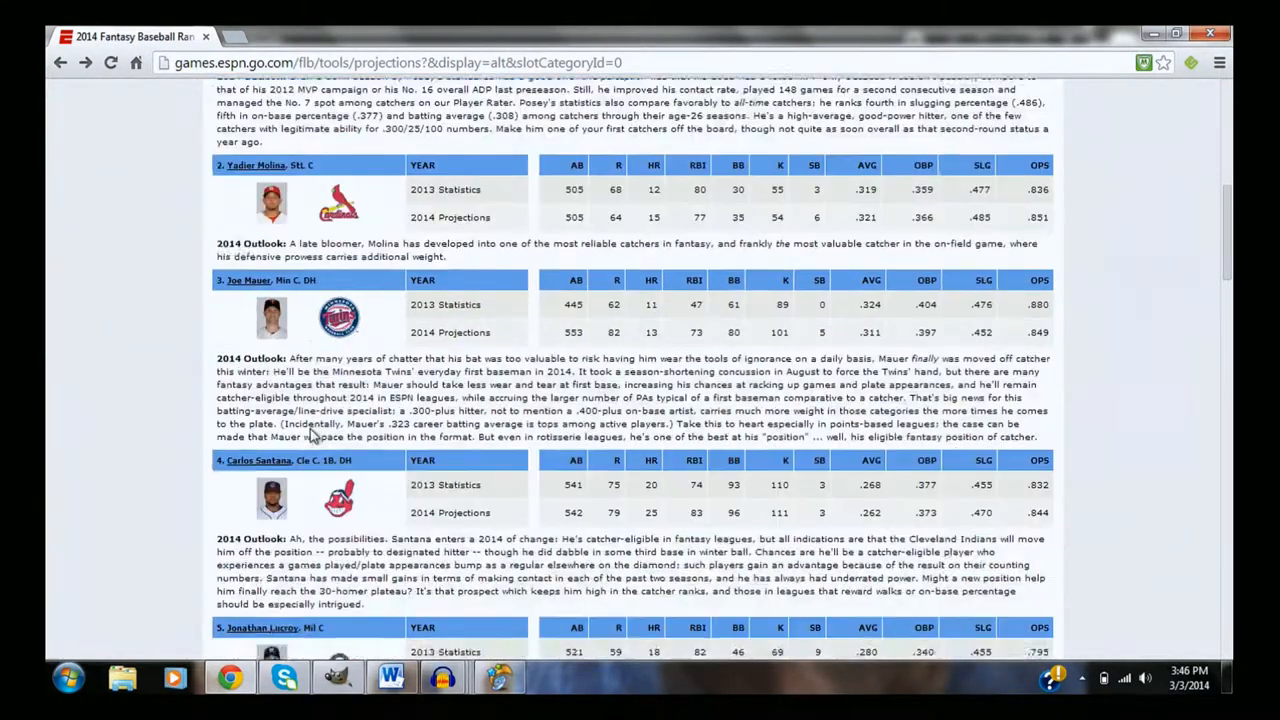
scroll(down, 3)
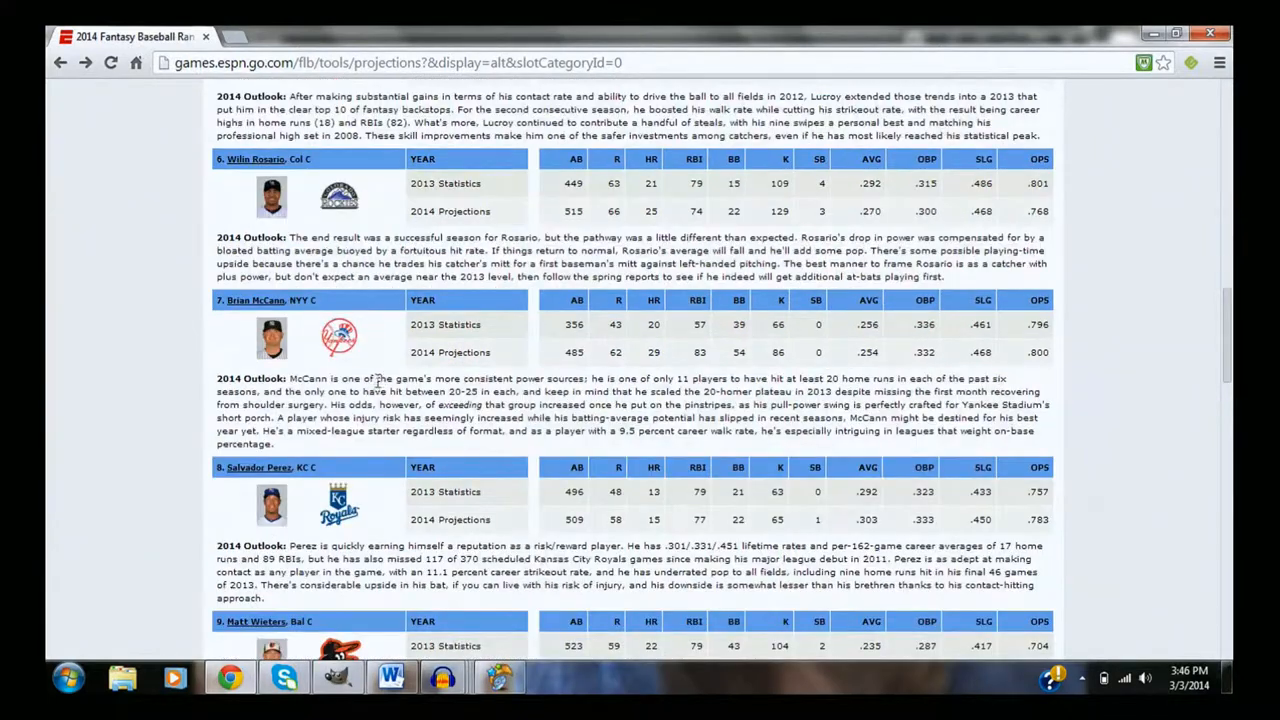
scroll(down, 3)
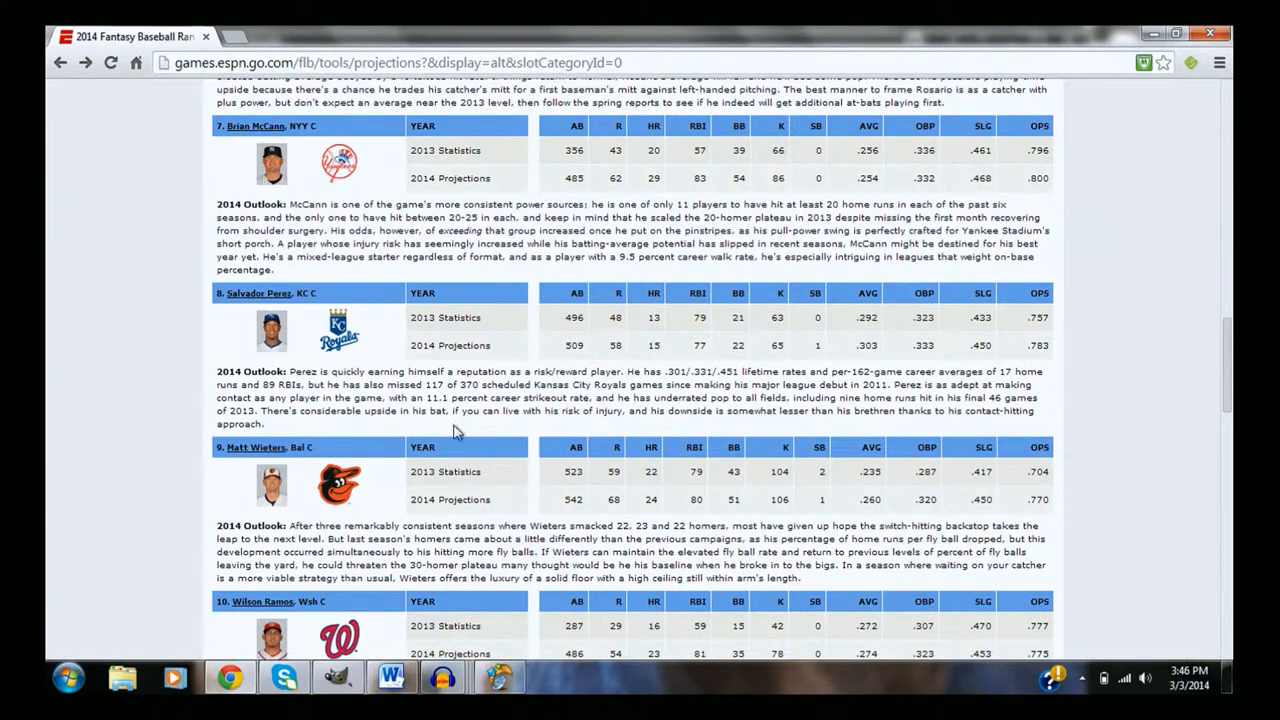
scroll(down, 3)
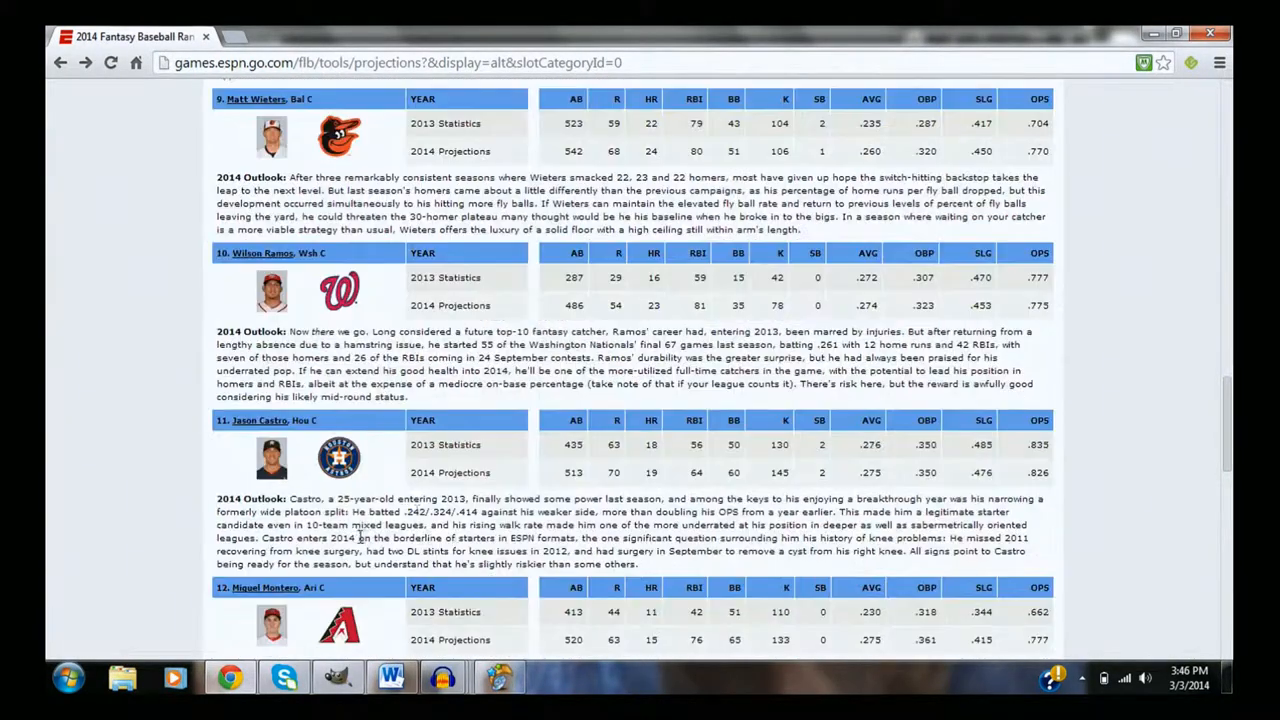
scroll(down, 3)
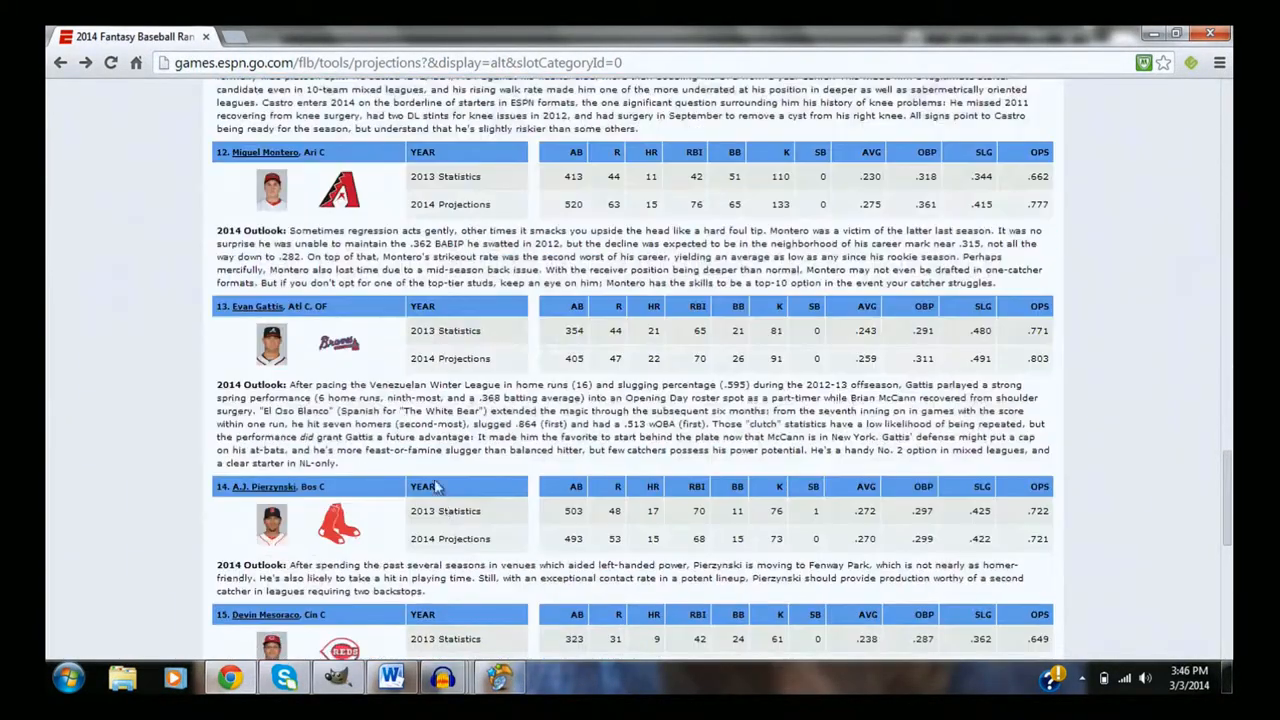
mouse_move(540, 520)
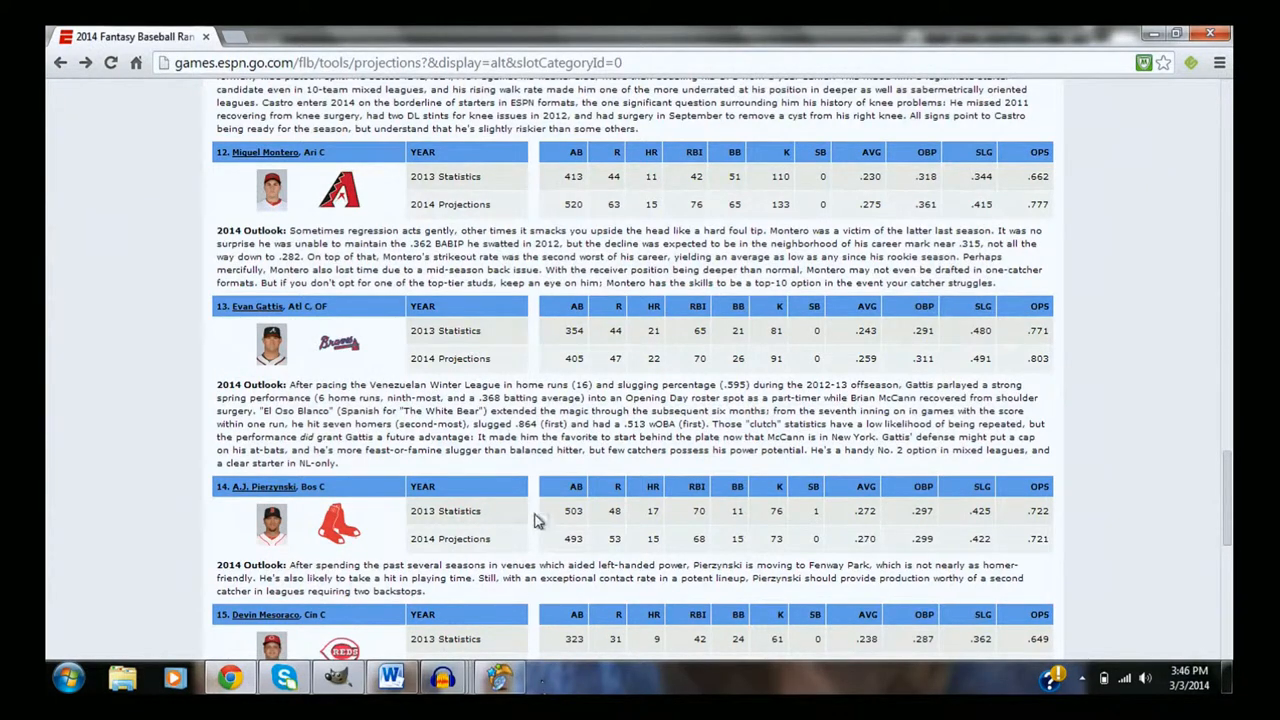
mouse_move(447, 472)
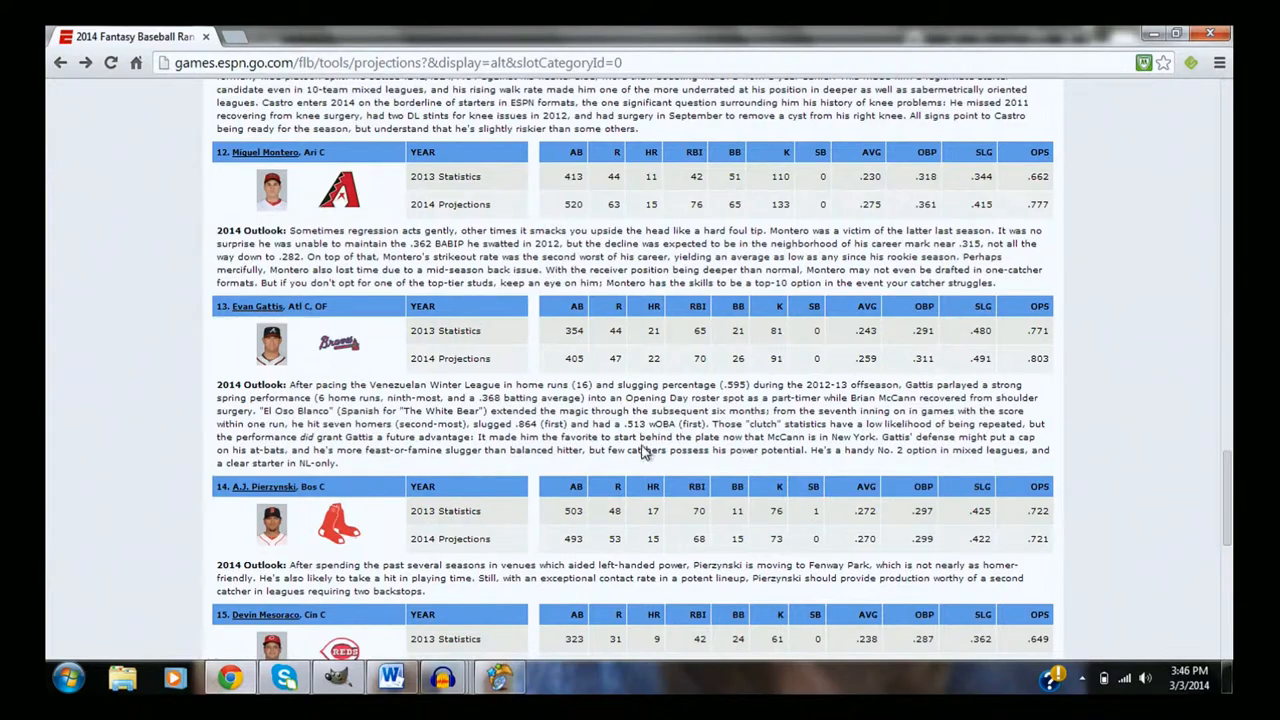
scroll(up, 3)
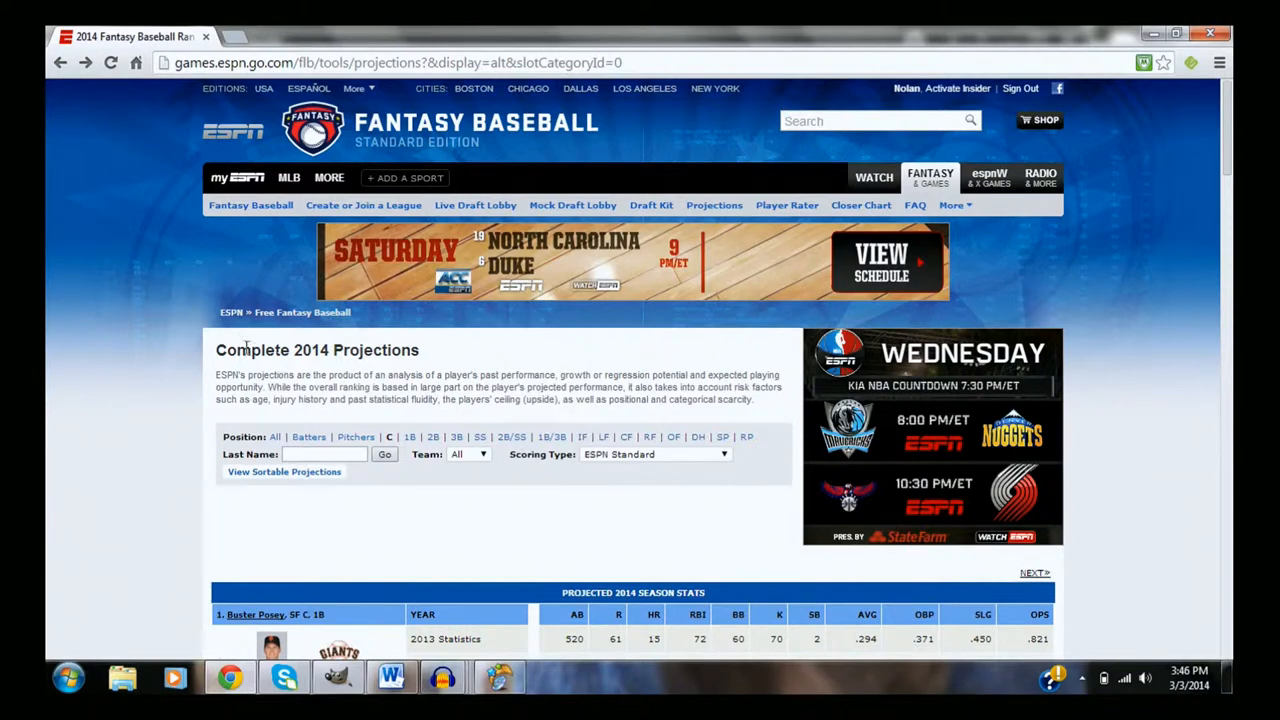
mouse_move(350, 313)
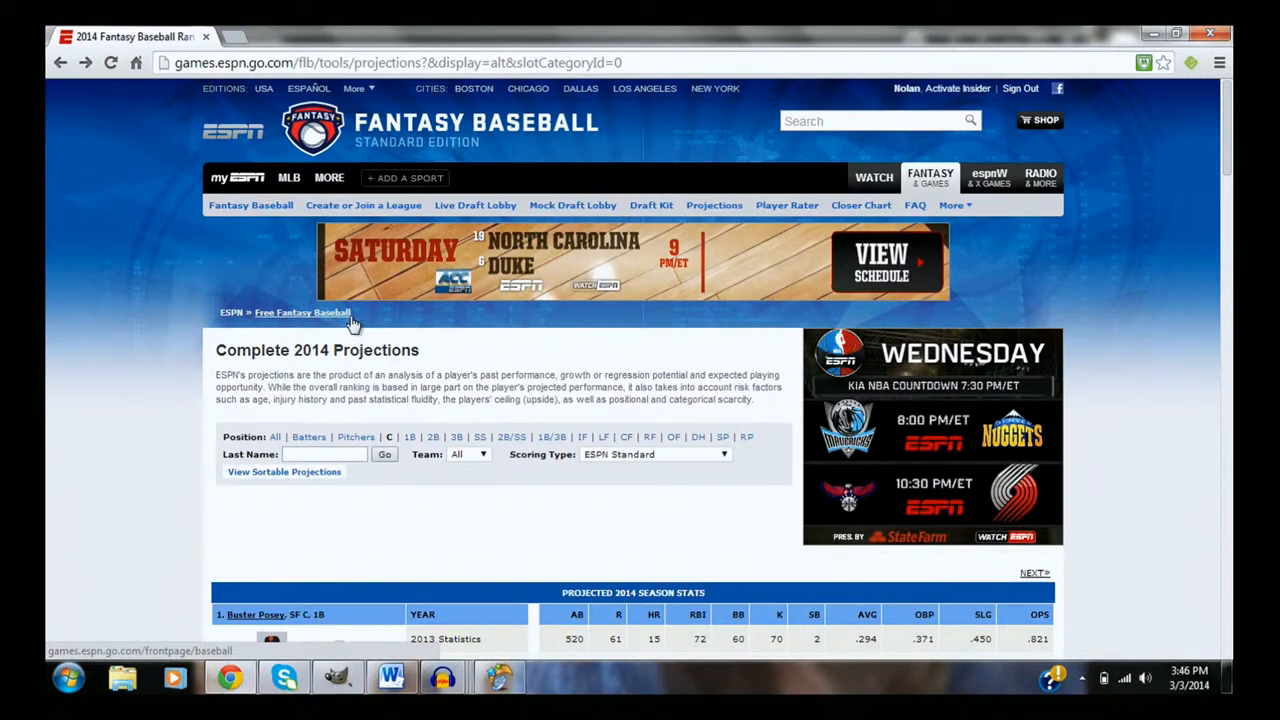
mouse_move(391, 677)
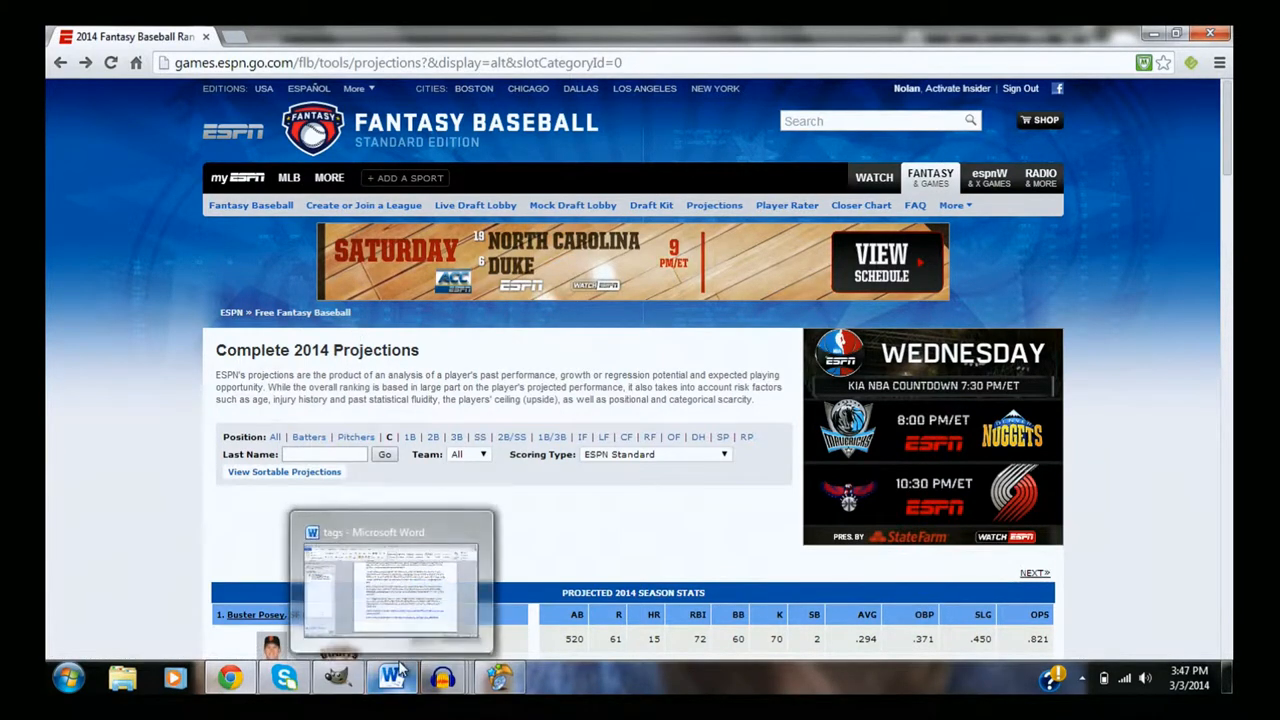
mouse_move(440, 678)
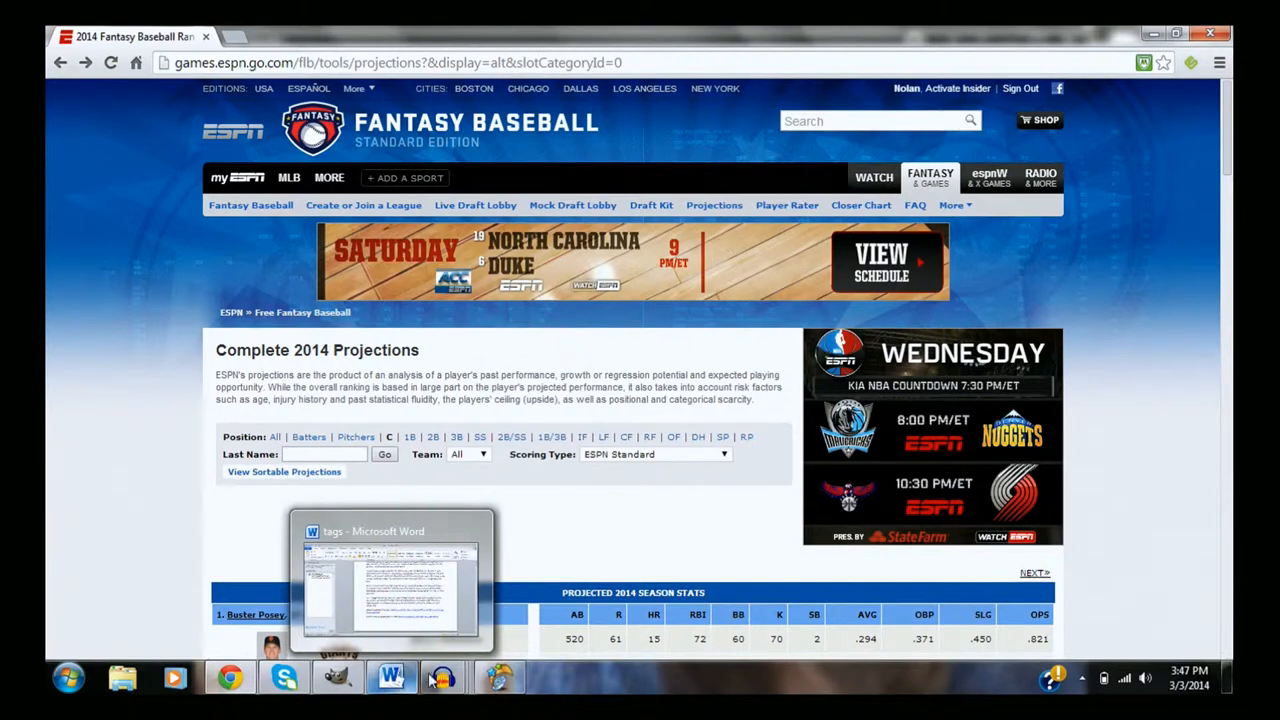
mouse_move(443, 678)
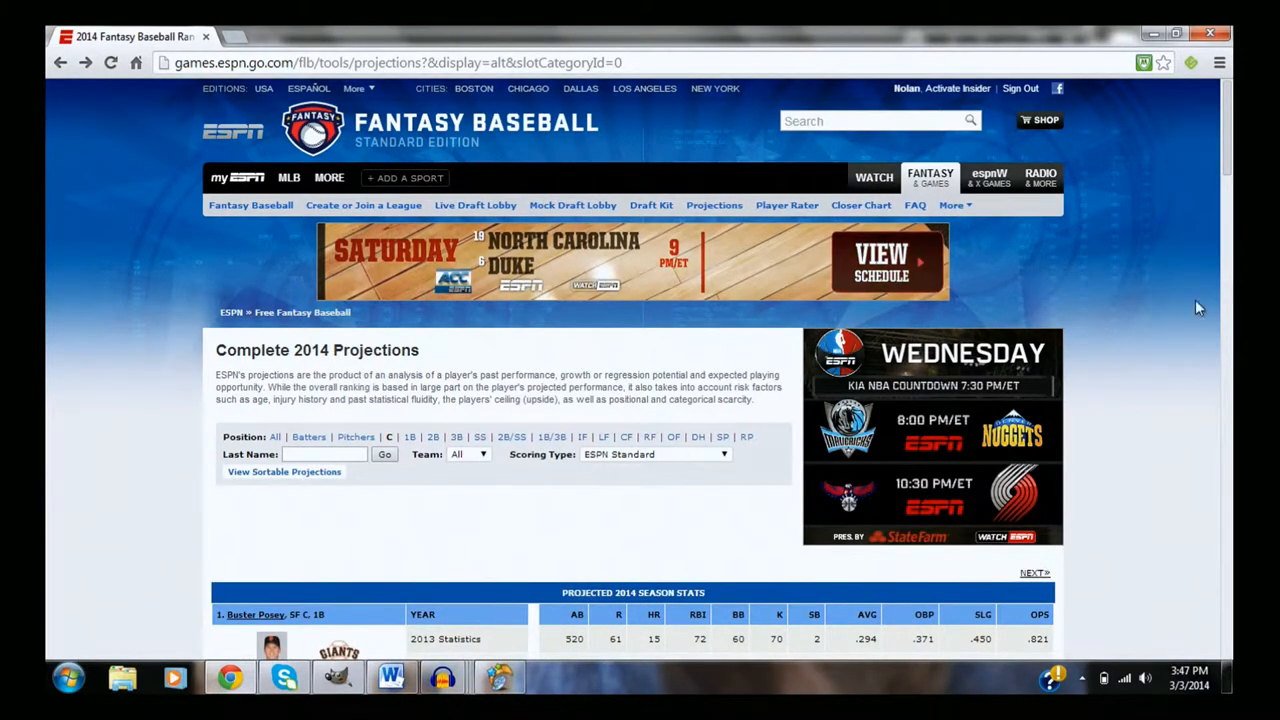
mouse_move(480, 640)
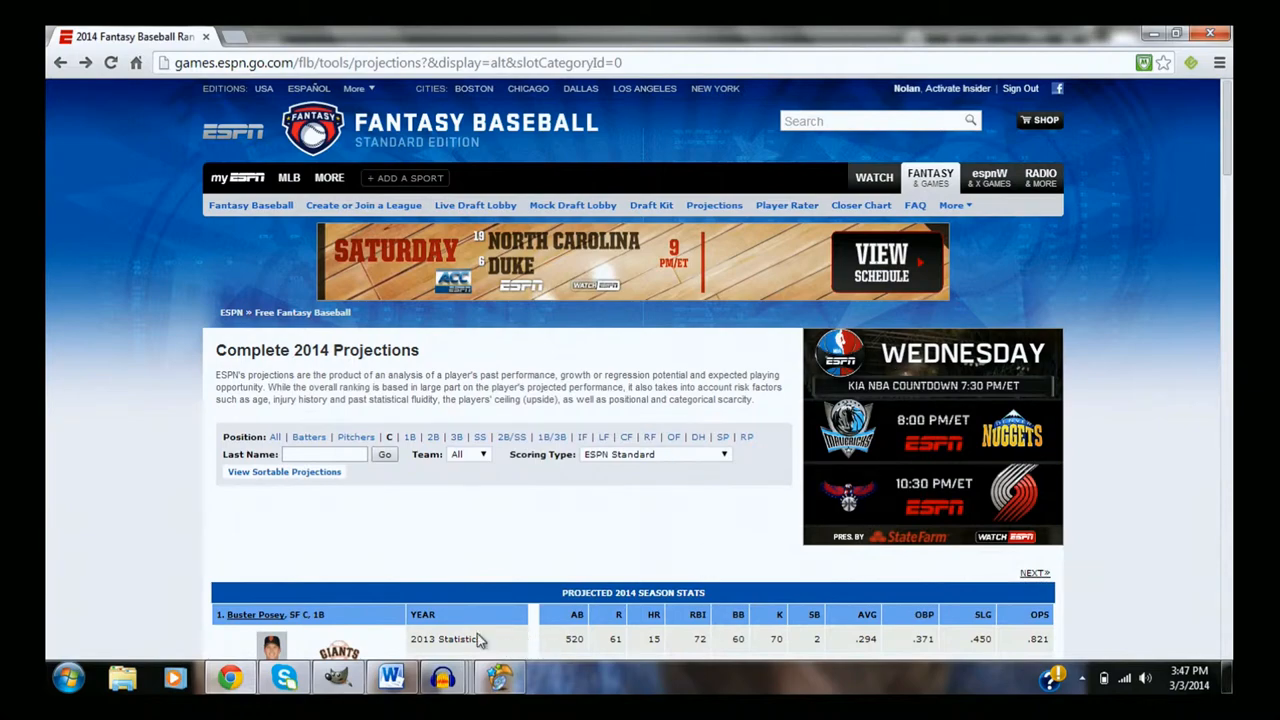
Switch to the Audacity recording window from the taskbar
click(442, 678)
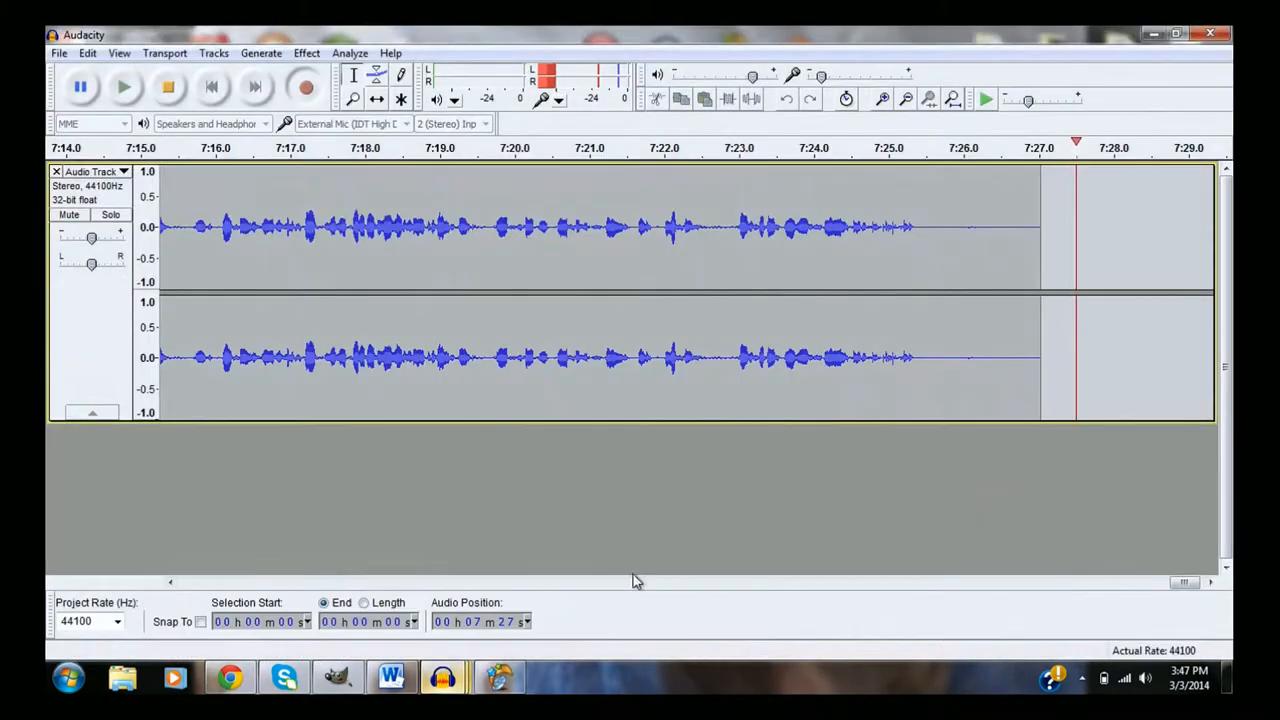